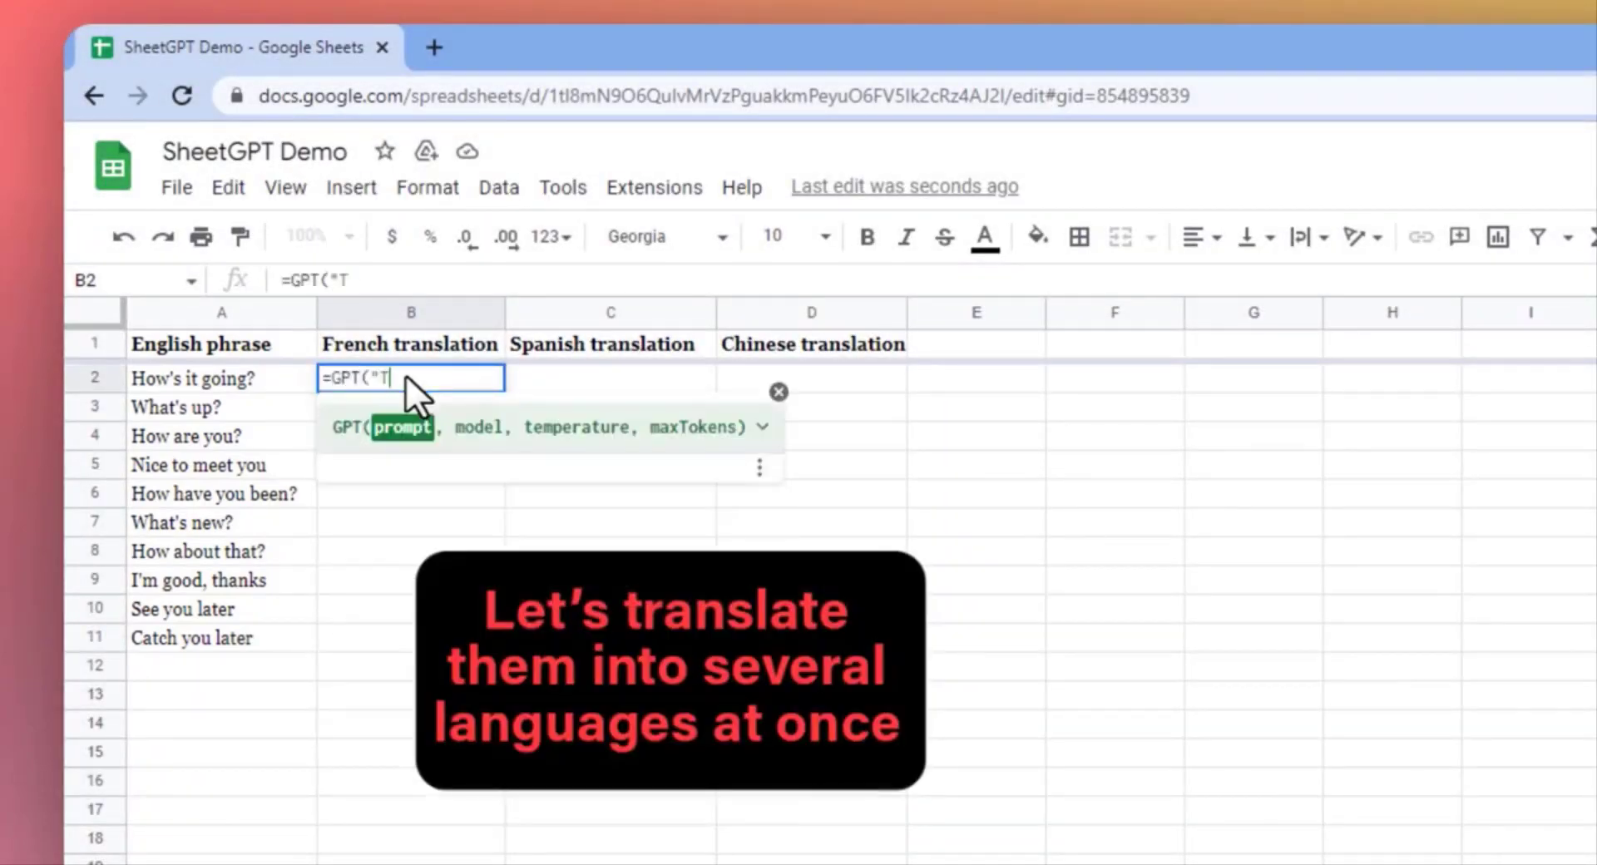
Step: Enter =GPT("Translate this english phrase to casual french: "&A2) in B2 and copy it down to B11
text(ranslate this english phrase to casual)
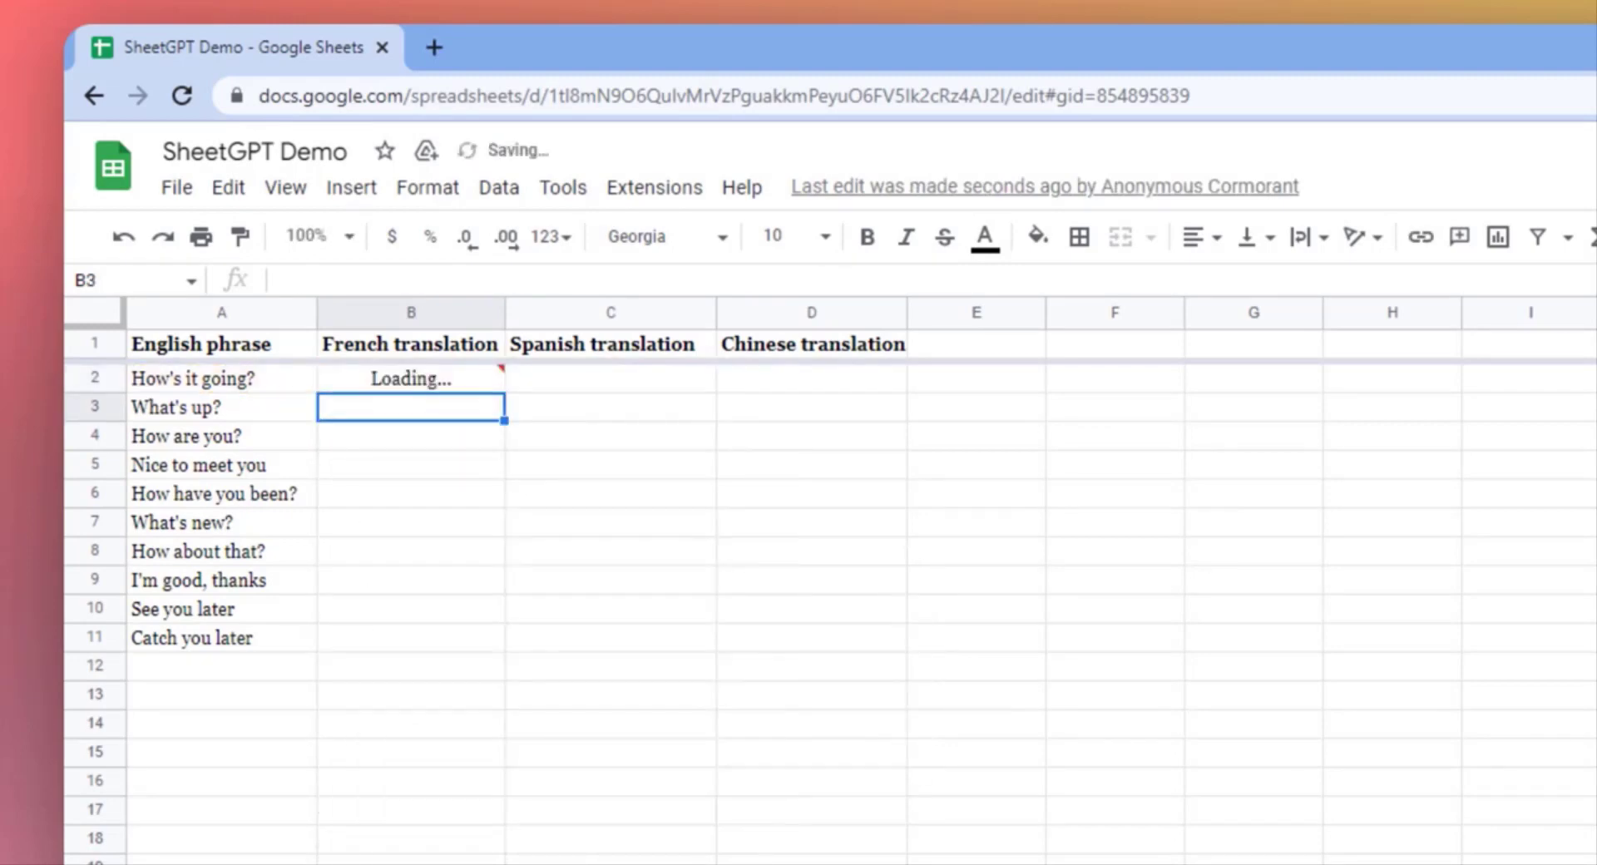
click(409, 378)
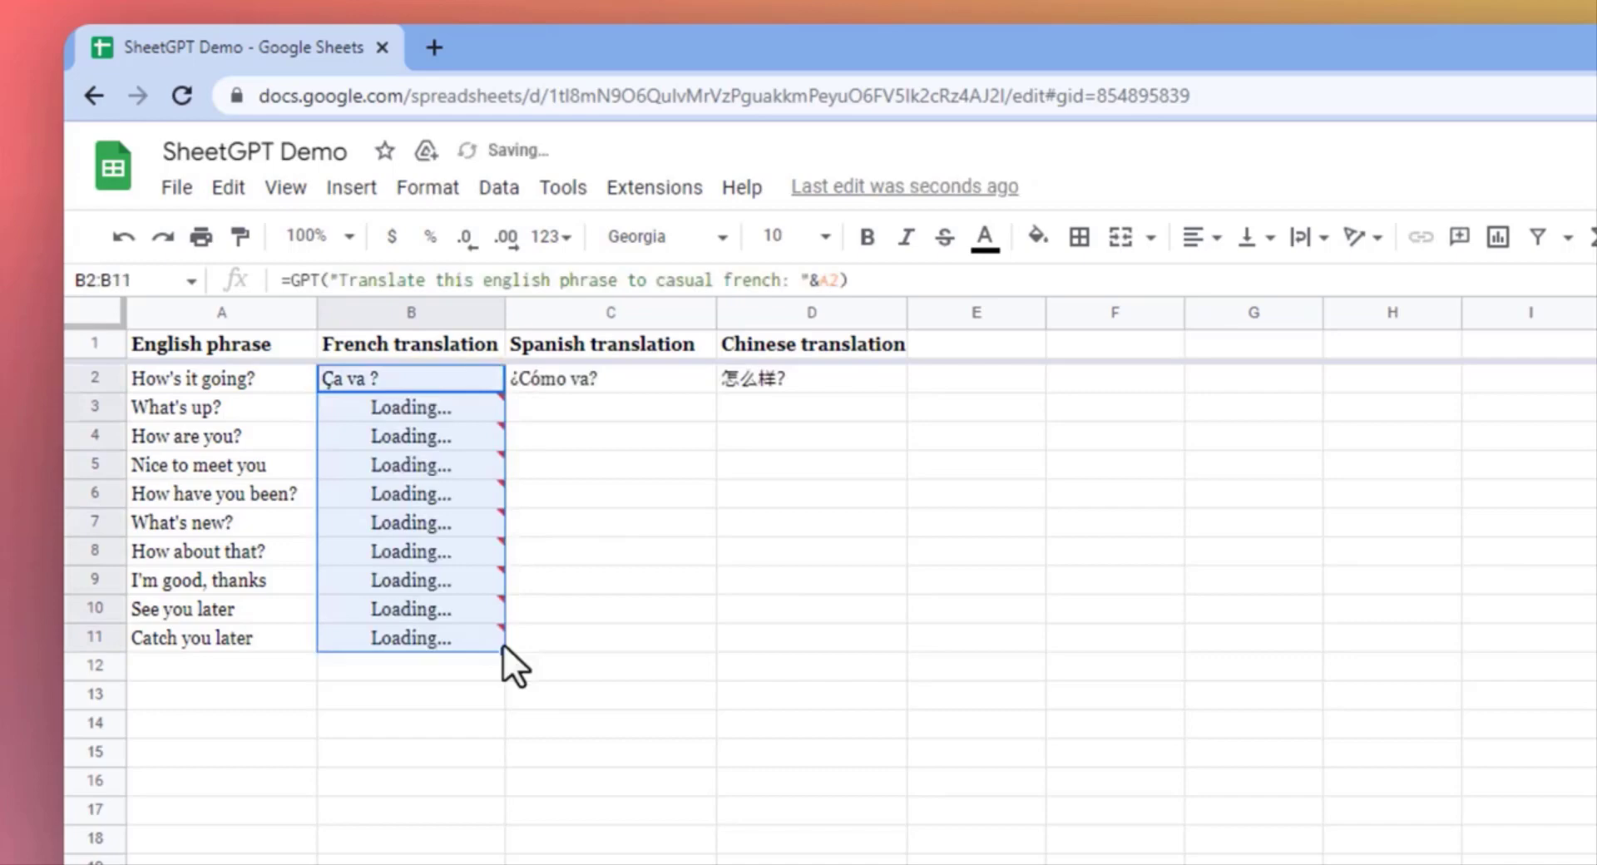
click(609, 377)
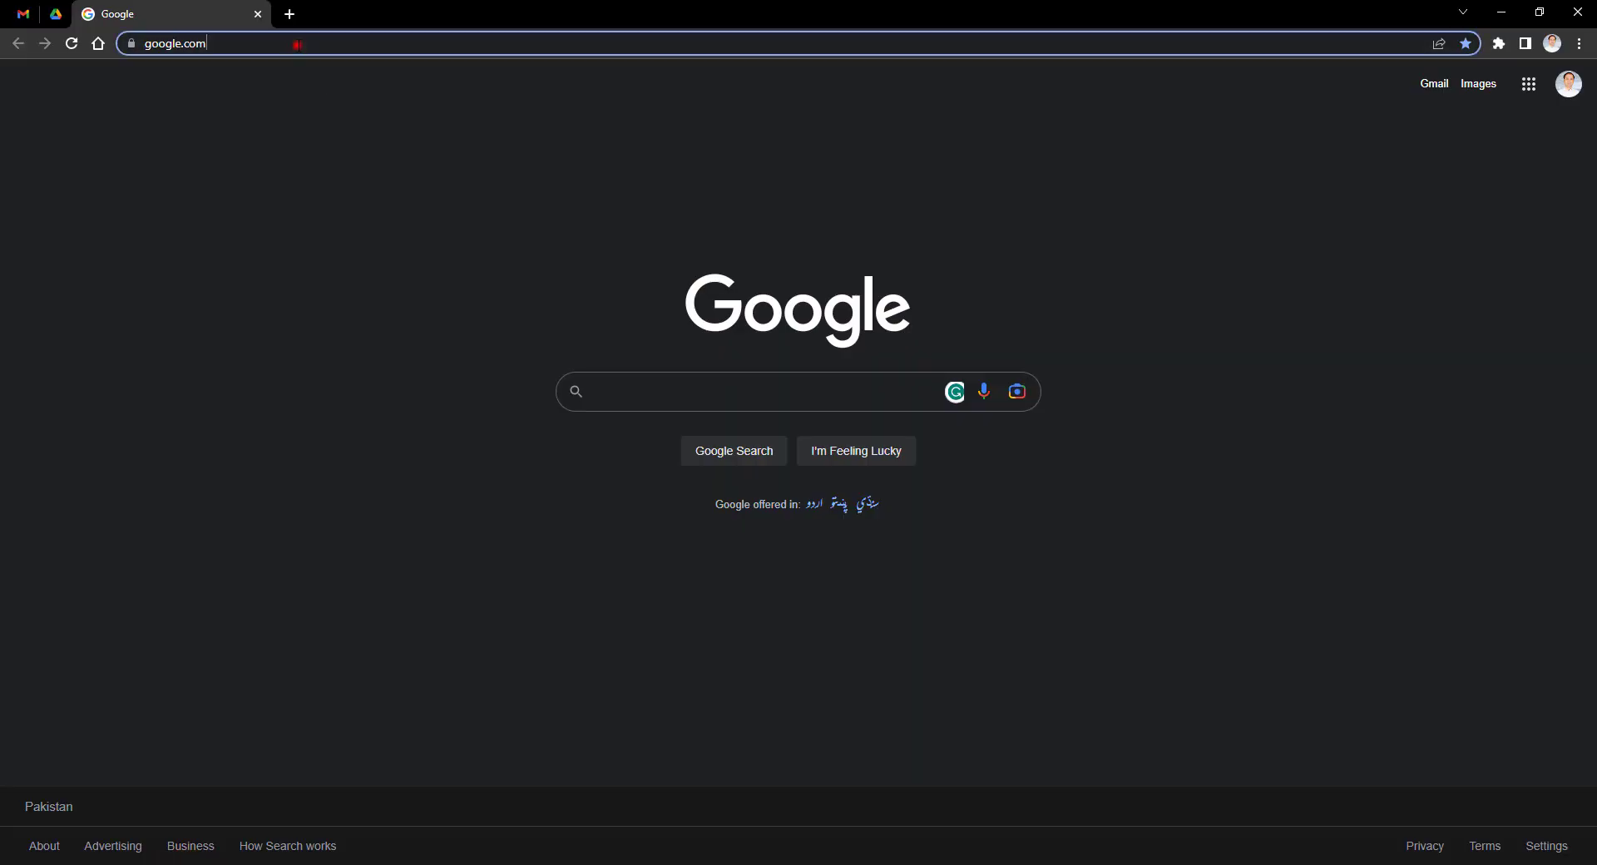
Step: Go to sheetgpt.ai and follow its link to the Google Workspace Marketplace listing
text(sheetgpt.ai)
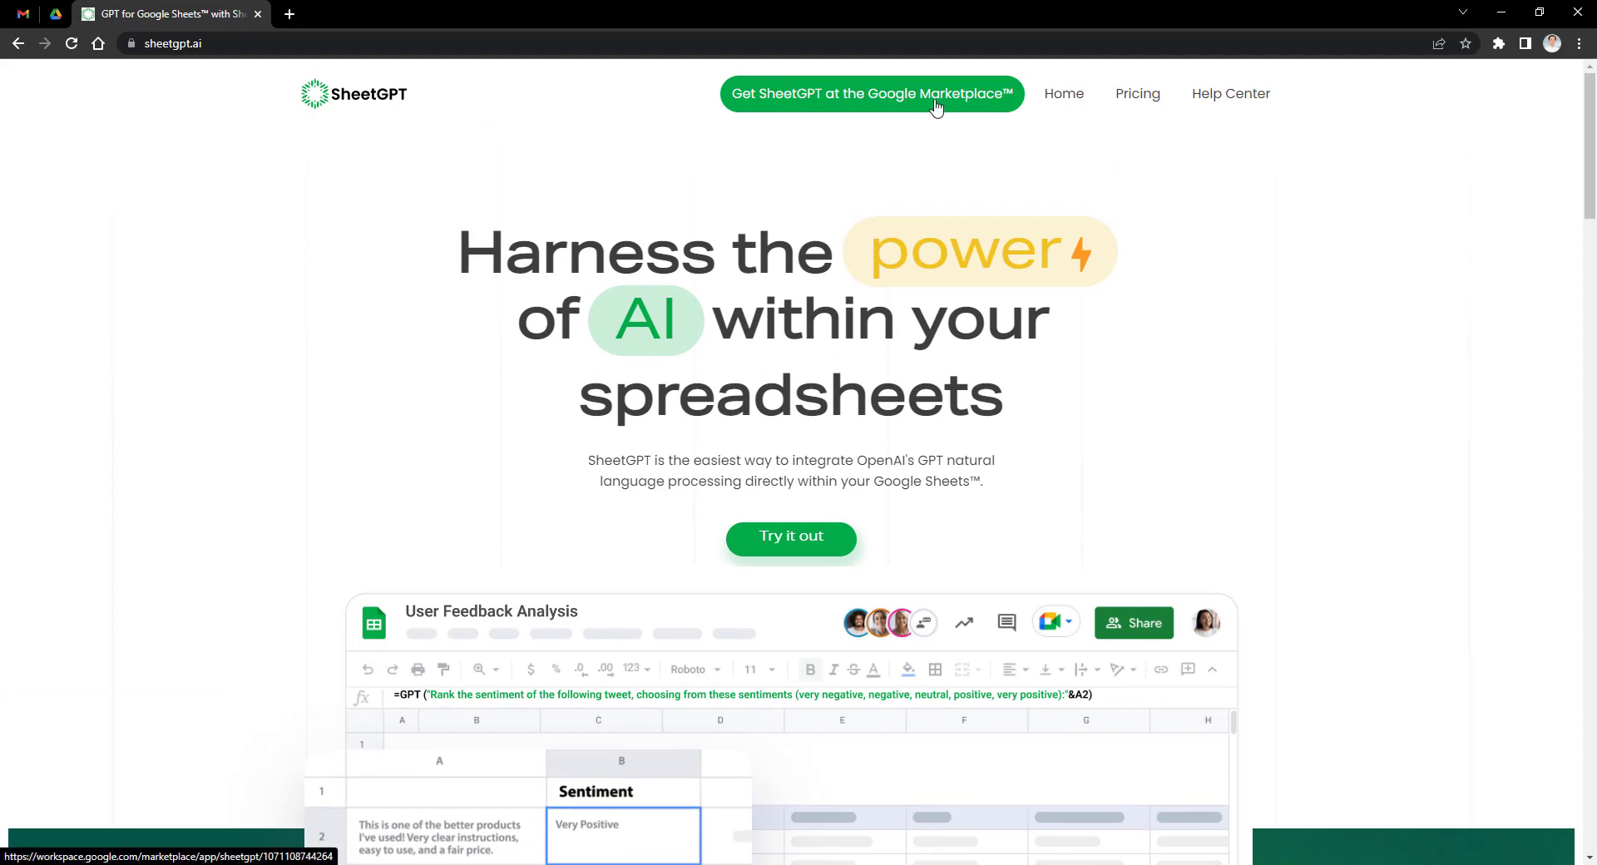
click(870, 93)
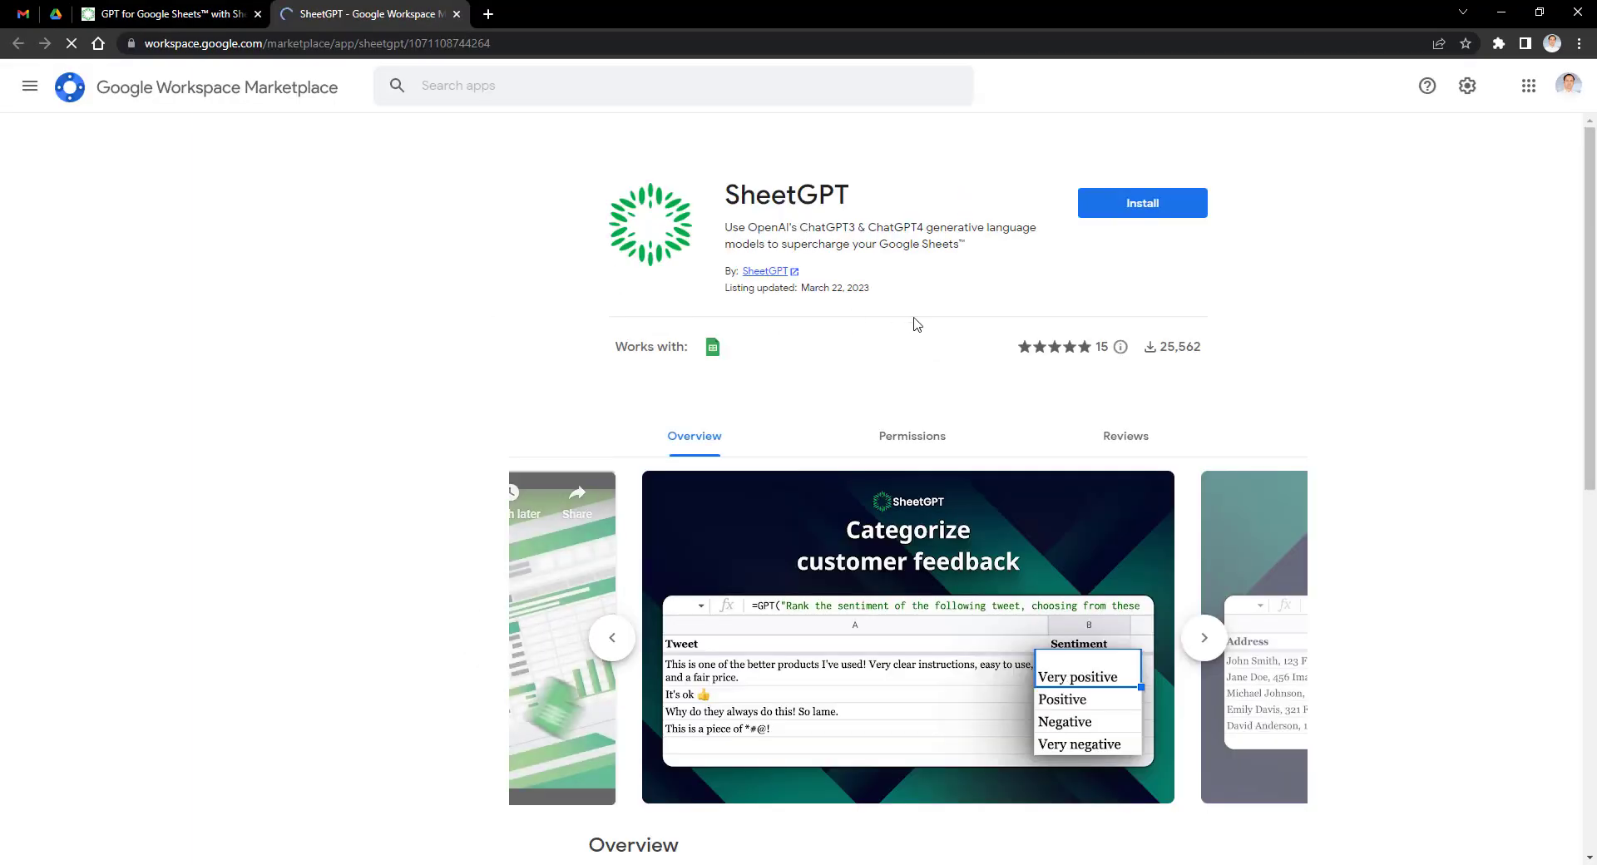
Step: Start installing the SheetGPT add-on from its Marketplace listing and continue past the permission prompt
click(28, 84)
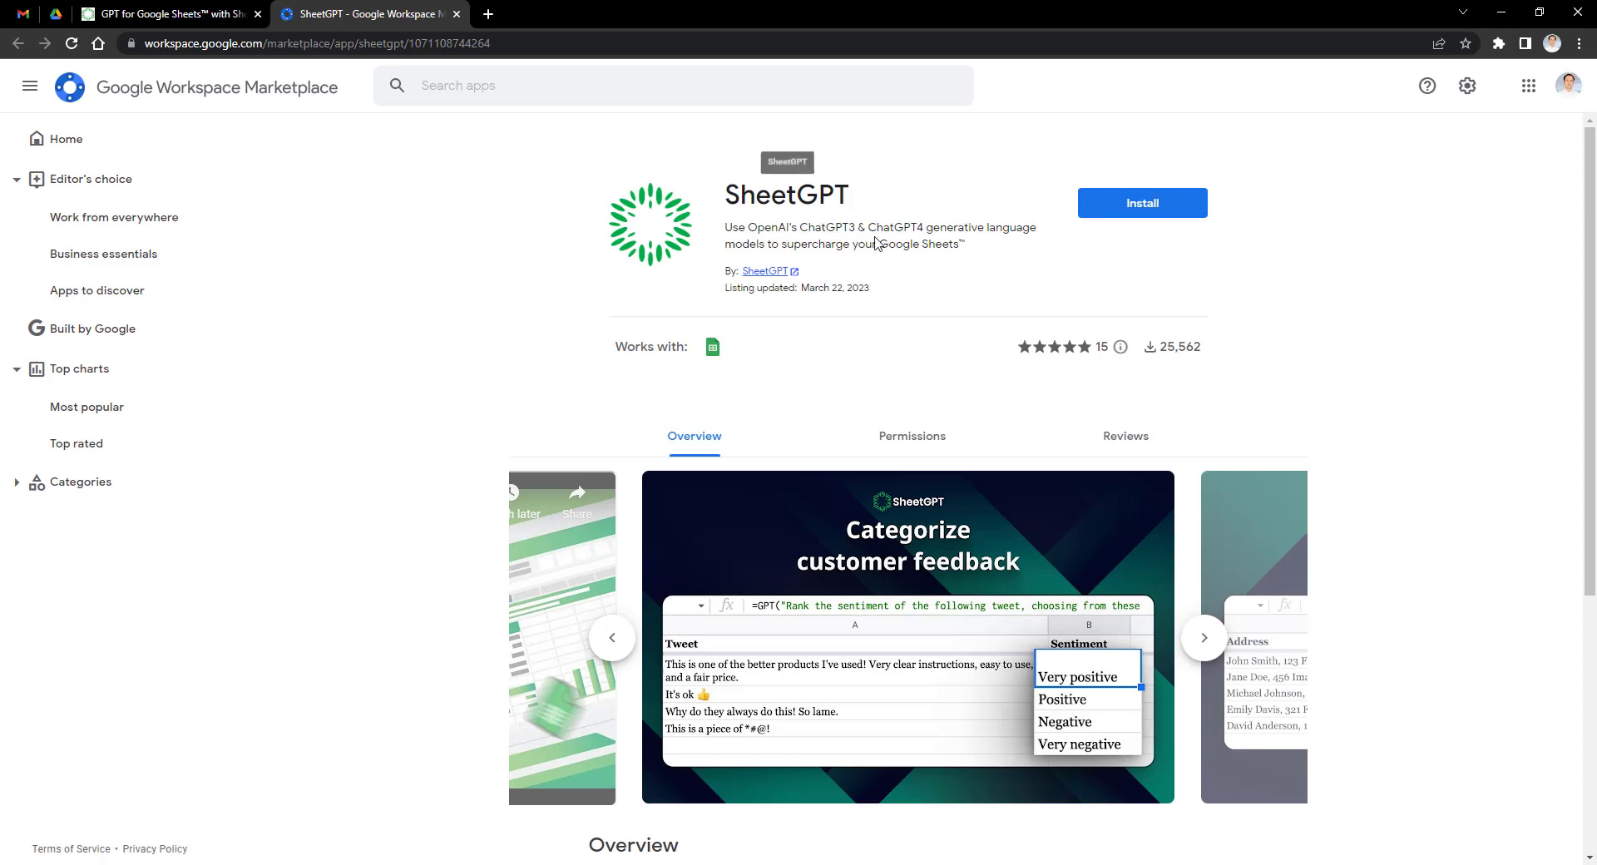
click(1142, 203)
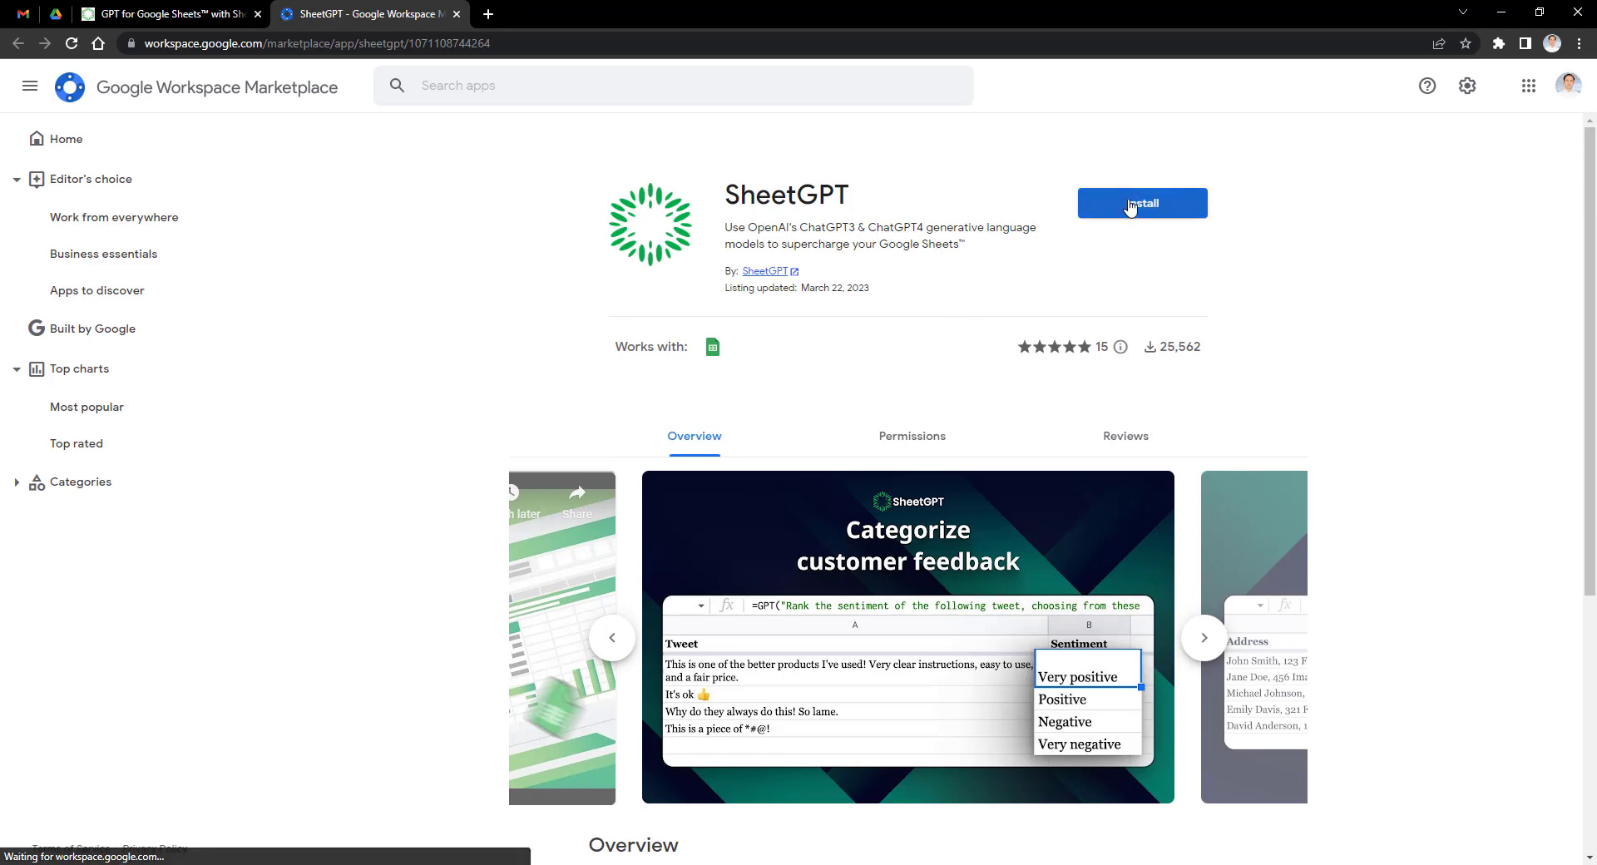
click(1141, 203)
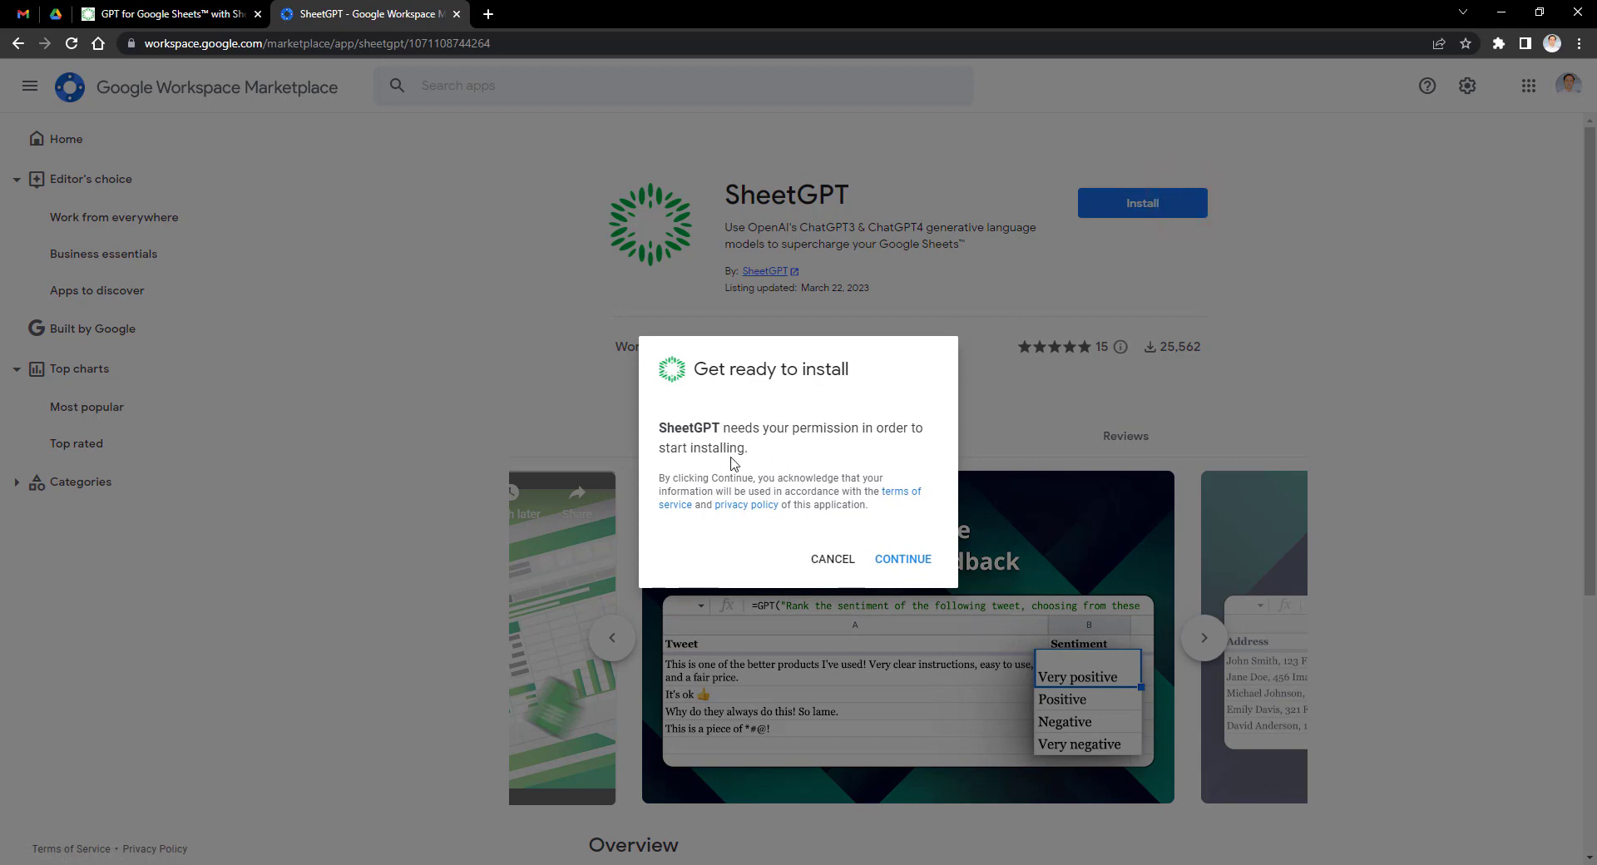
click(902, 559)
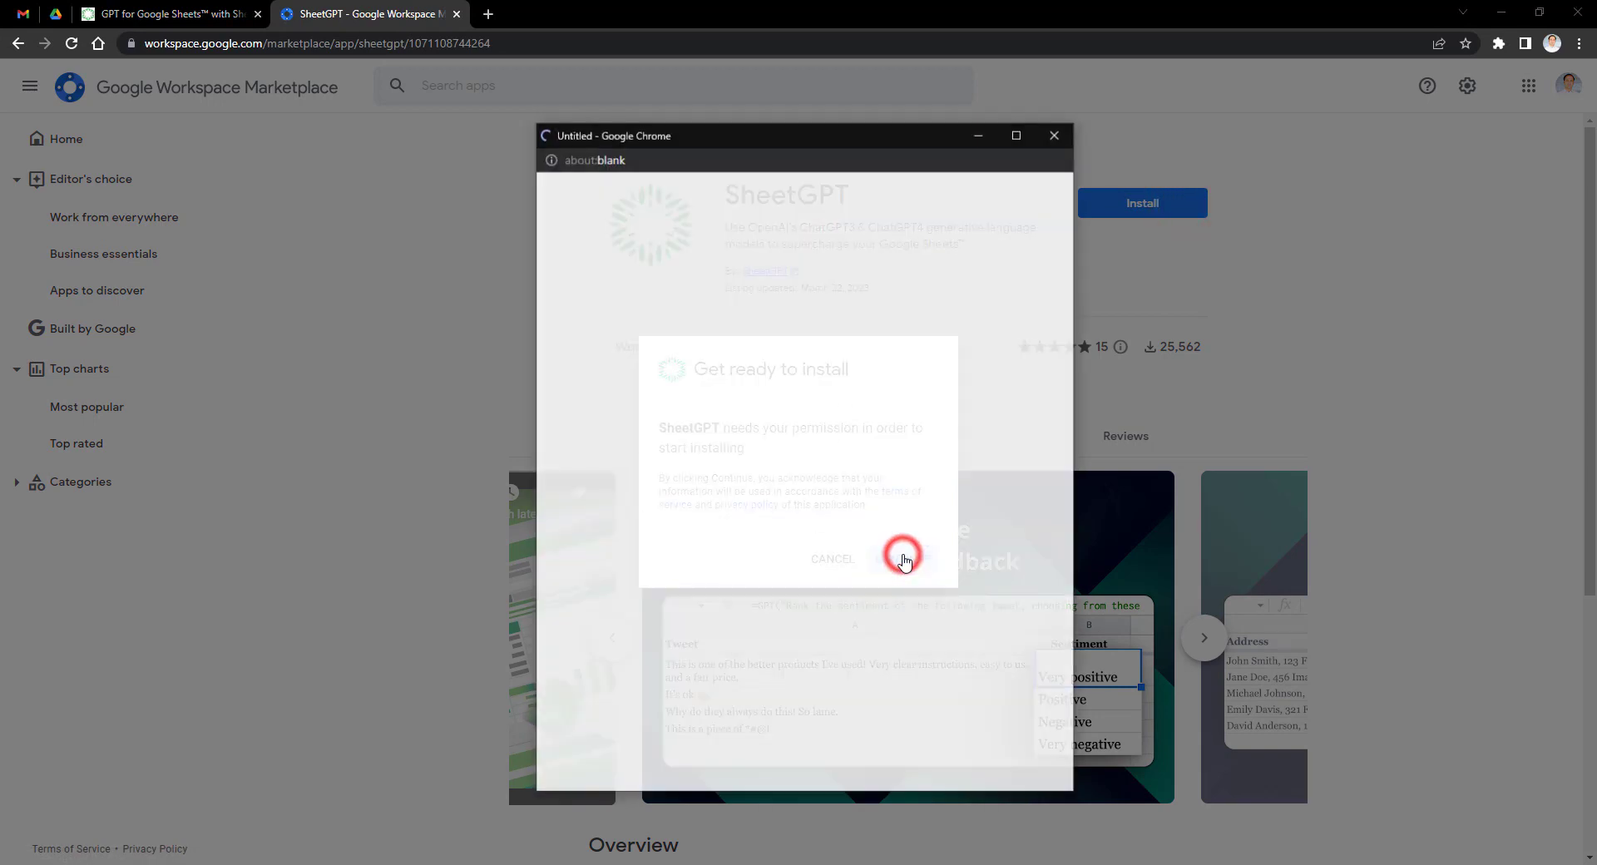
click(902, 559)
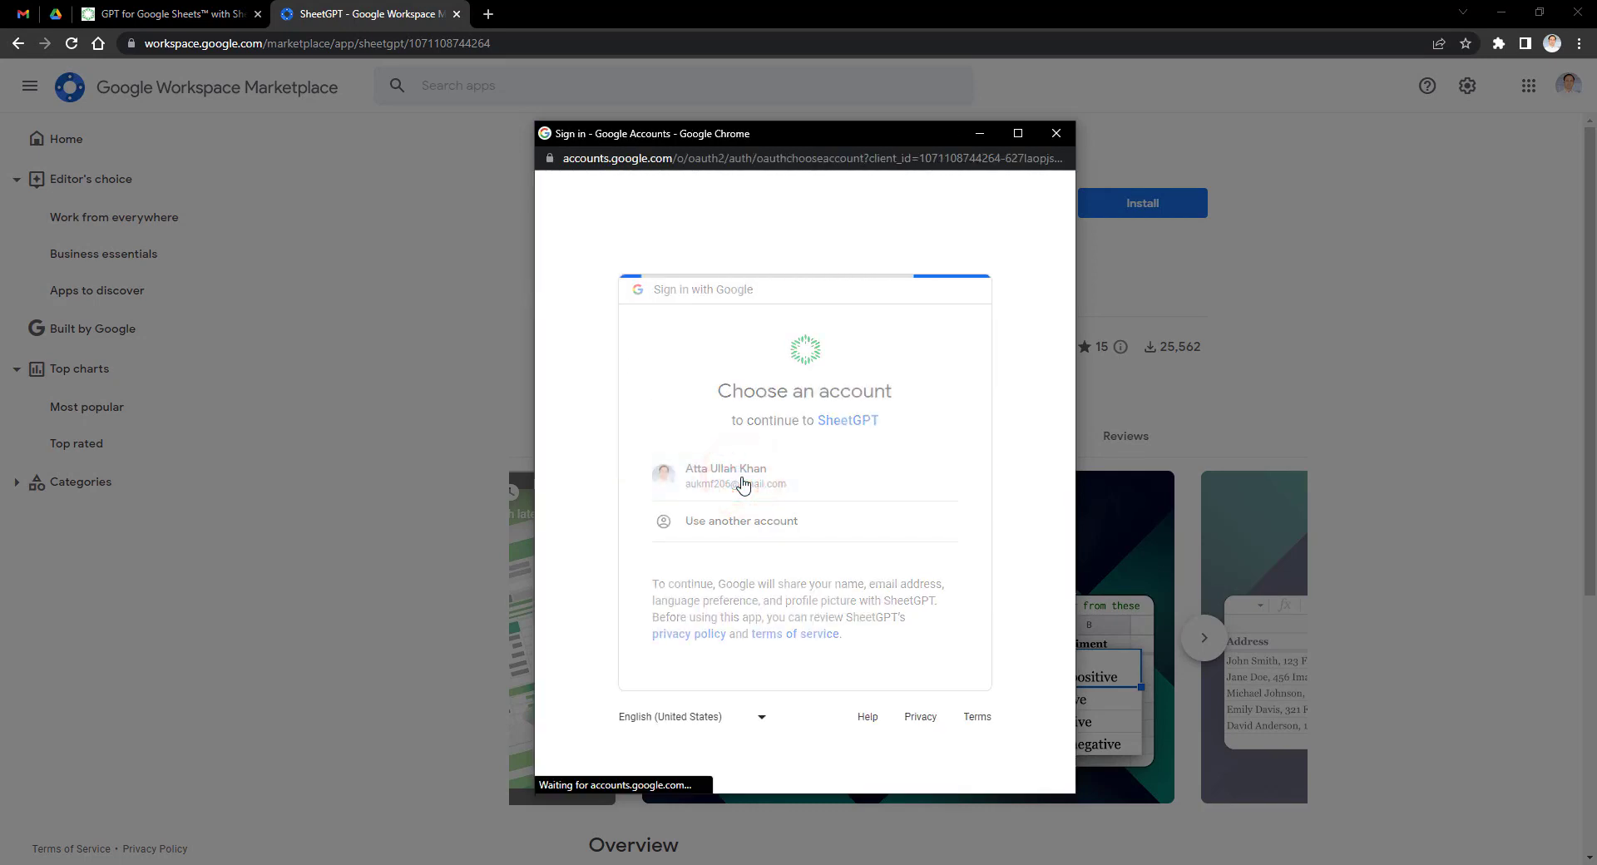
Step: Choose the Google account, allow SheetGPT access, and dismiss the installation confirmation
click(726, 476)
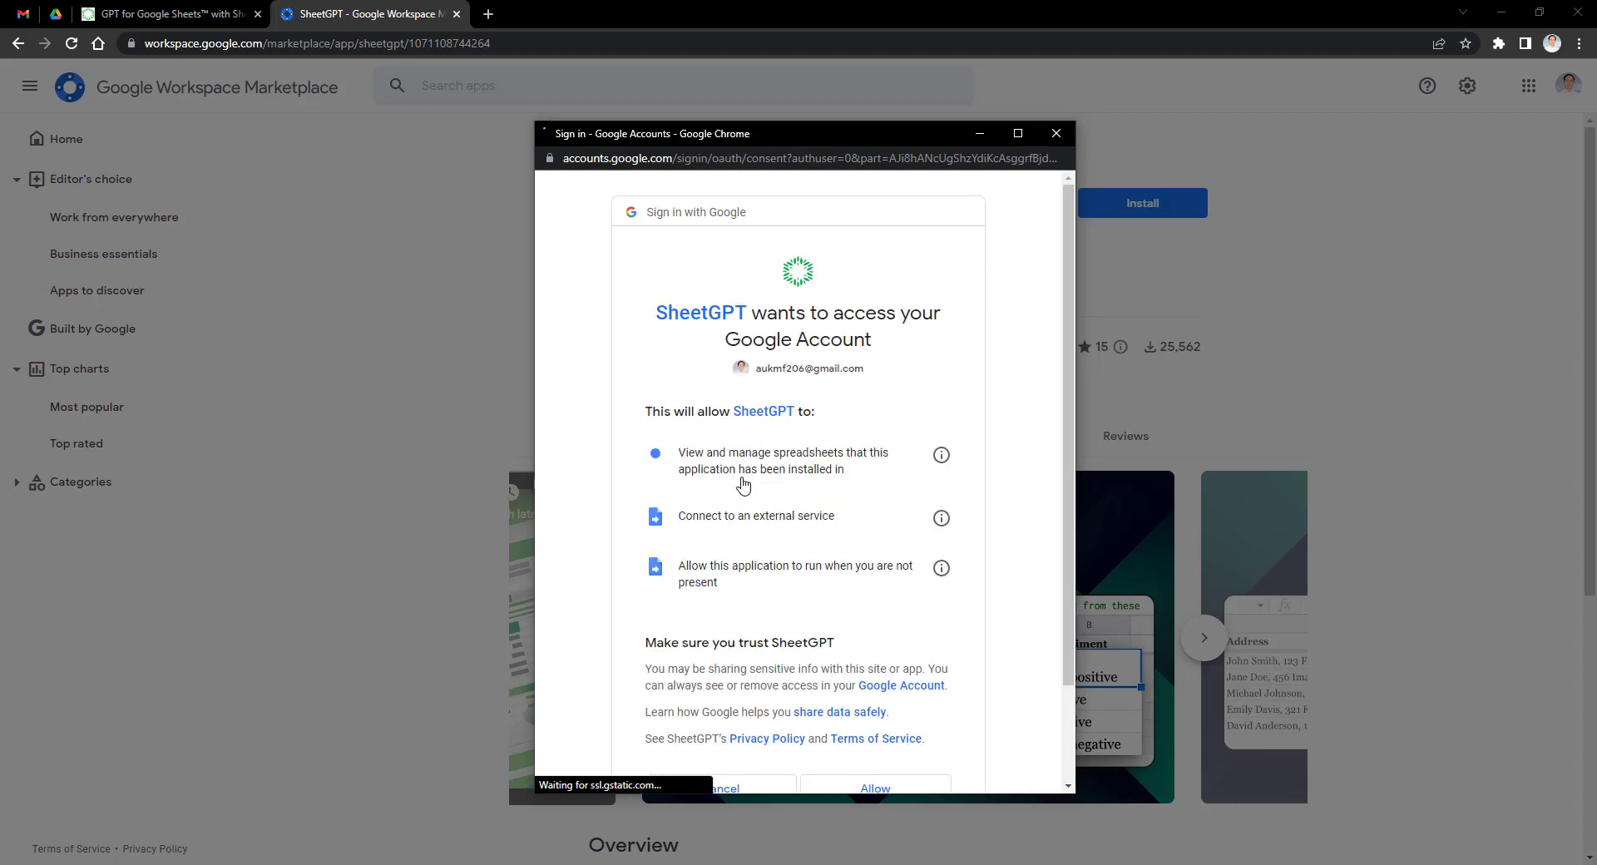
scroll(down, 3)
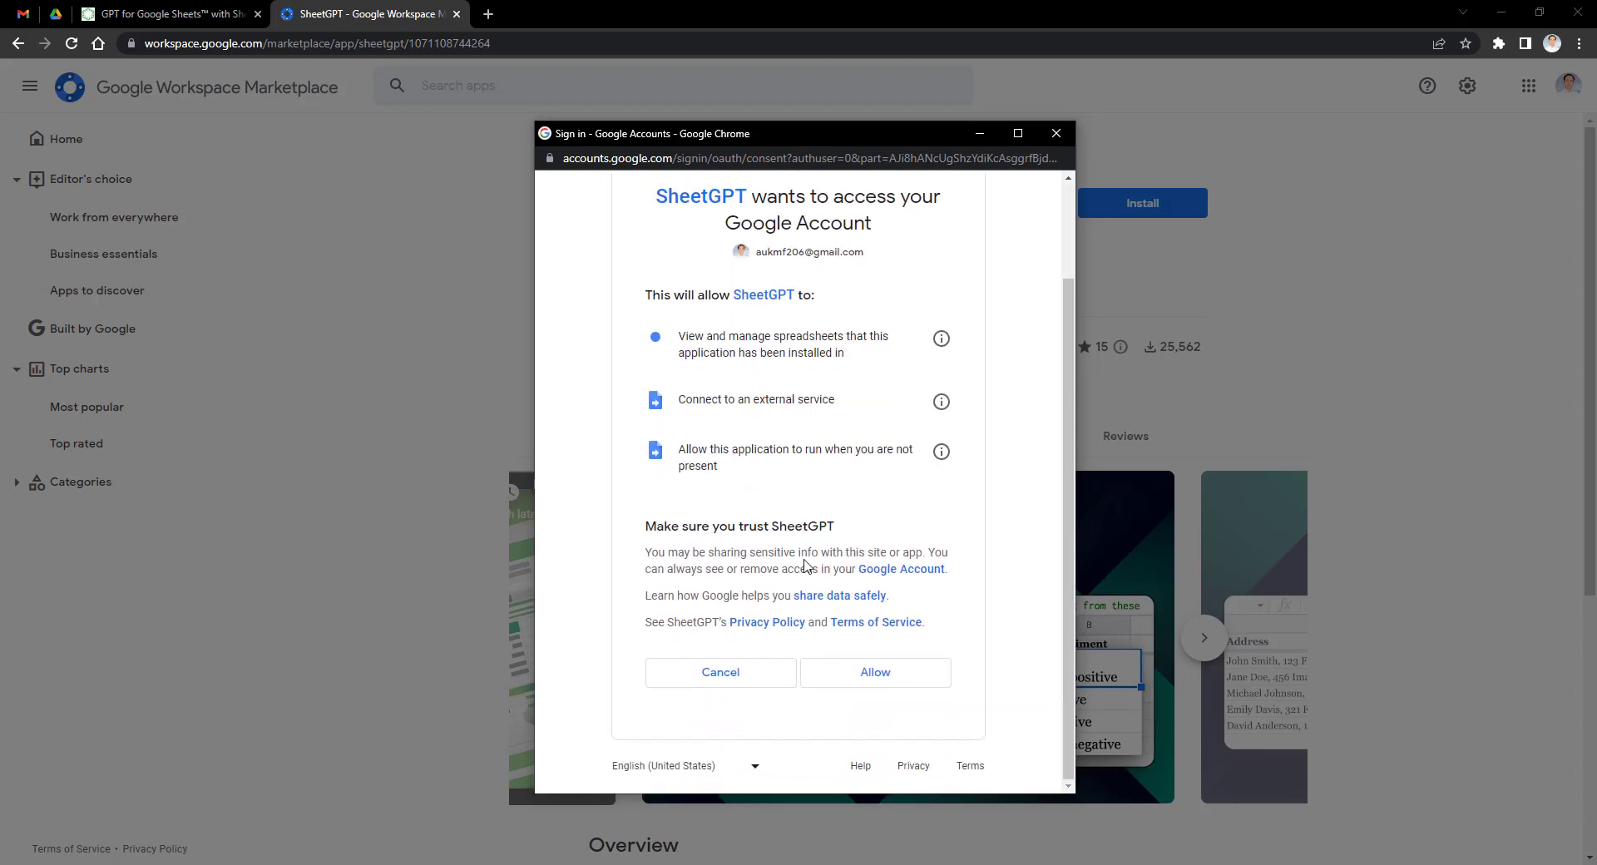
click(873, 672)
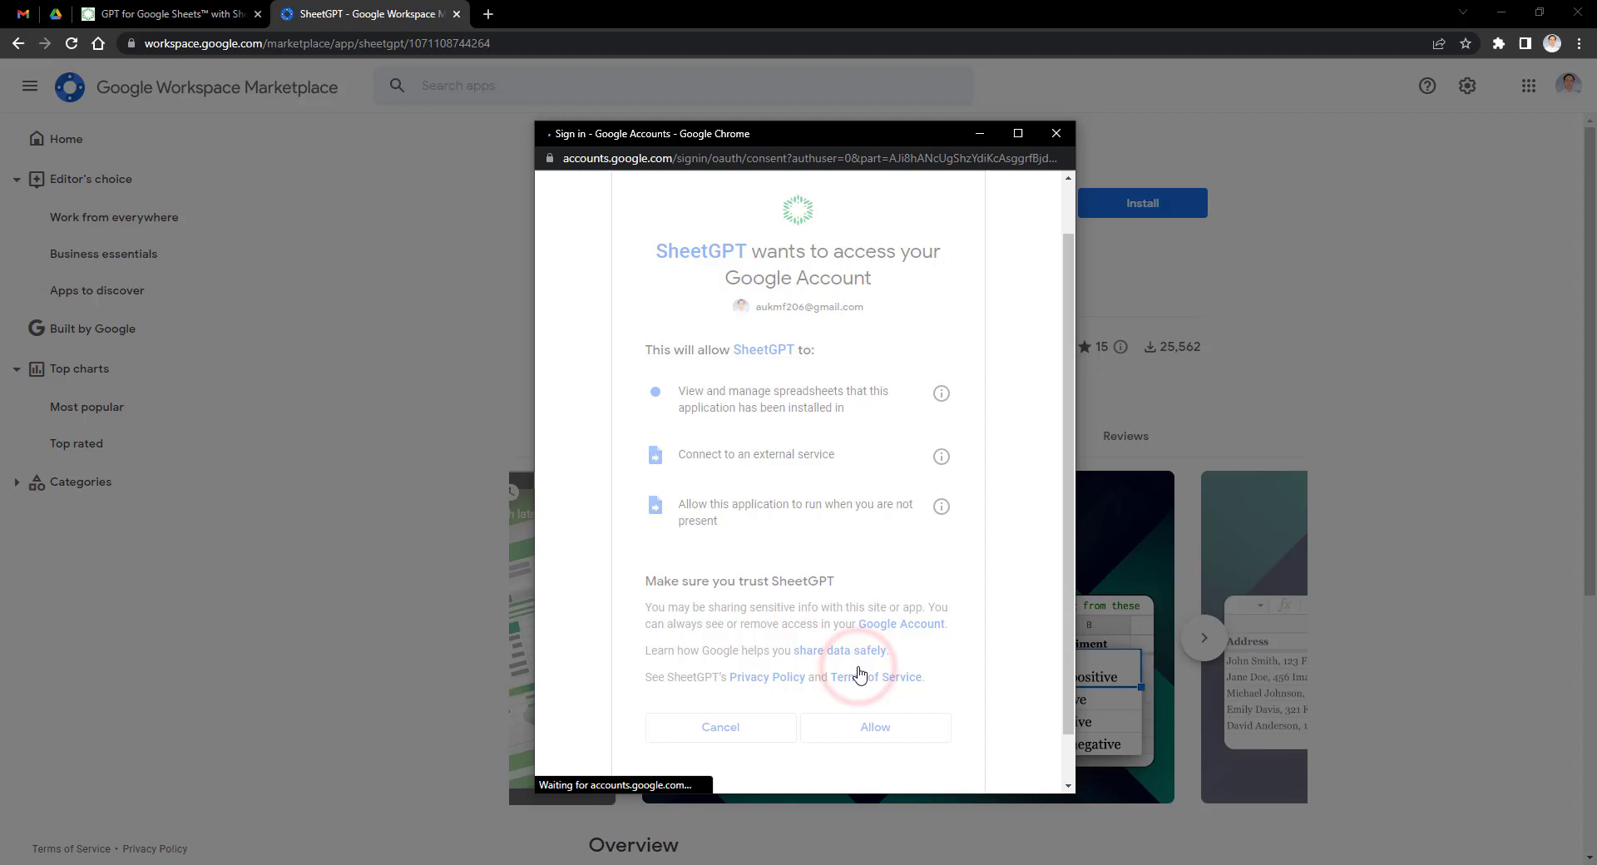
click(874, 727)
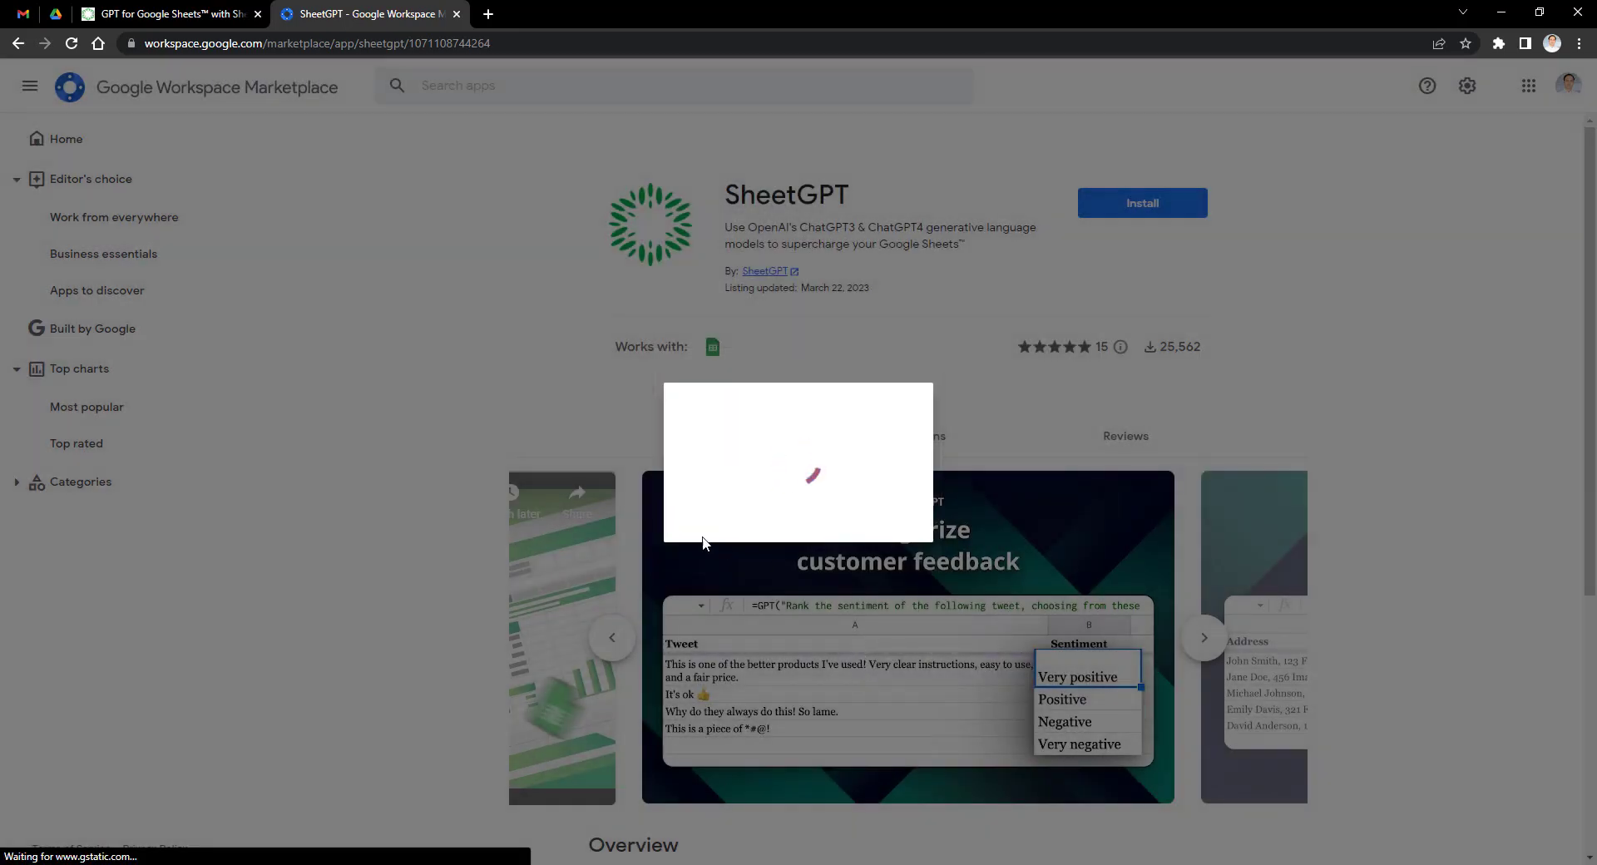
click(1141, 203)
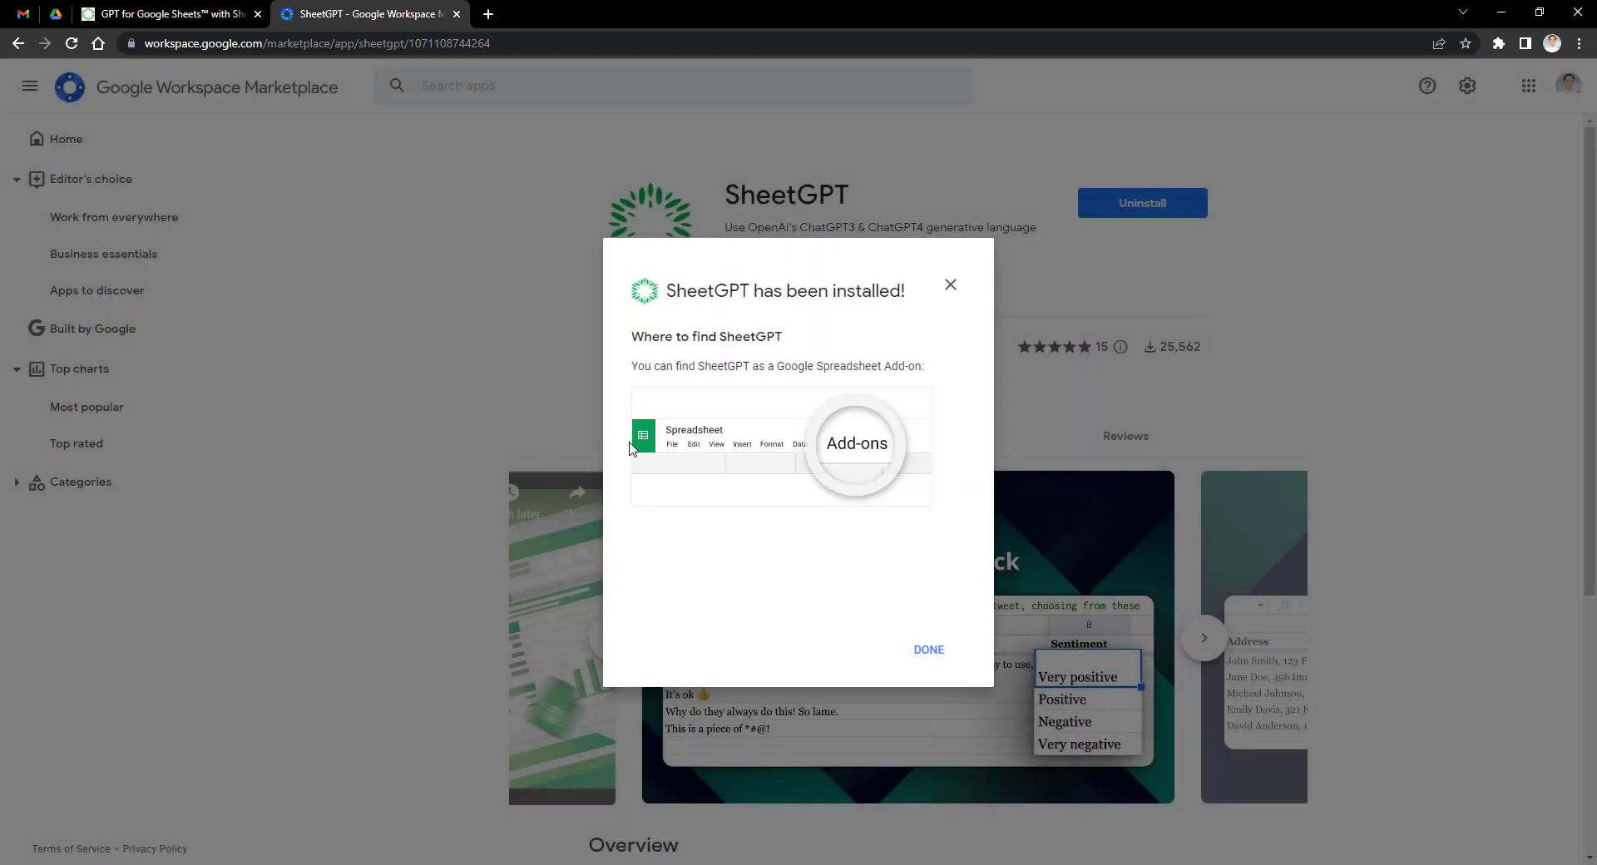
mouse_move(928, 650)
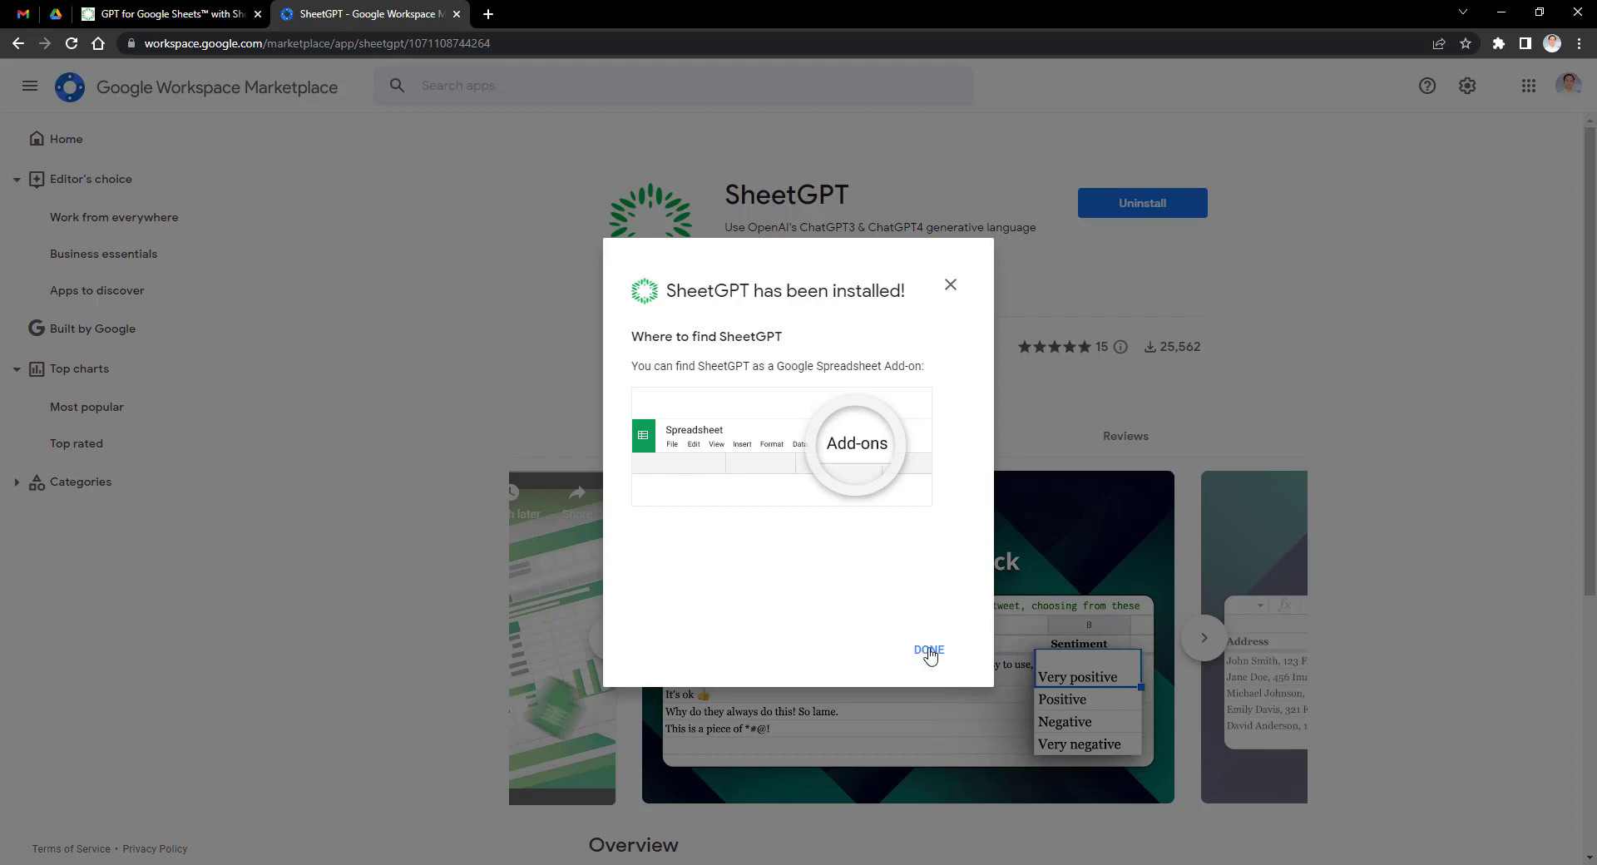
click(929, 650)
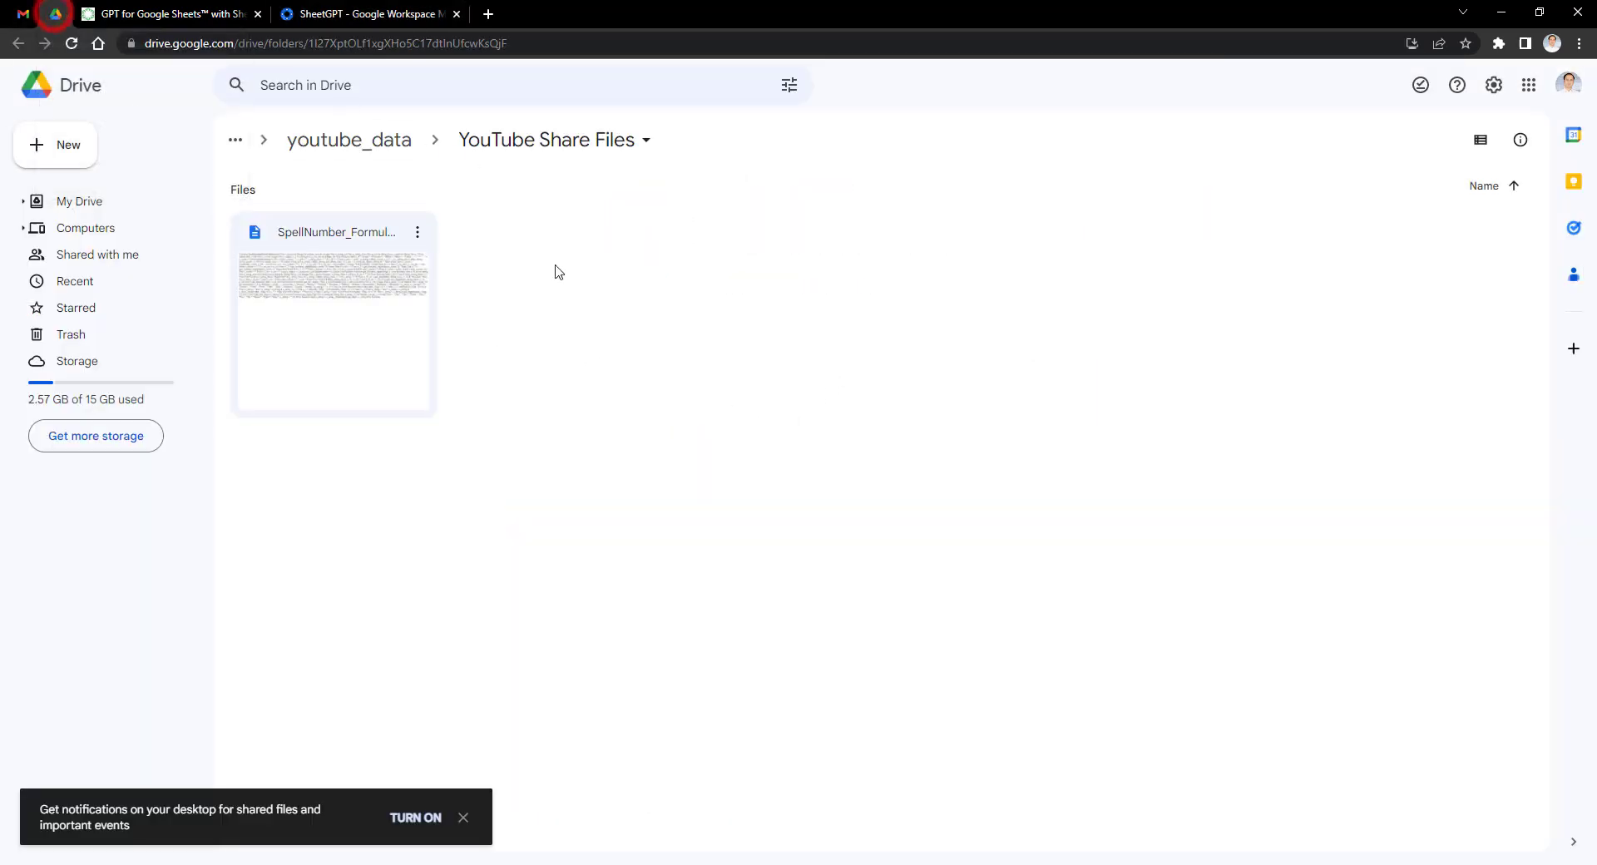
Step: Create a new blank Google Sheets spreadsheet from Drive's New menu
click(54, 145)
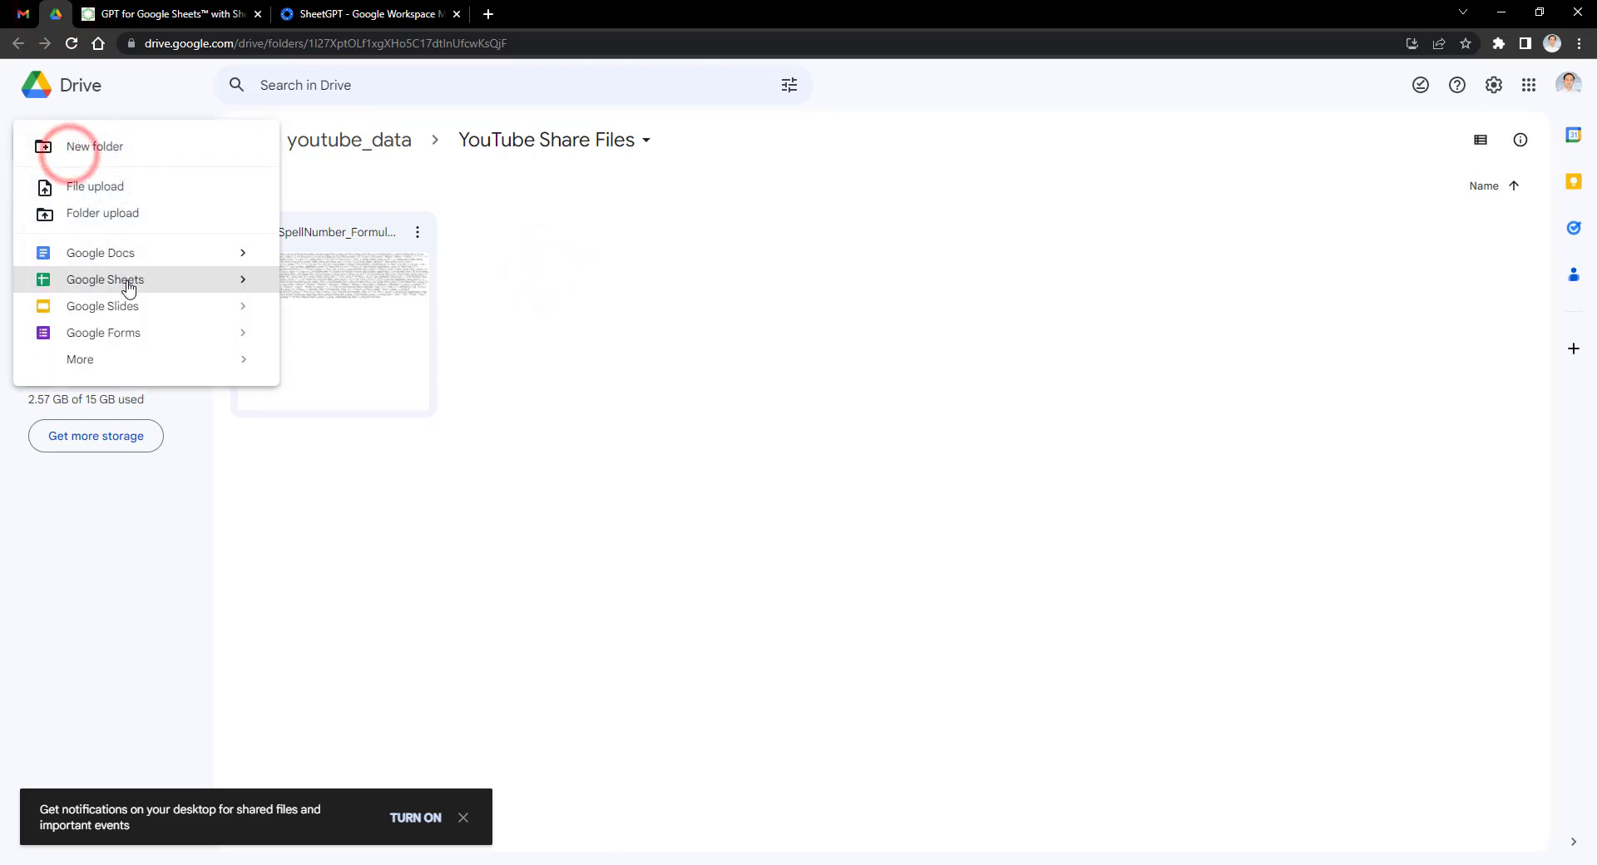
click(103, 280)
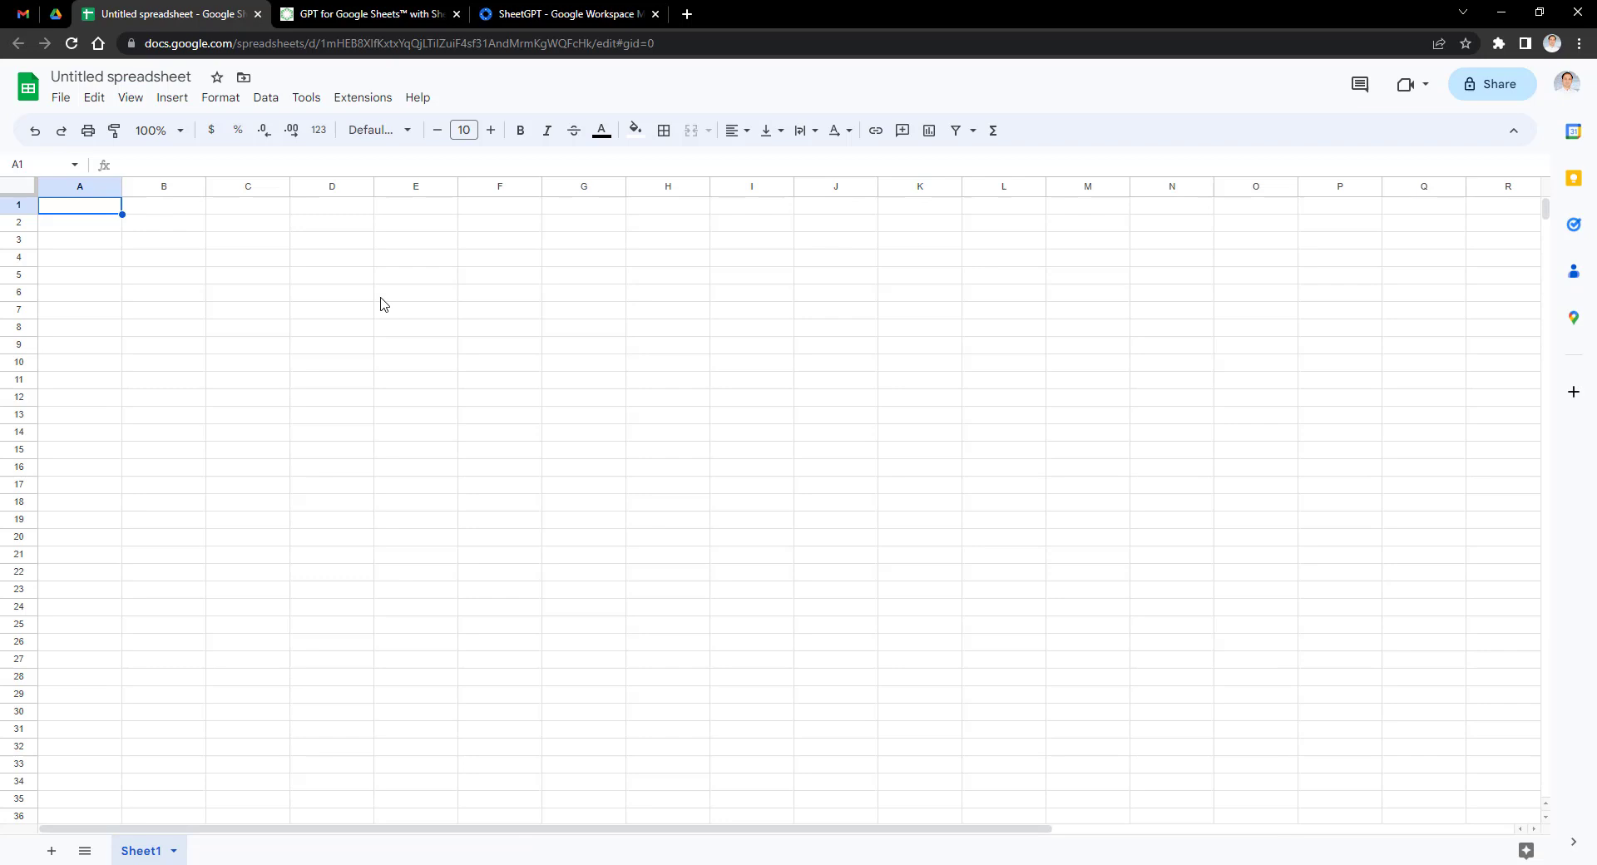
Step: Enable SheetGPT via Extensions > SheetGPT and confirm the 'SheetGPT is enabled' notice with Ok
click(361, 97)
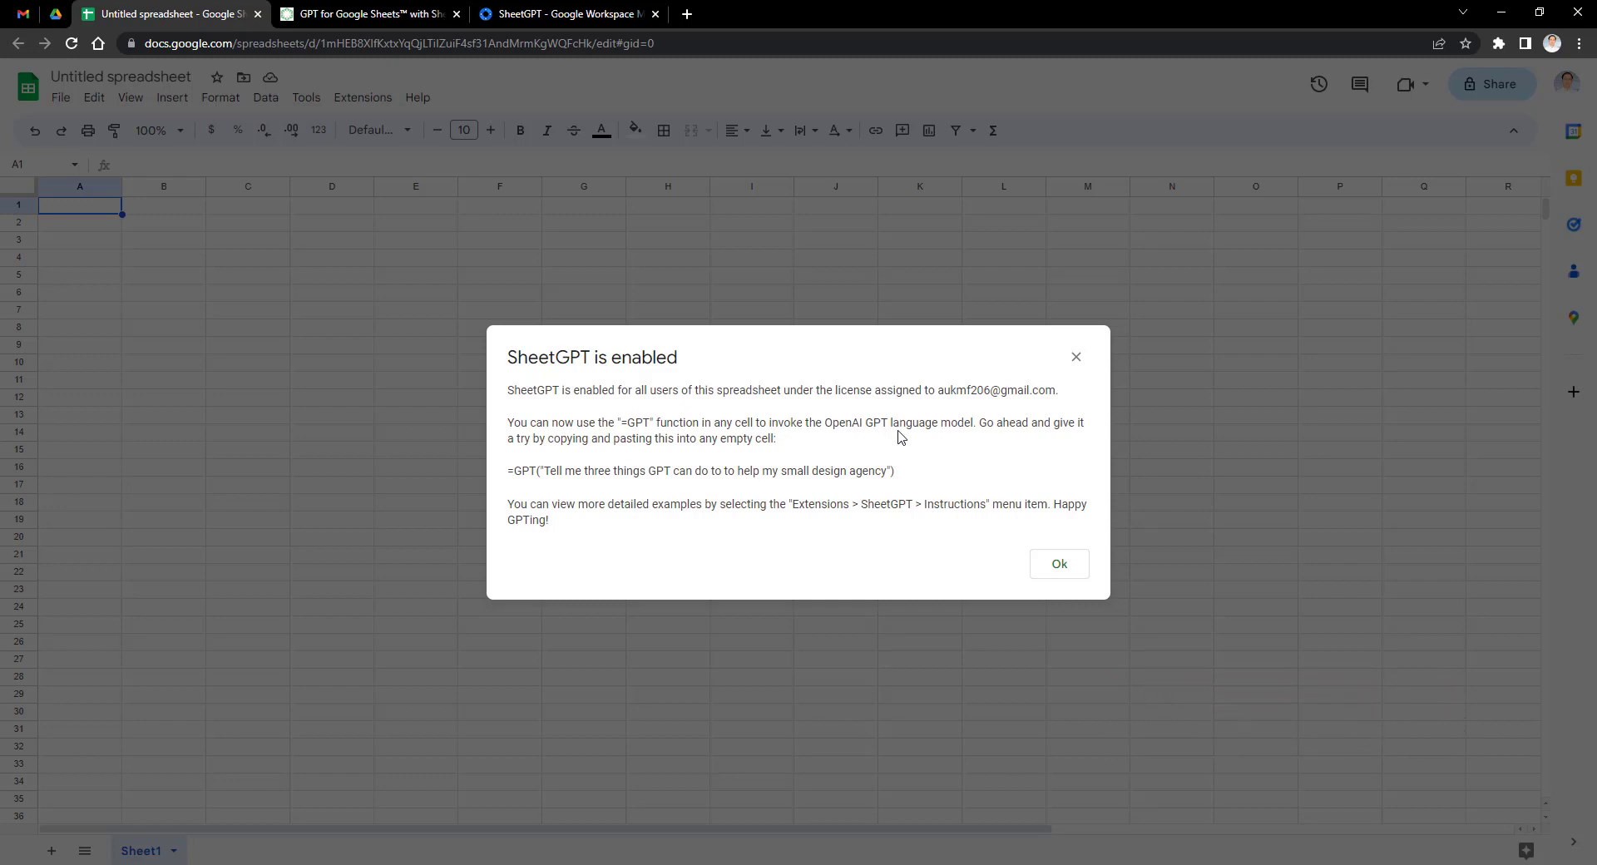
mouse_move(709, 456)
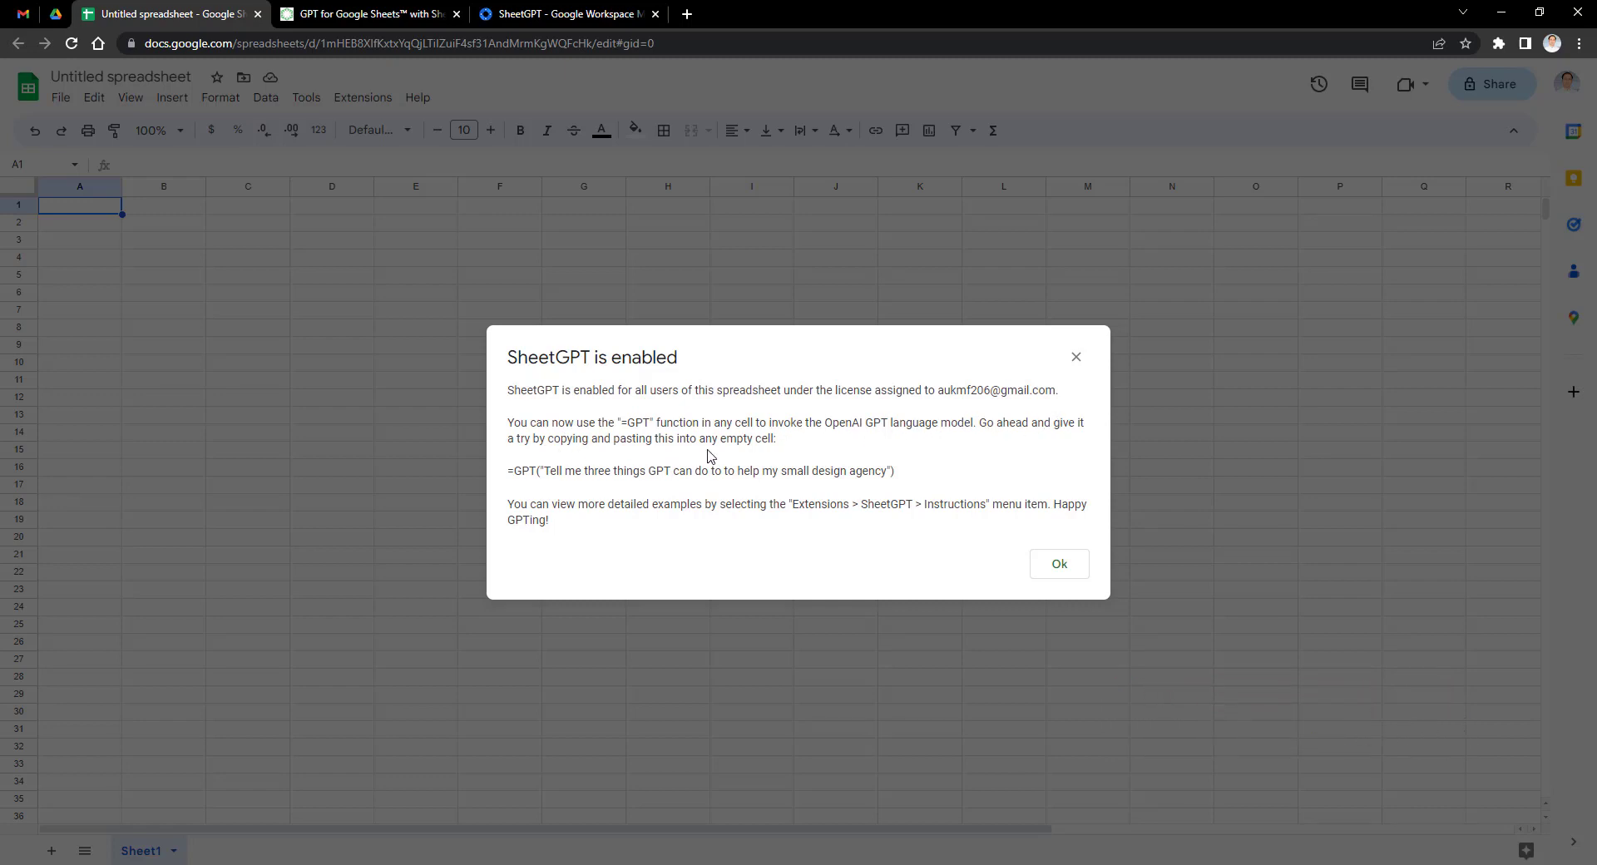
mouse_move(642, 491)
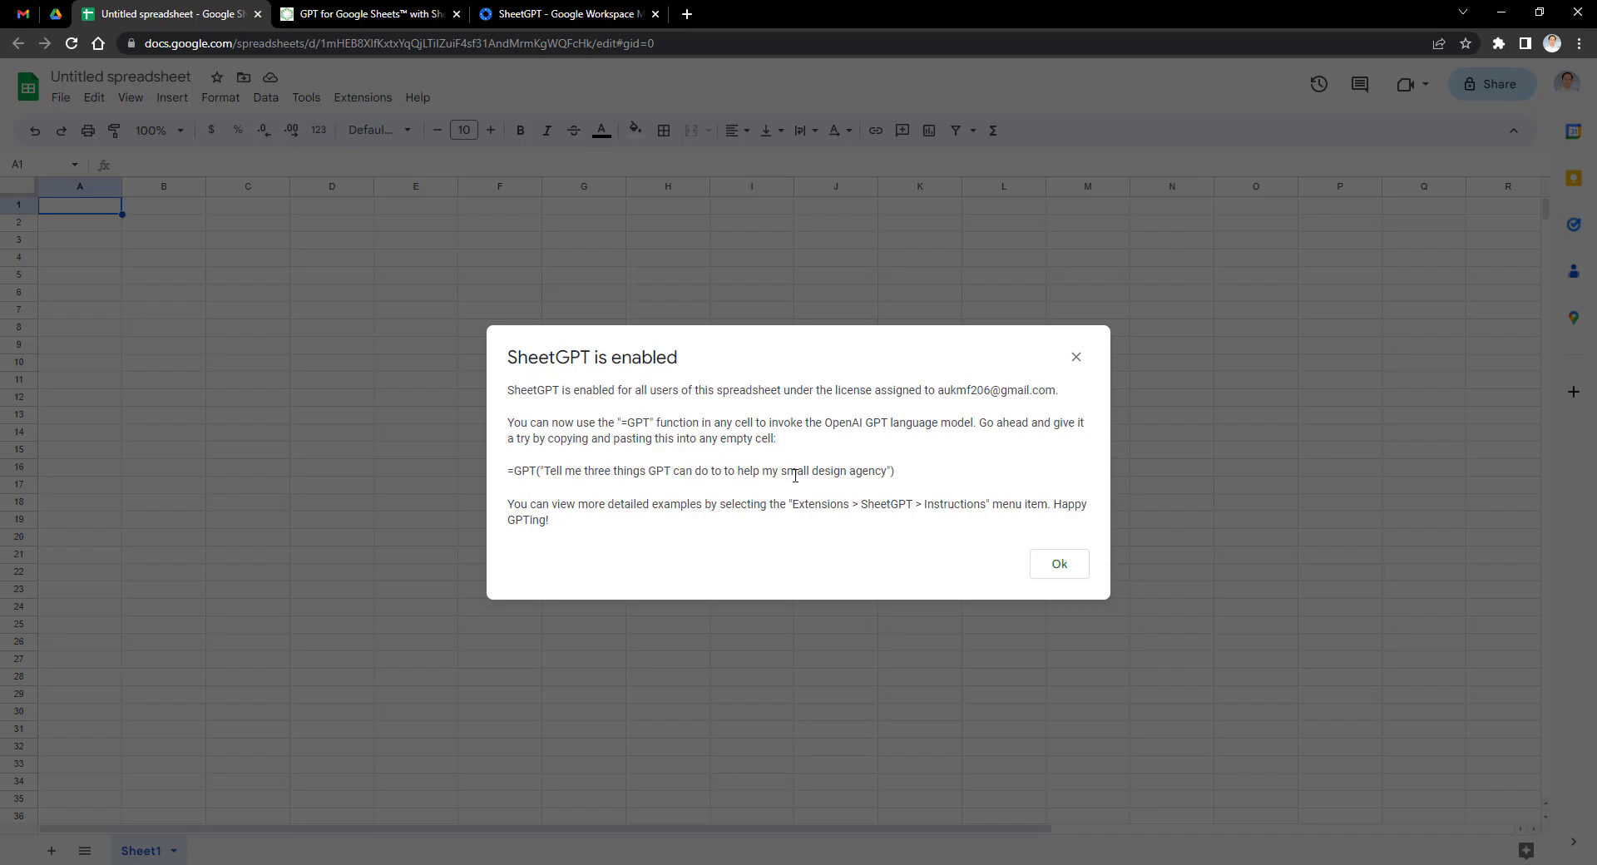
mouse_move(928, 524)
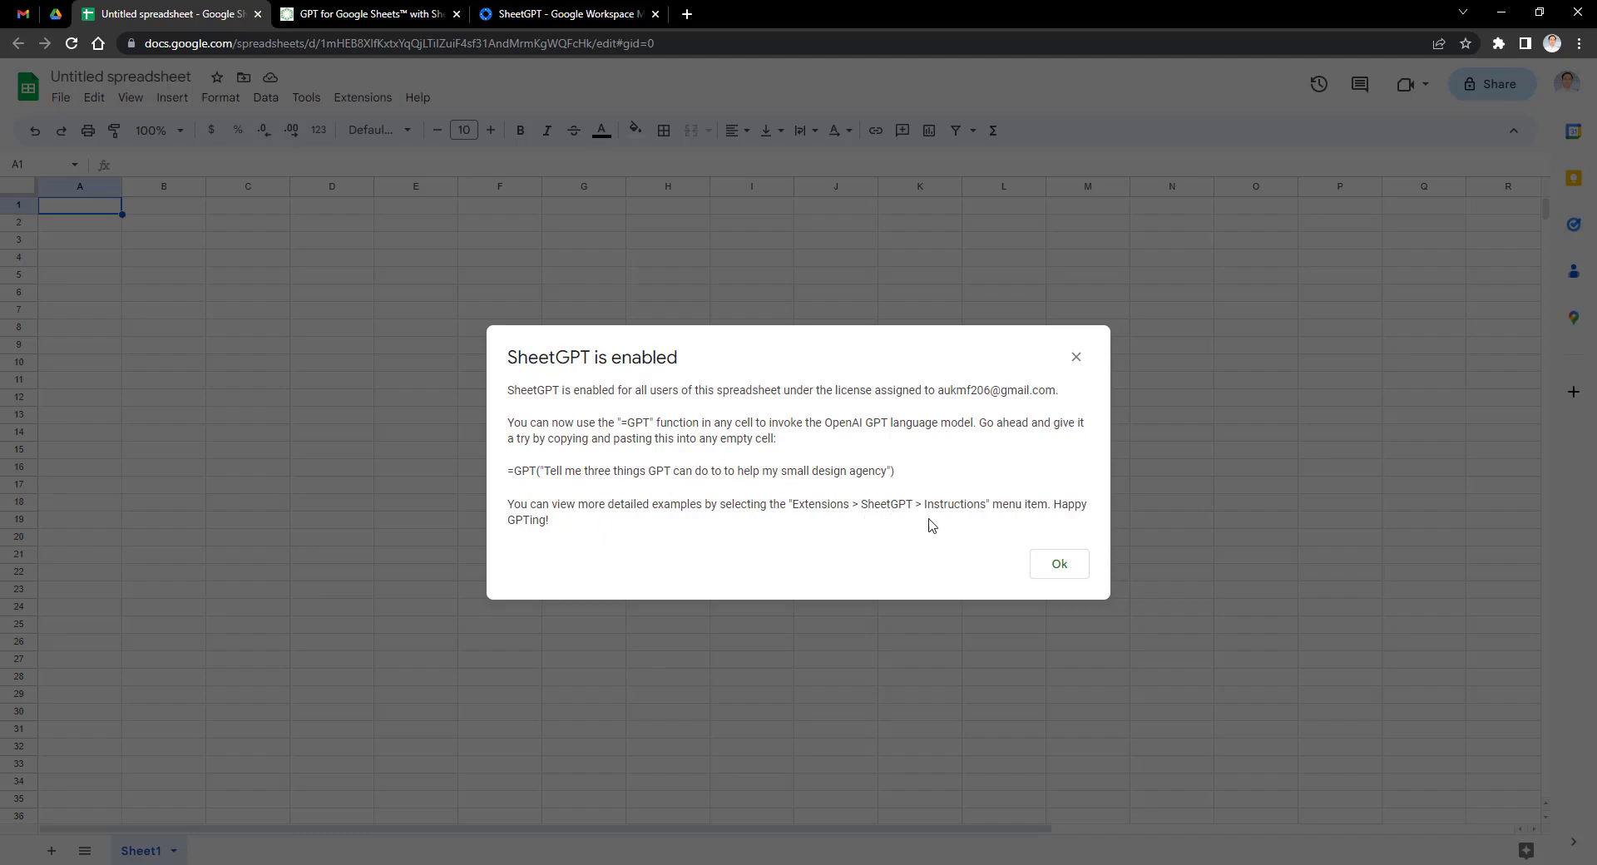
click(1059, 564)
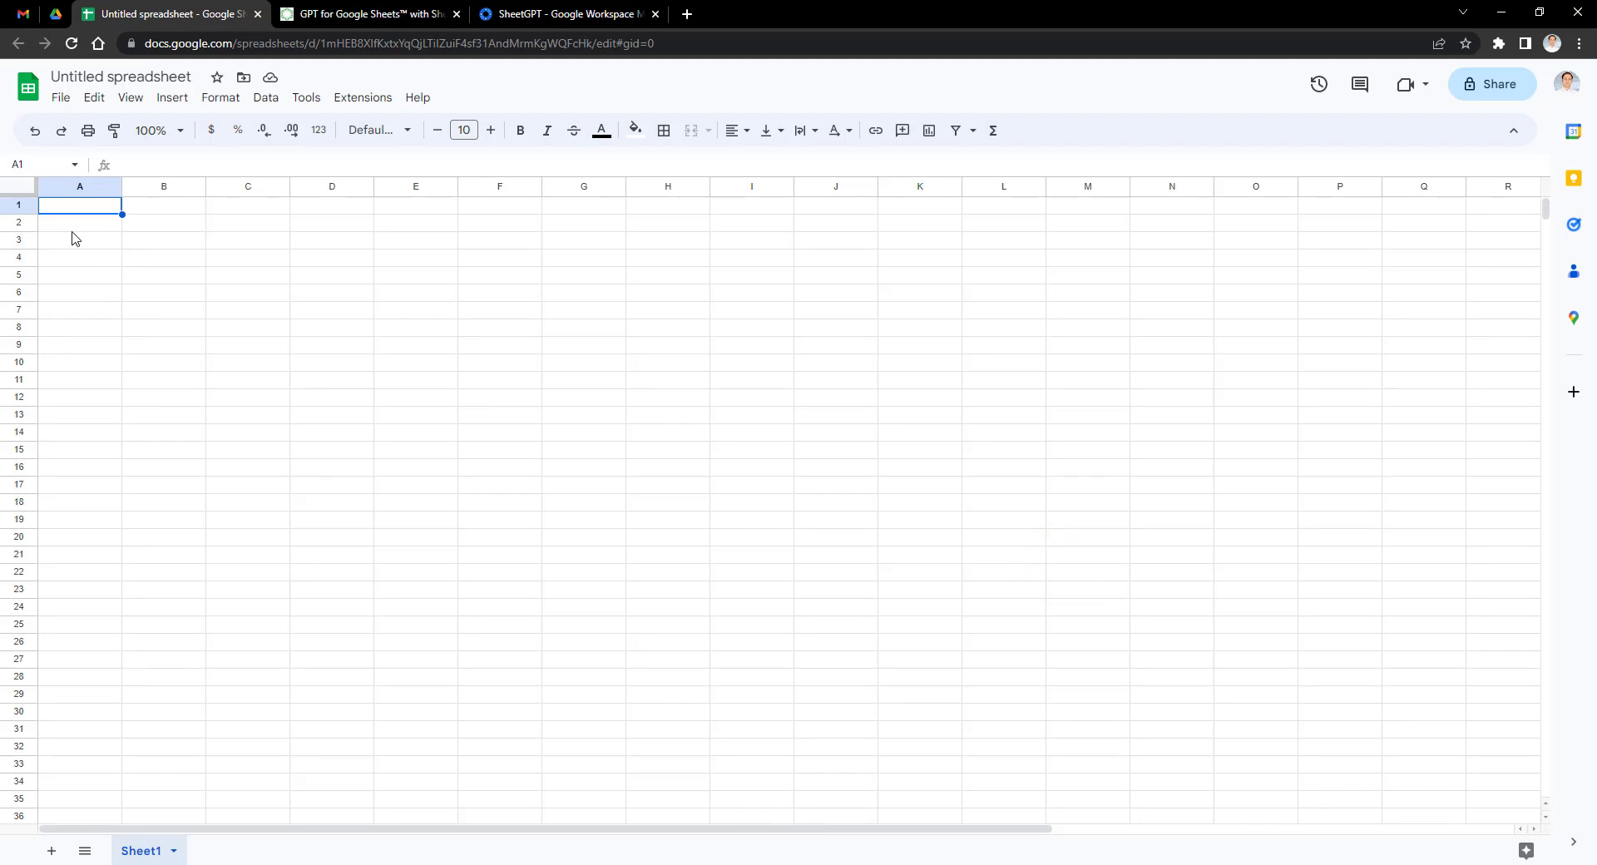
mouse_move(120, 331)
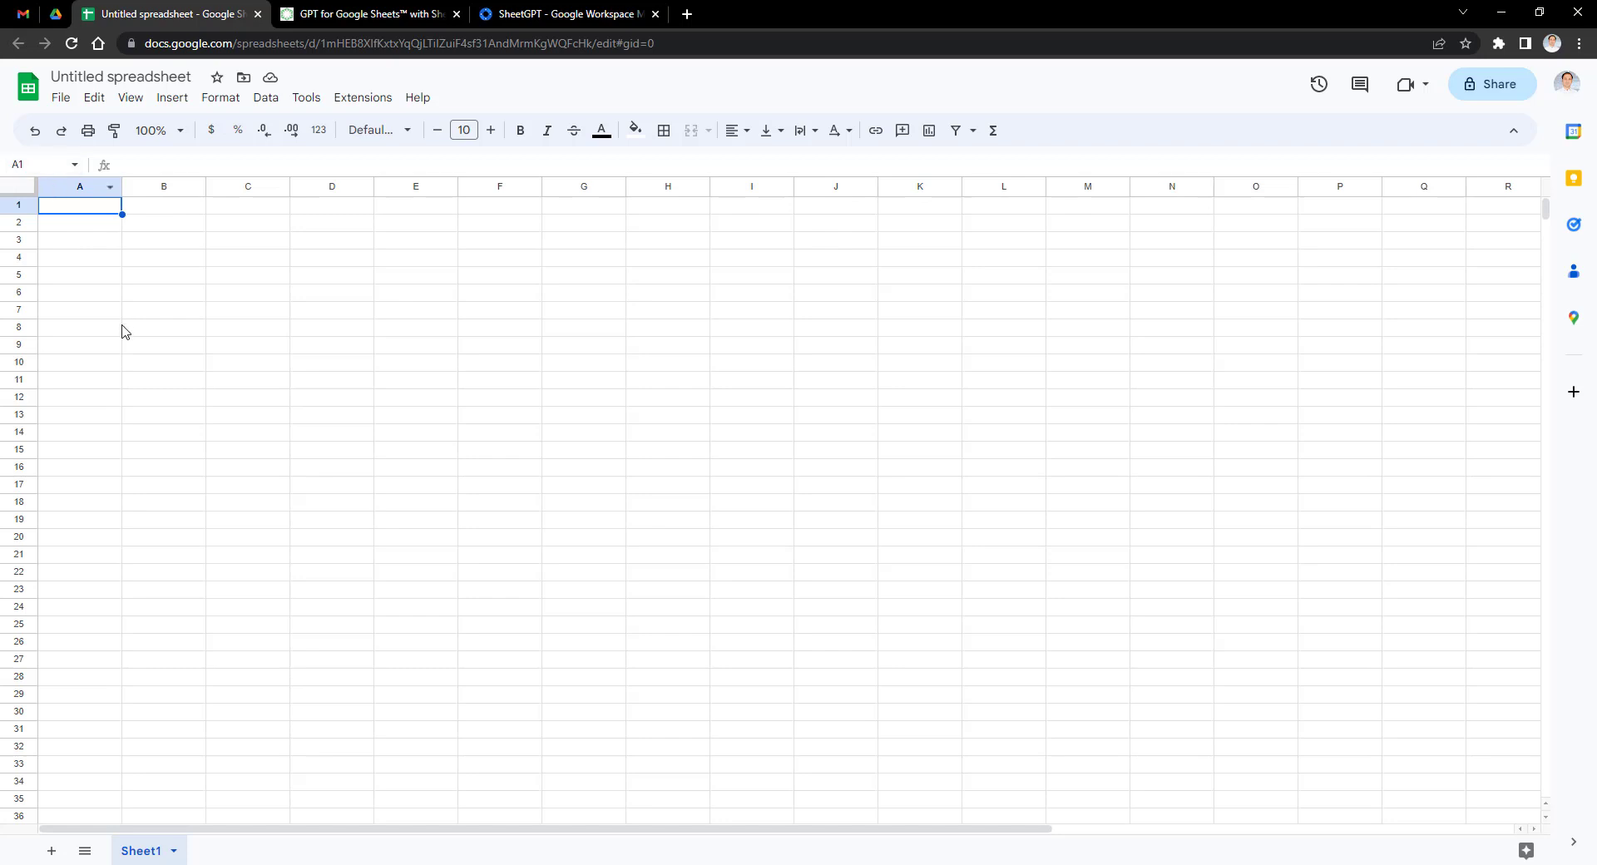
Step: Enter =GPT("How to create gmail account?") in cell B4
click(163, 256)
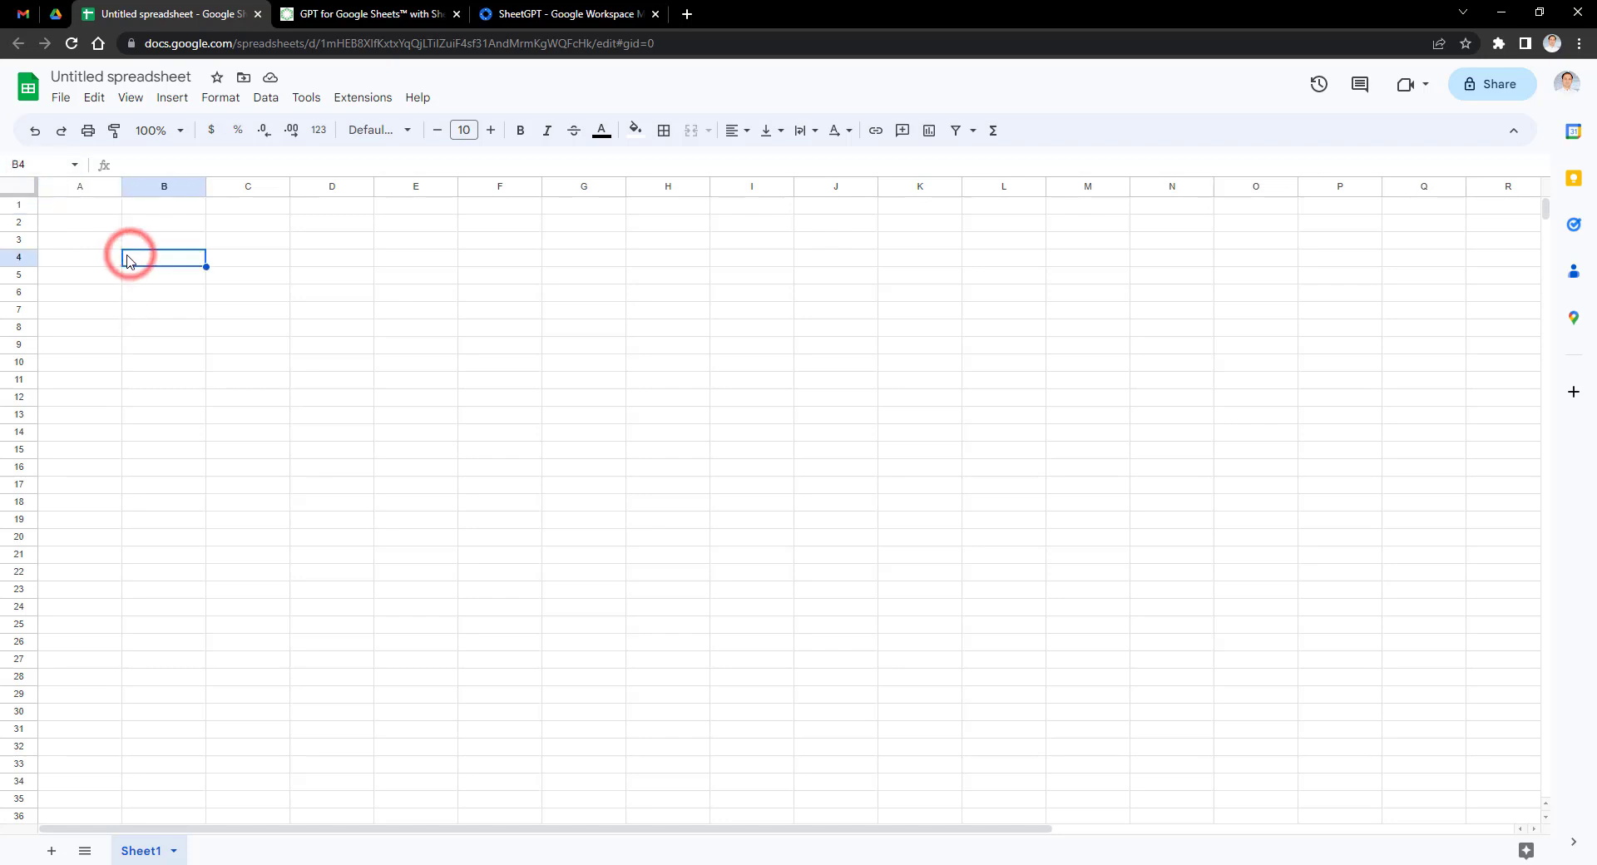
click(80, 221)
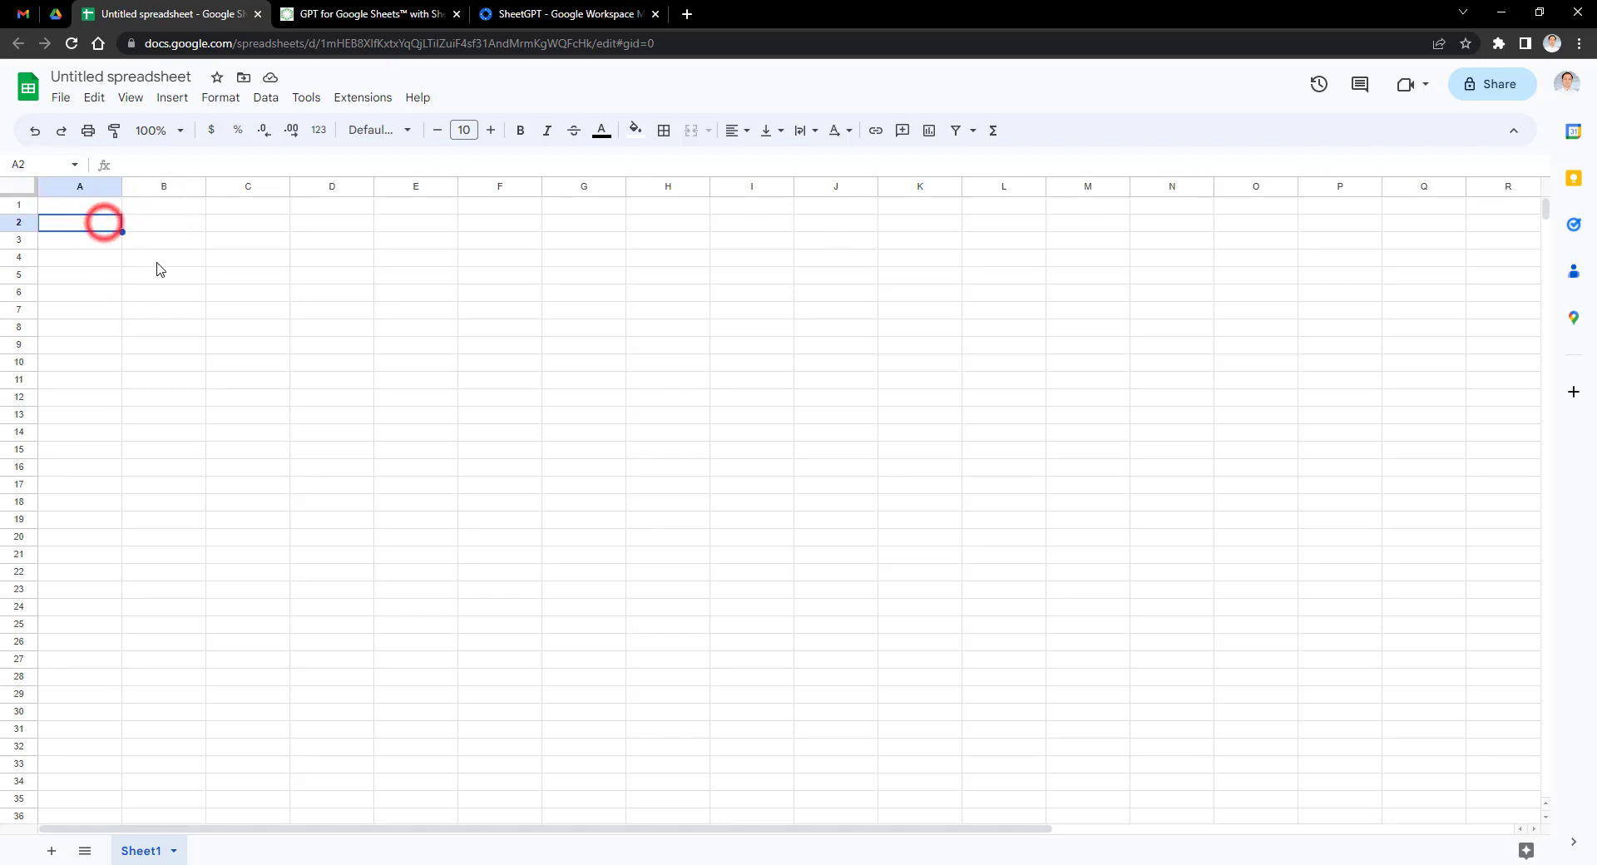
click(163, 257)
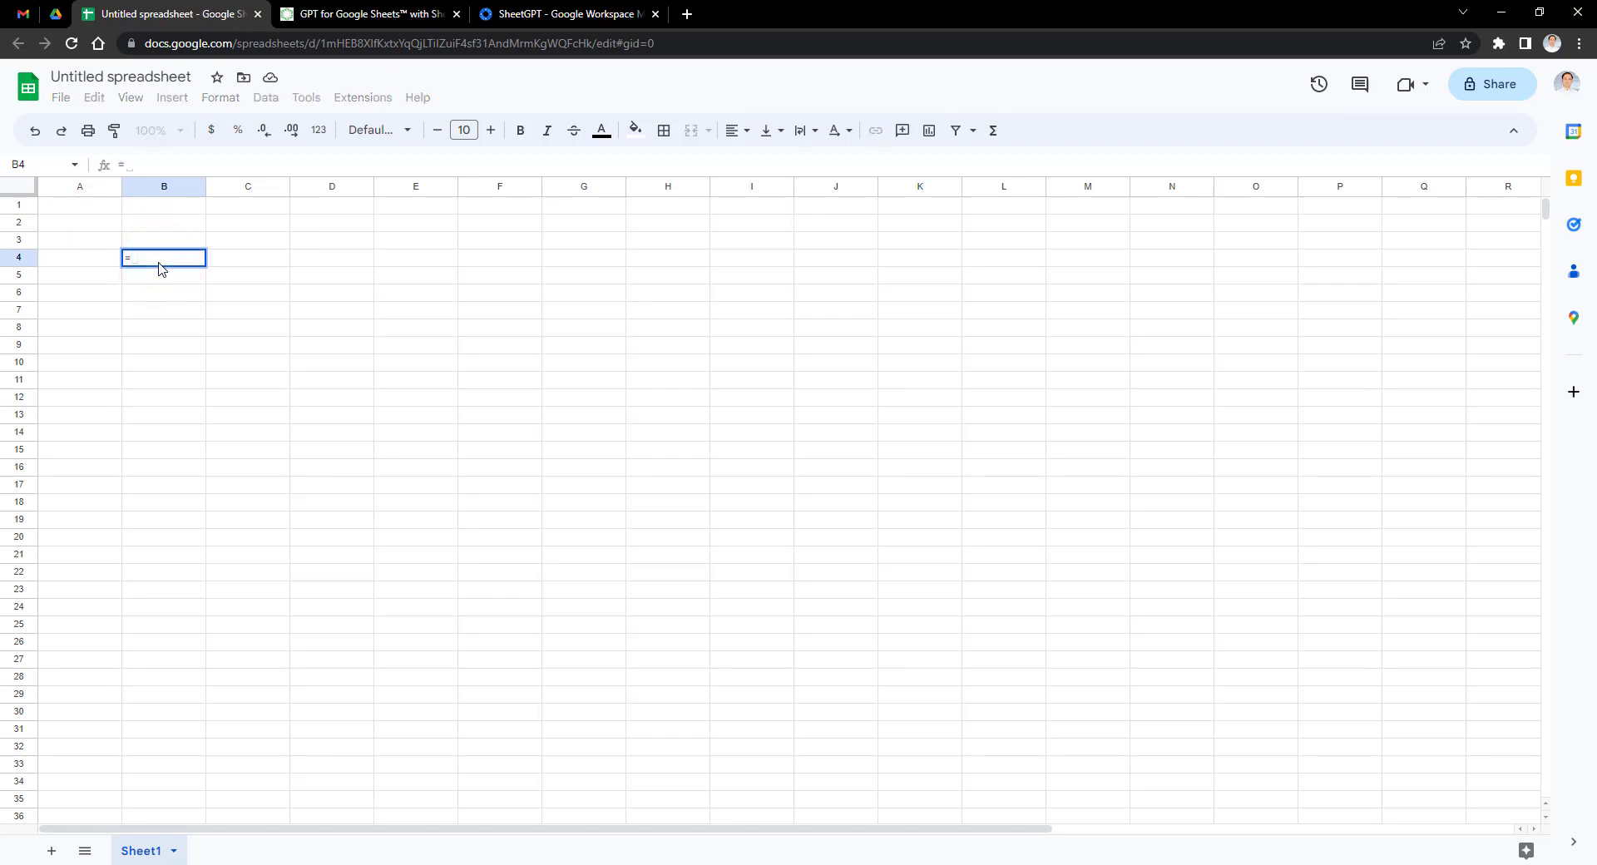
text(GPT()
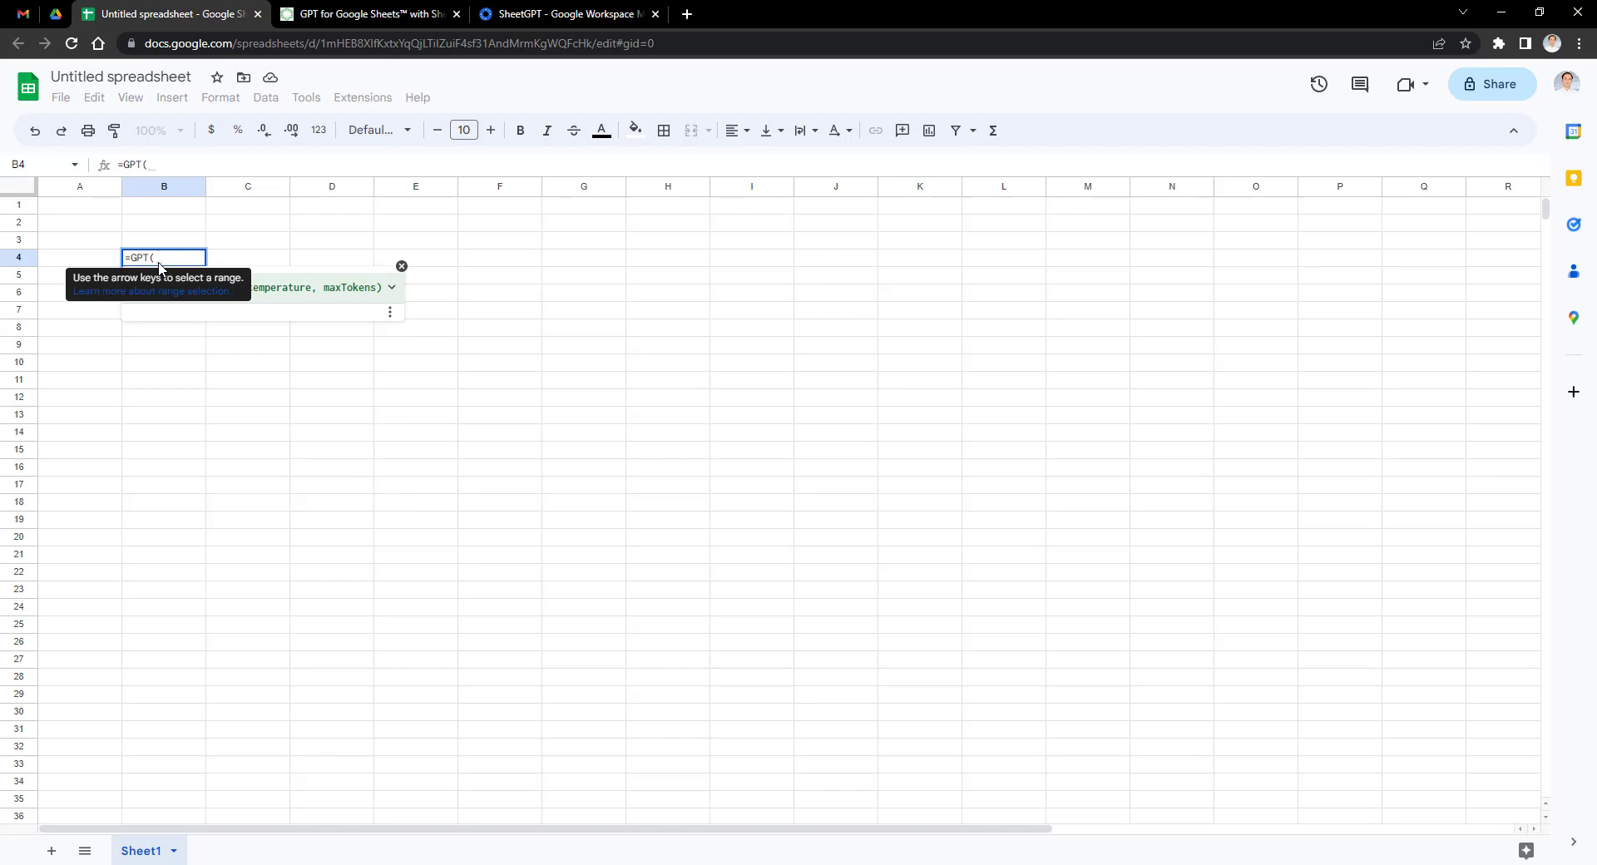
mouse_move(153, 353)
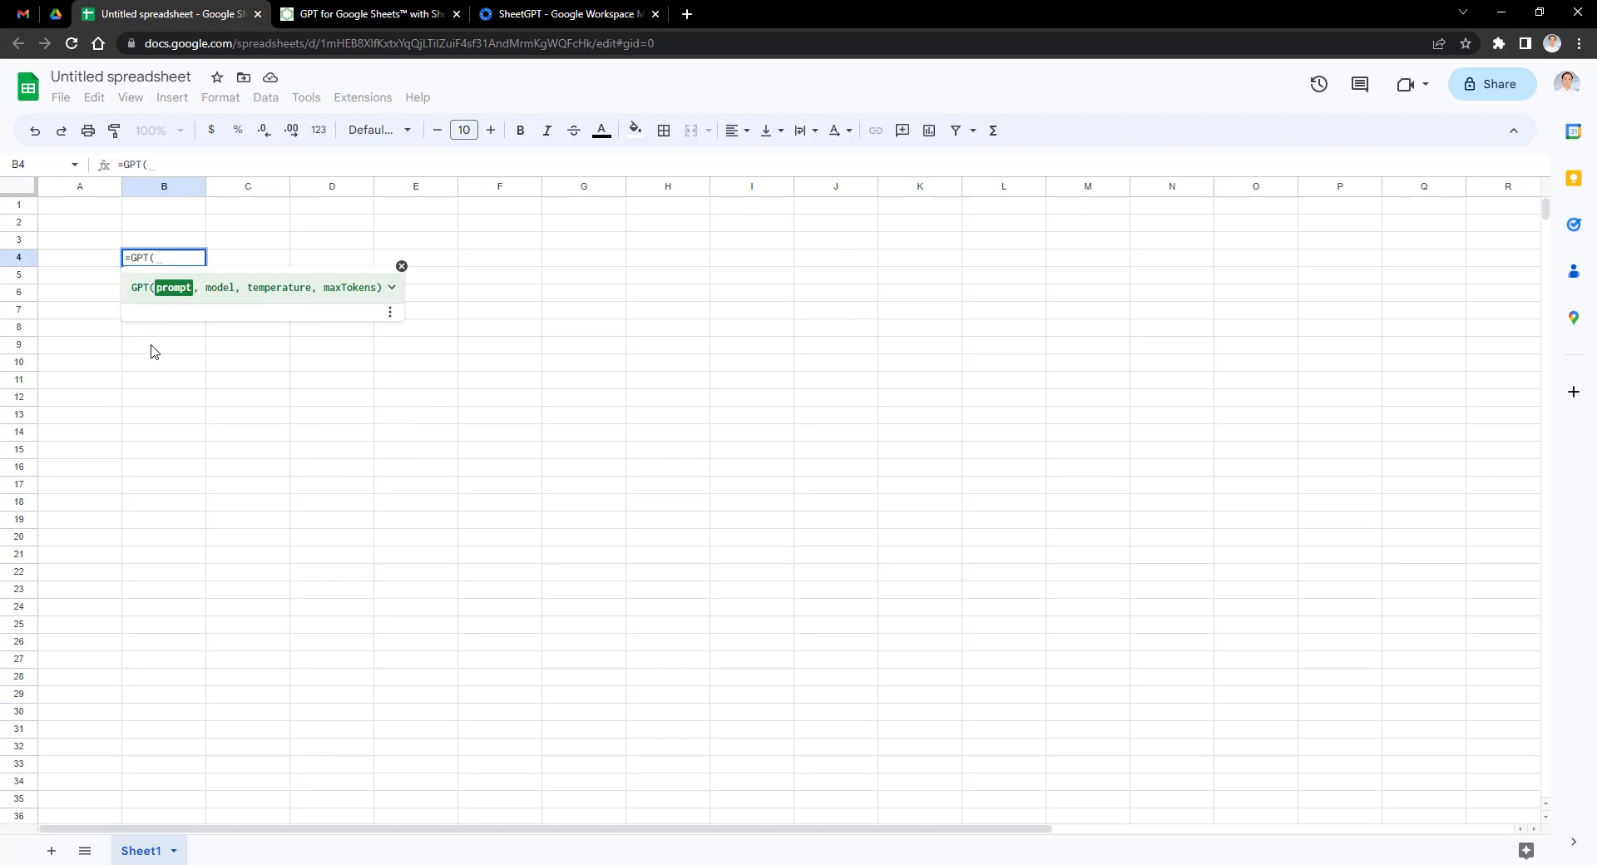
text("How)
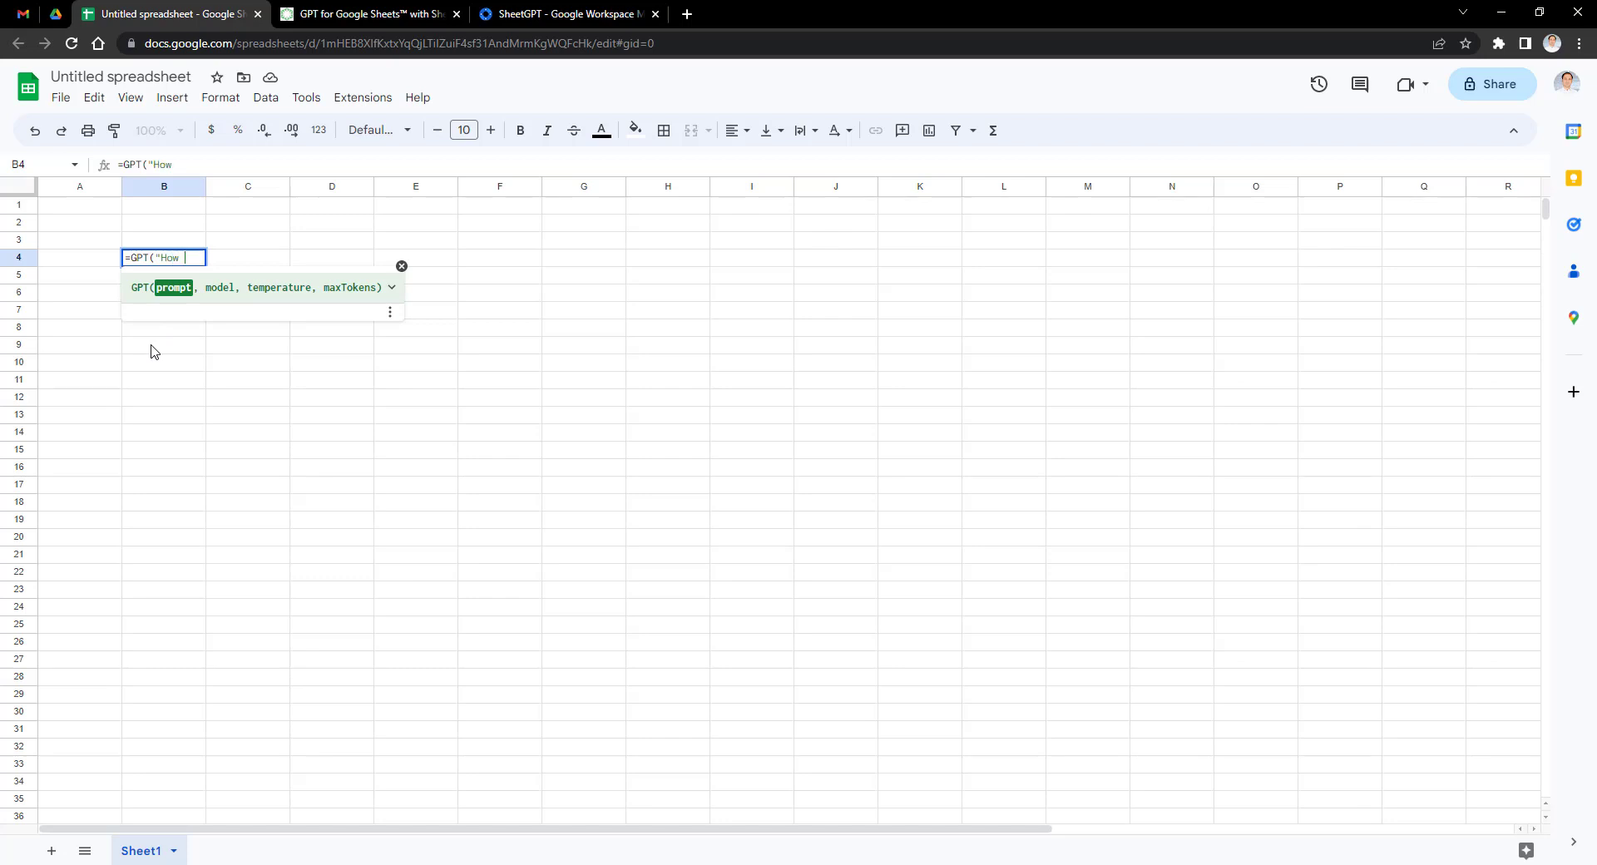
text(to create)
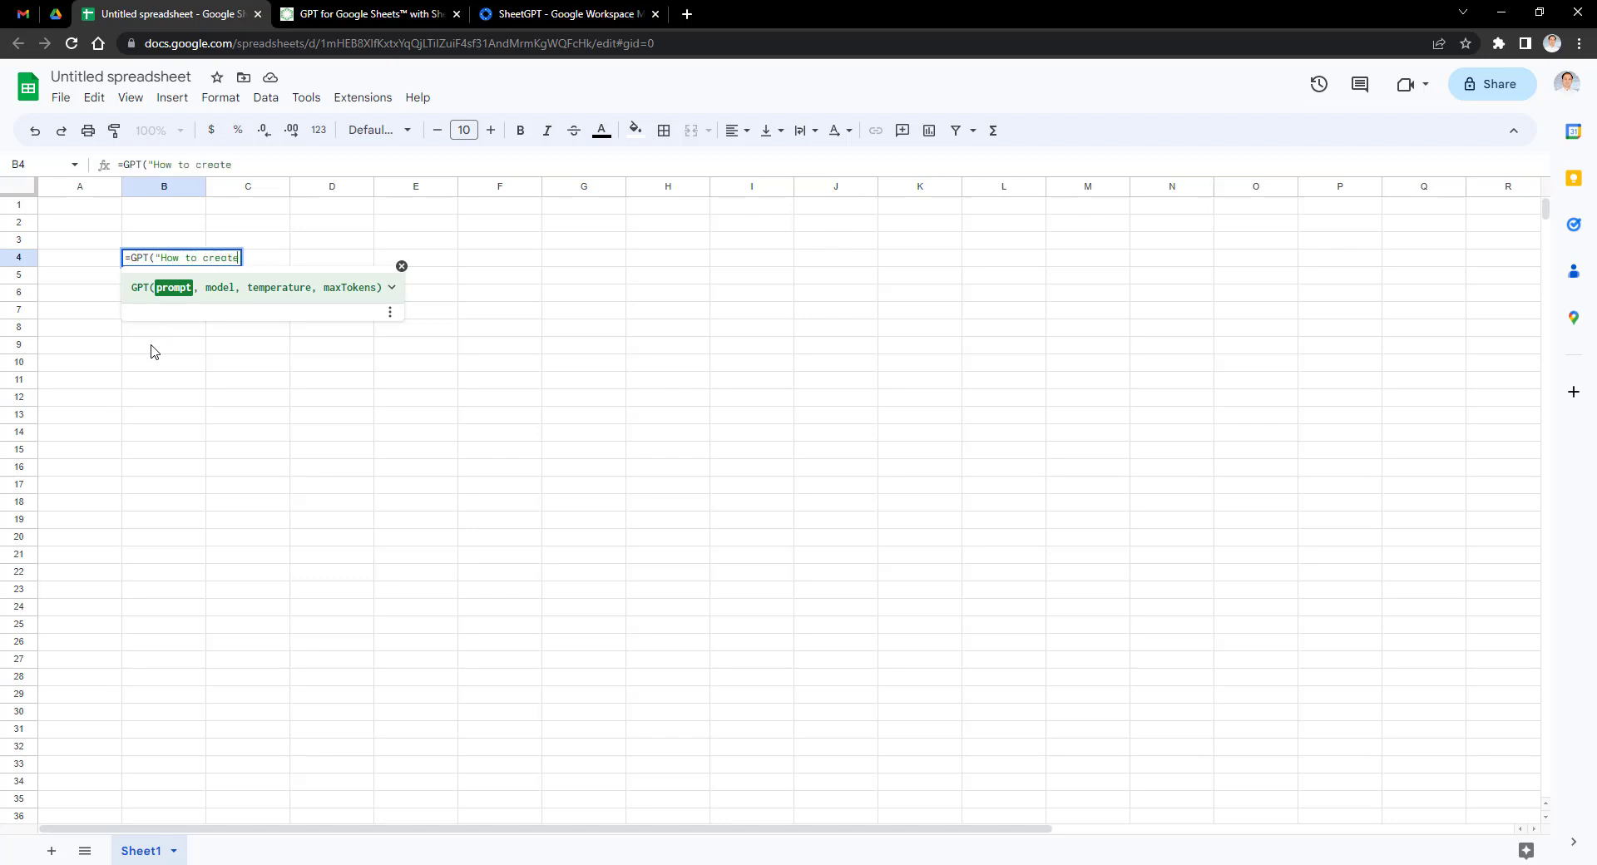
text(go)
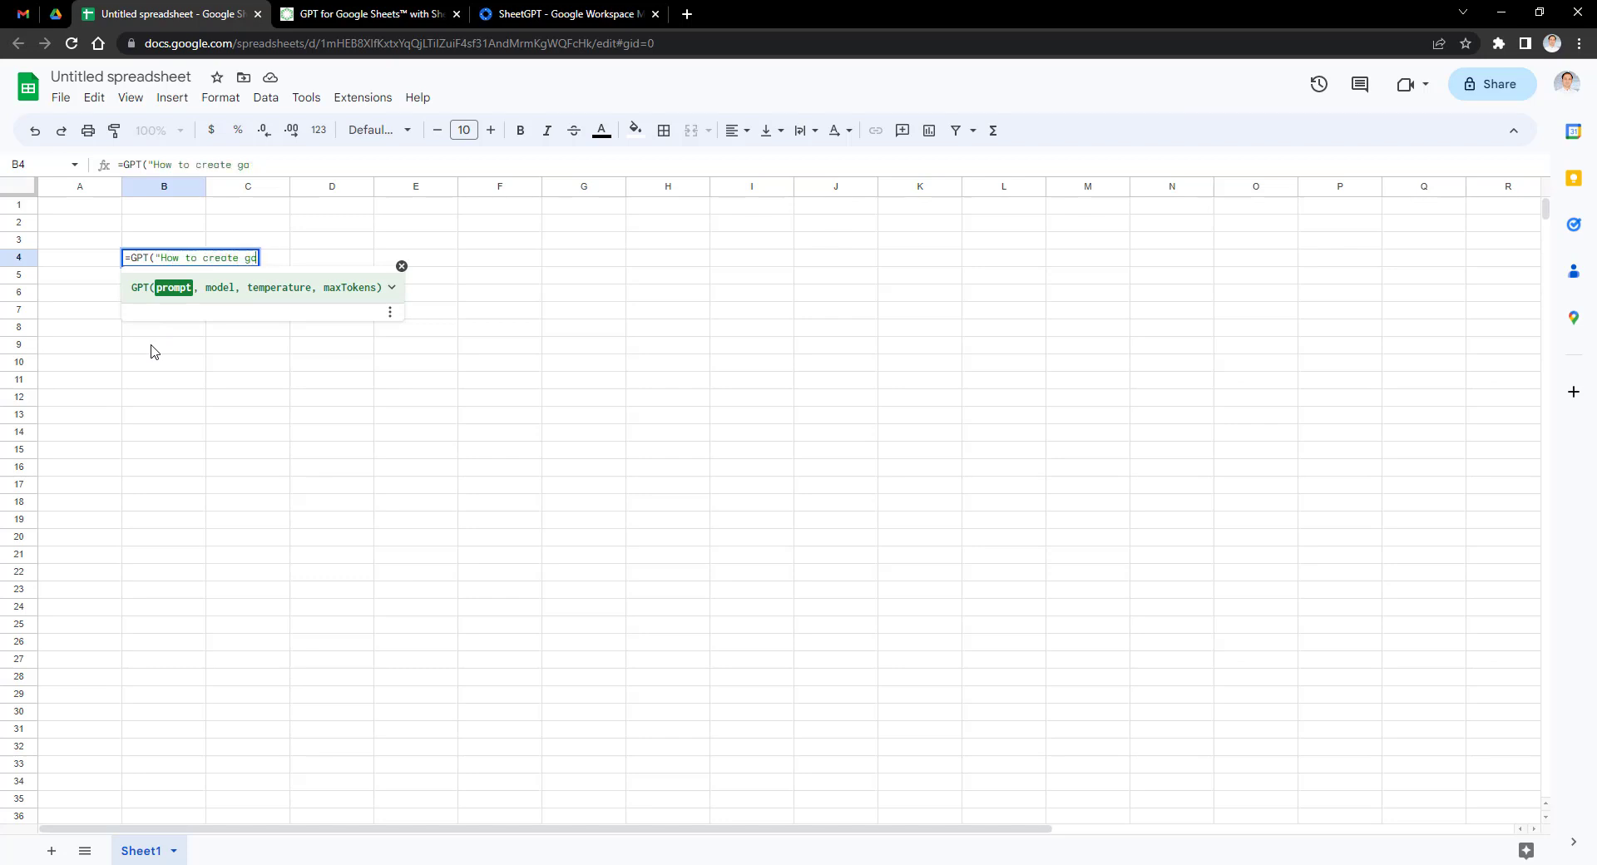
text(mail)
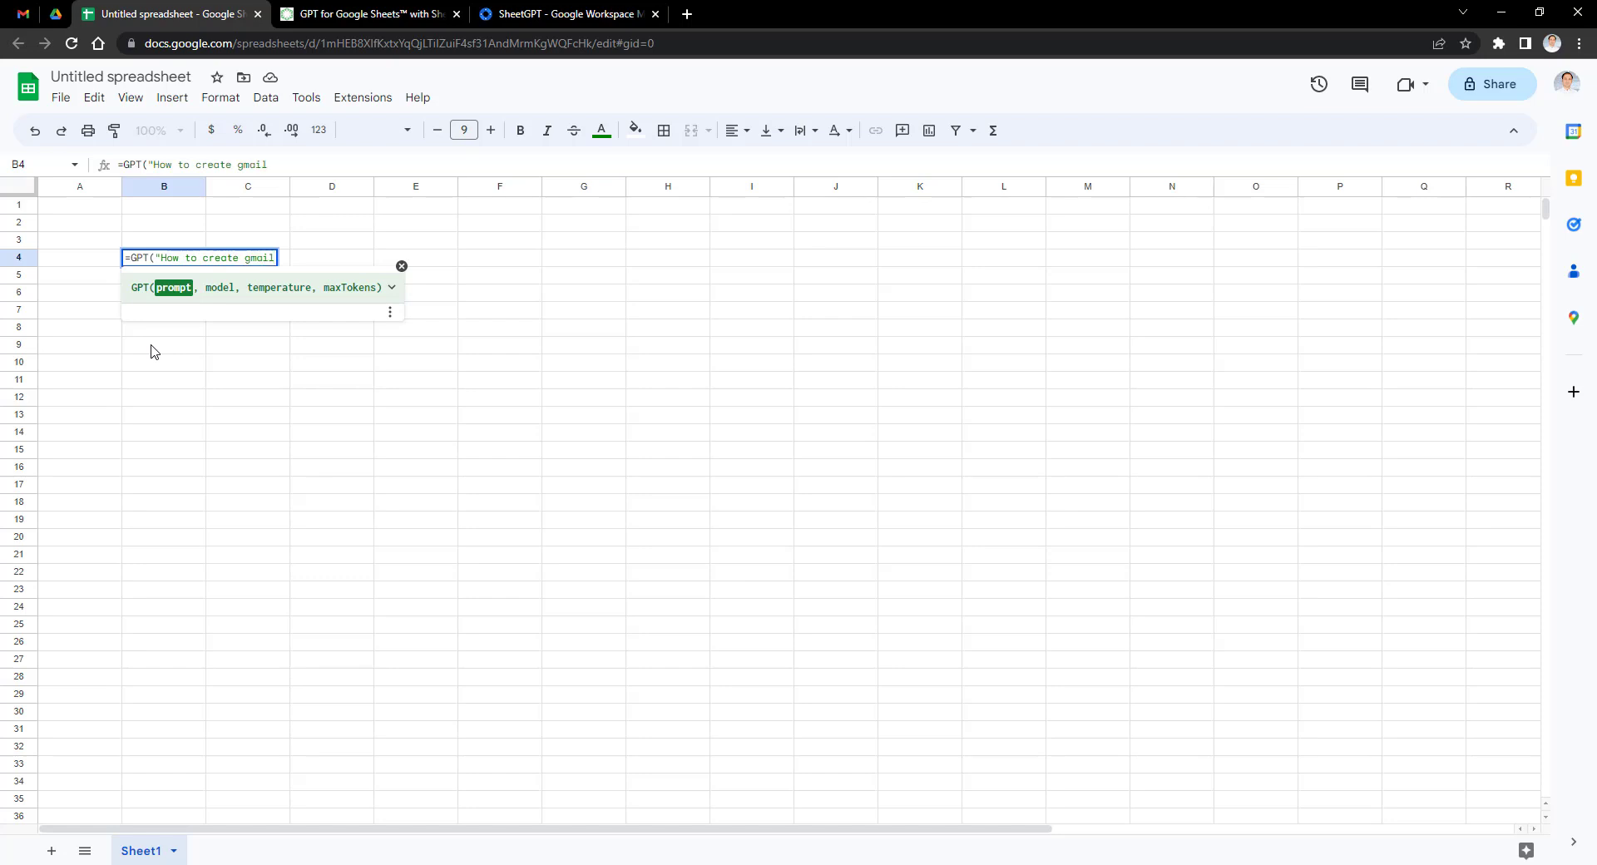
text(account)
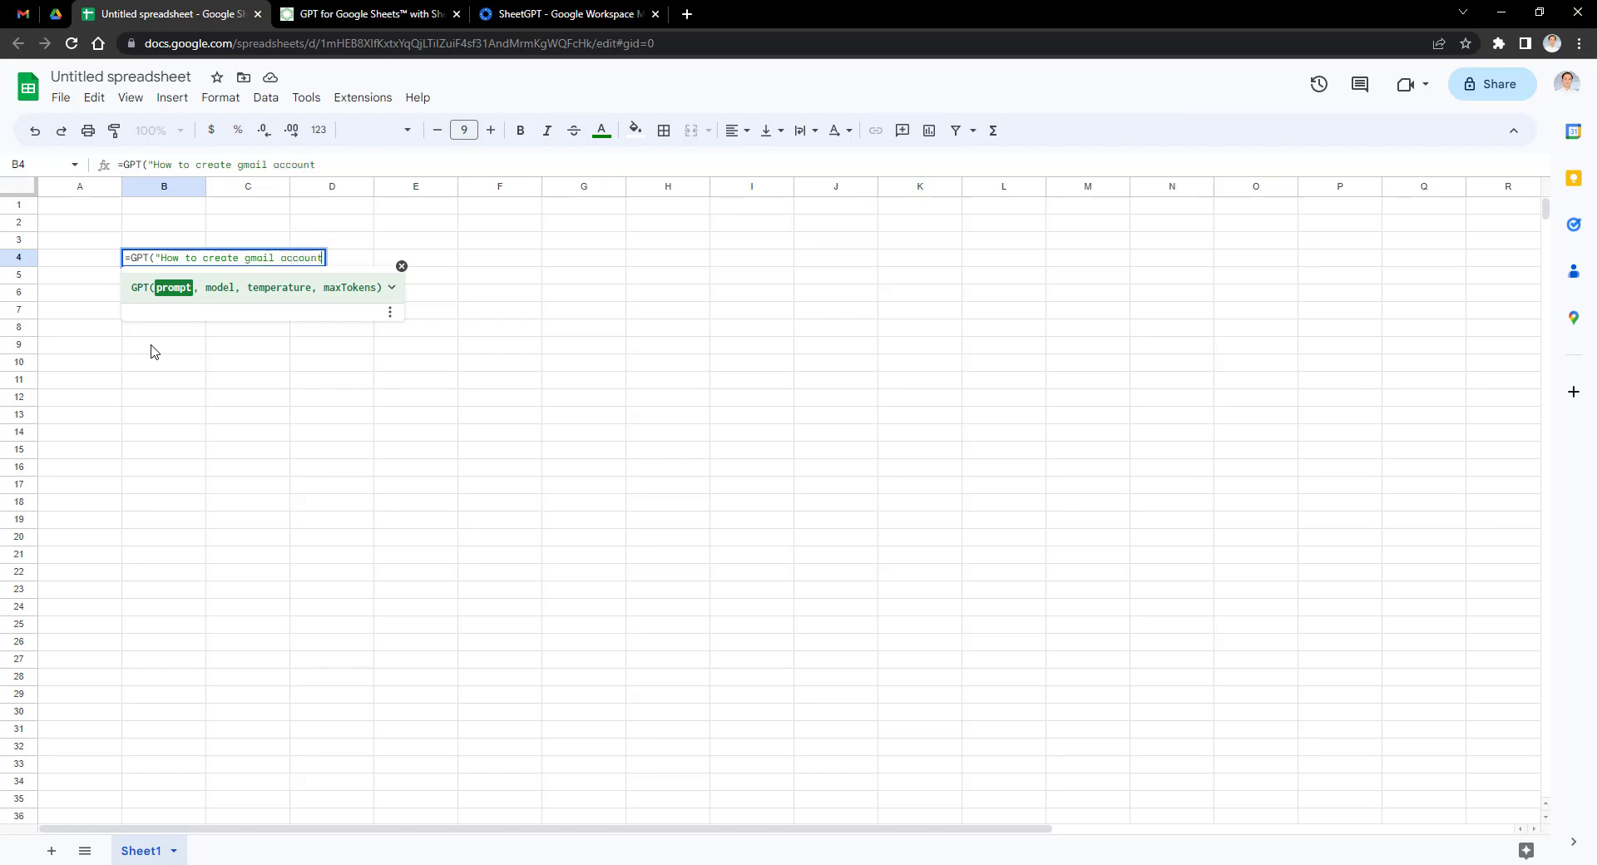
text(?")
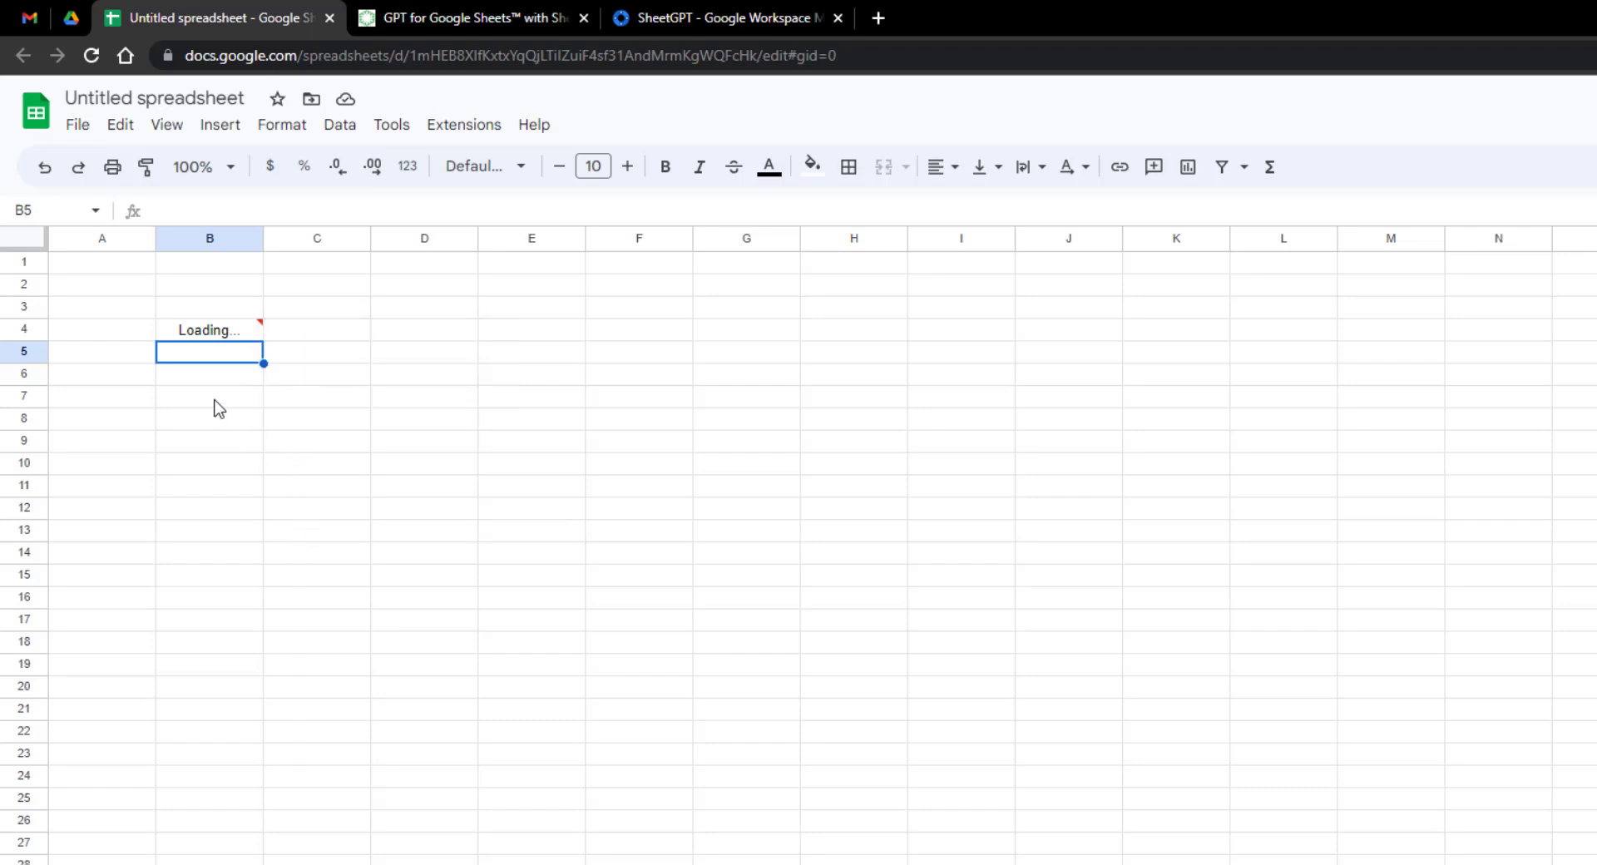
Step: Review the returned Gmail instructions in B4, then clear the cell with Delete
click(209, 396)
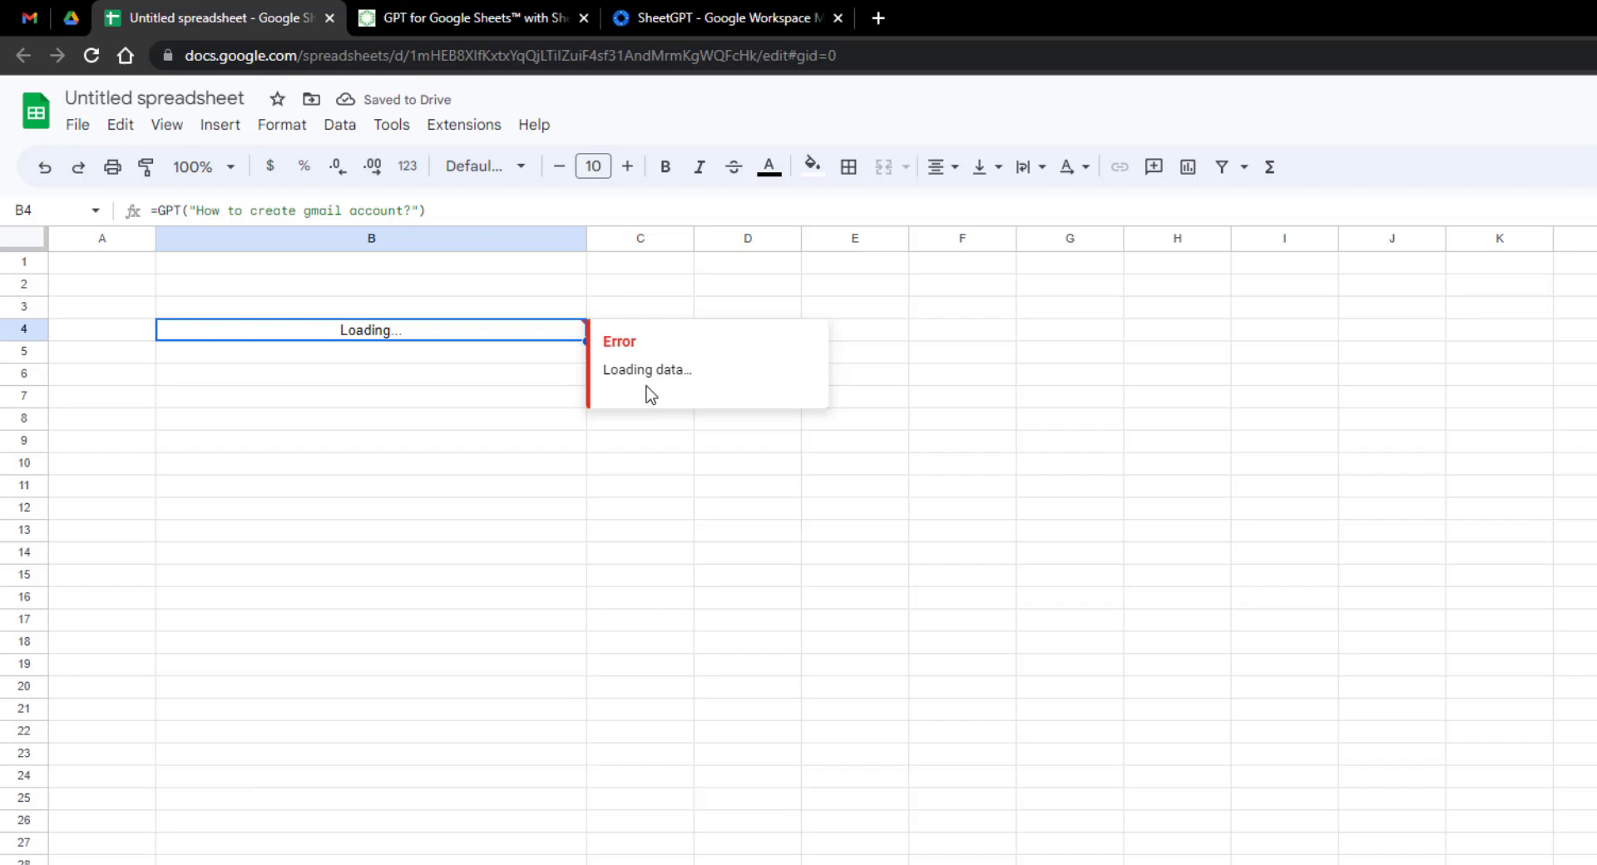
mouse_move(644, 384)
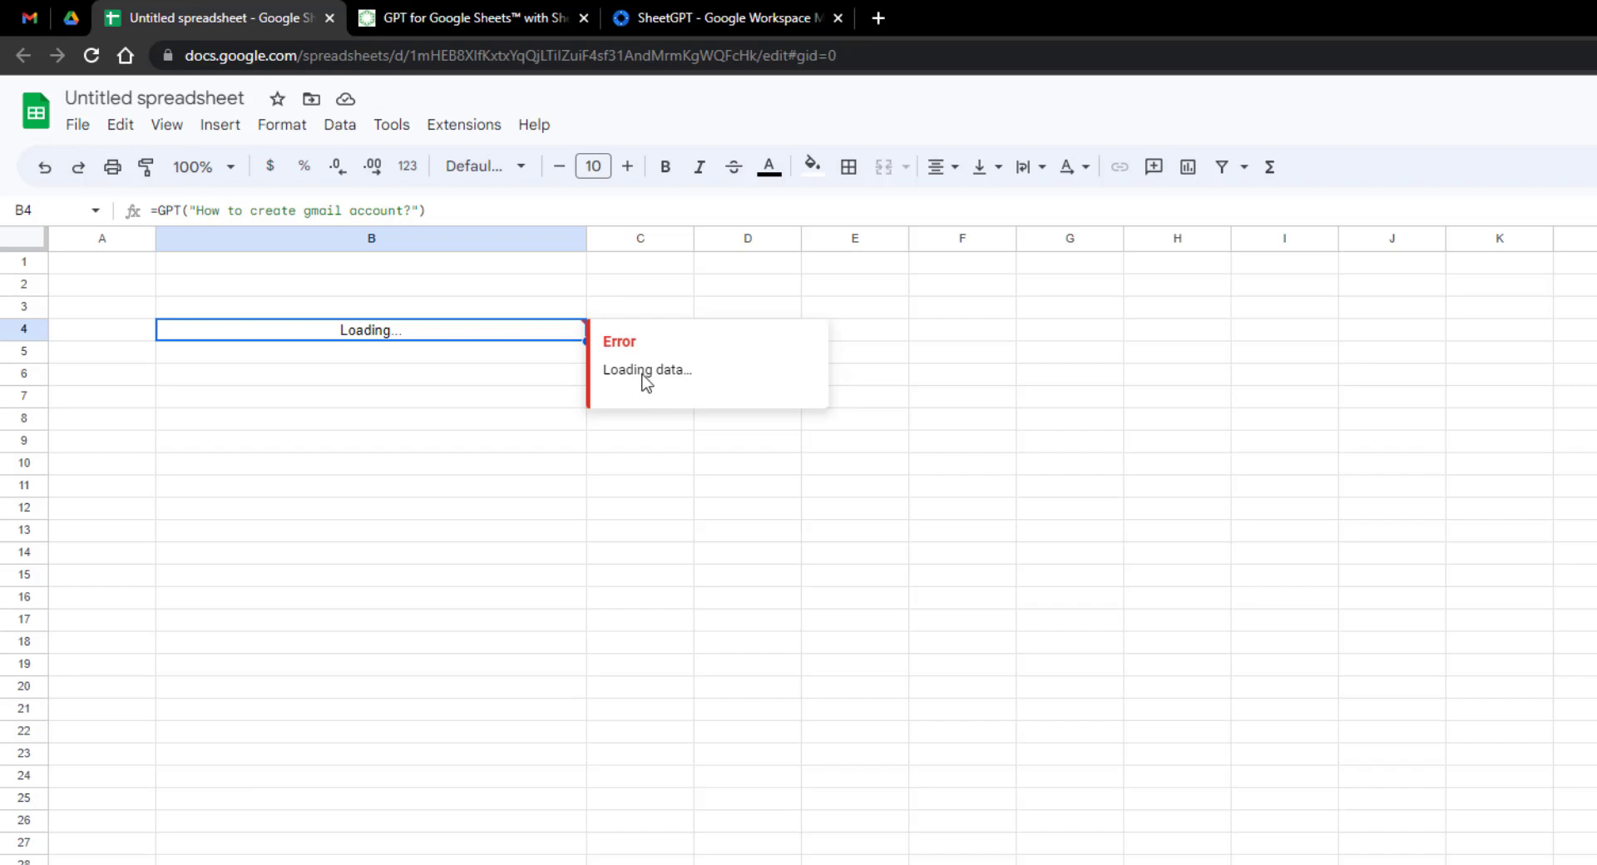
click(306, 837)
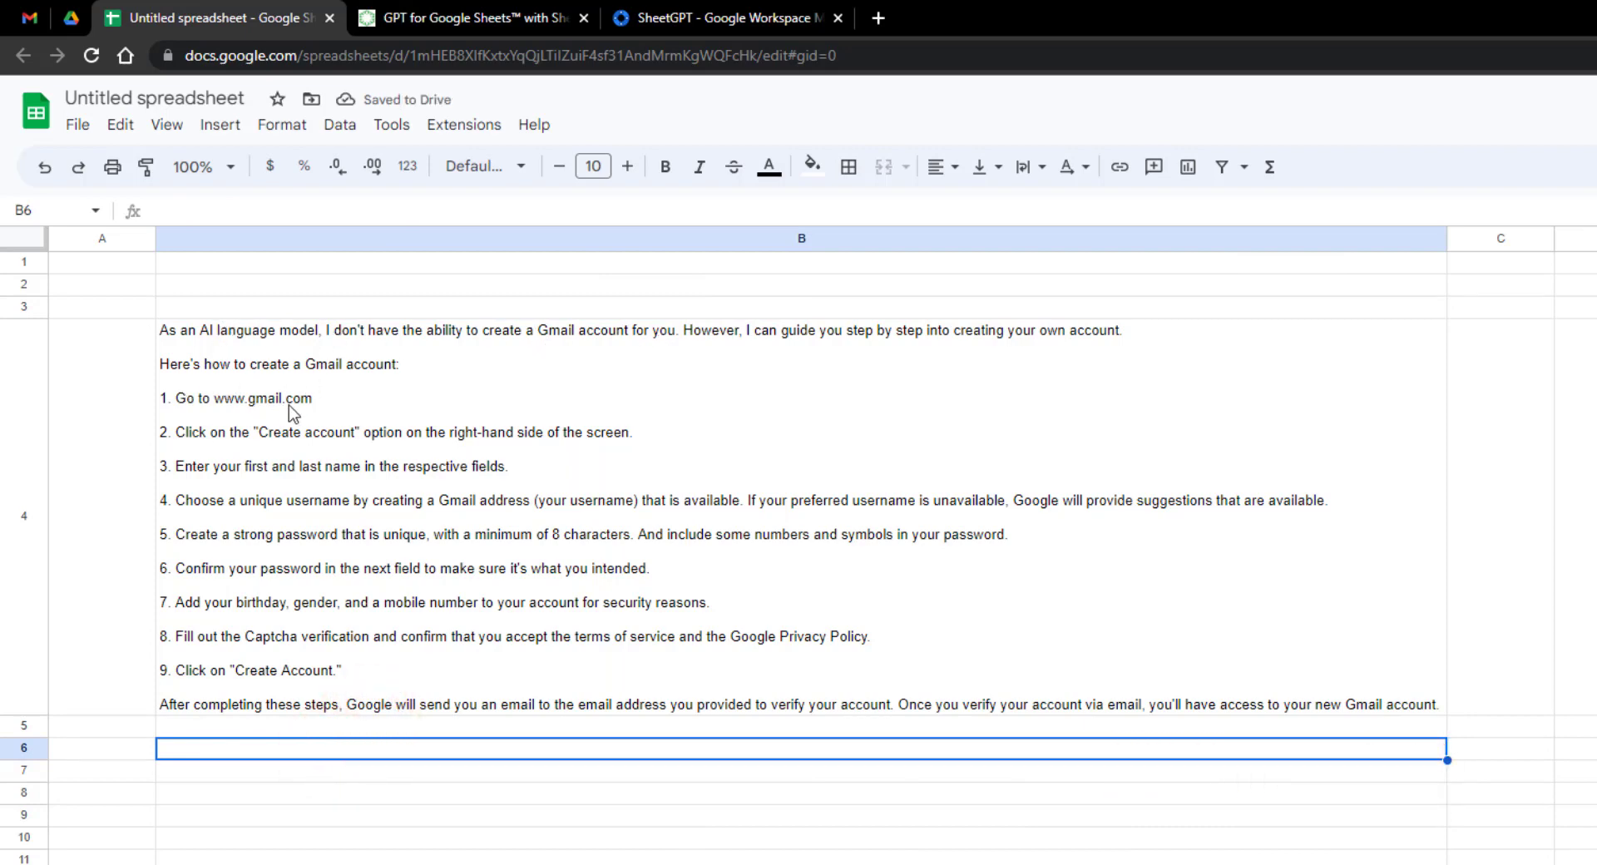
mouse_move(371, 293)
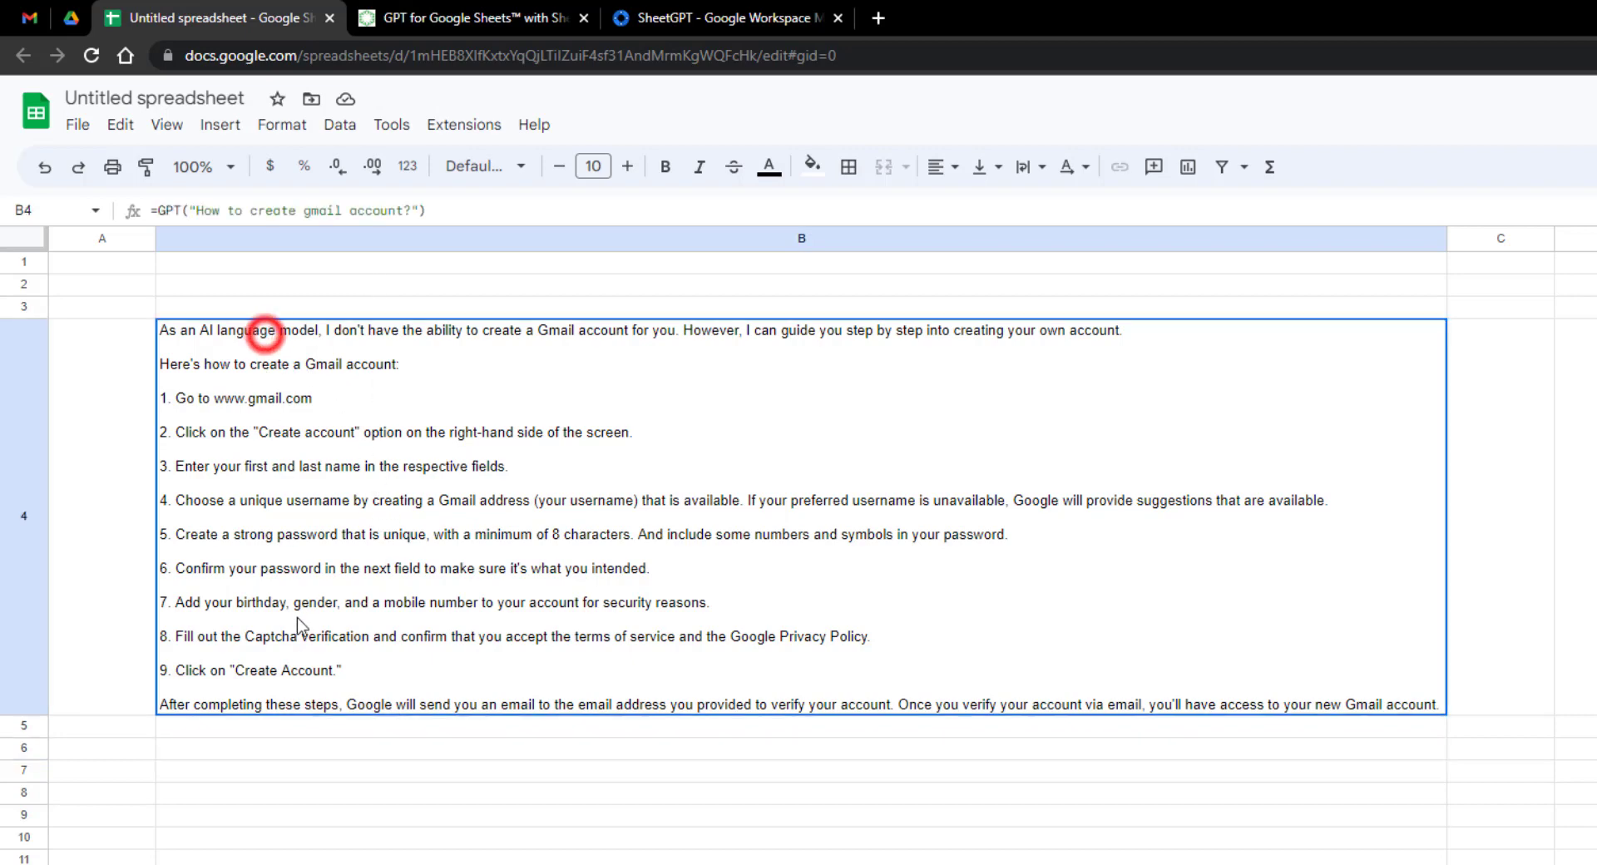
key(Delete)
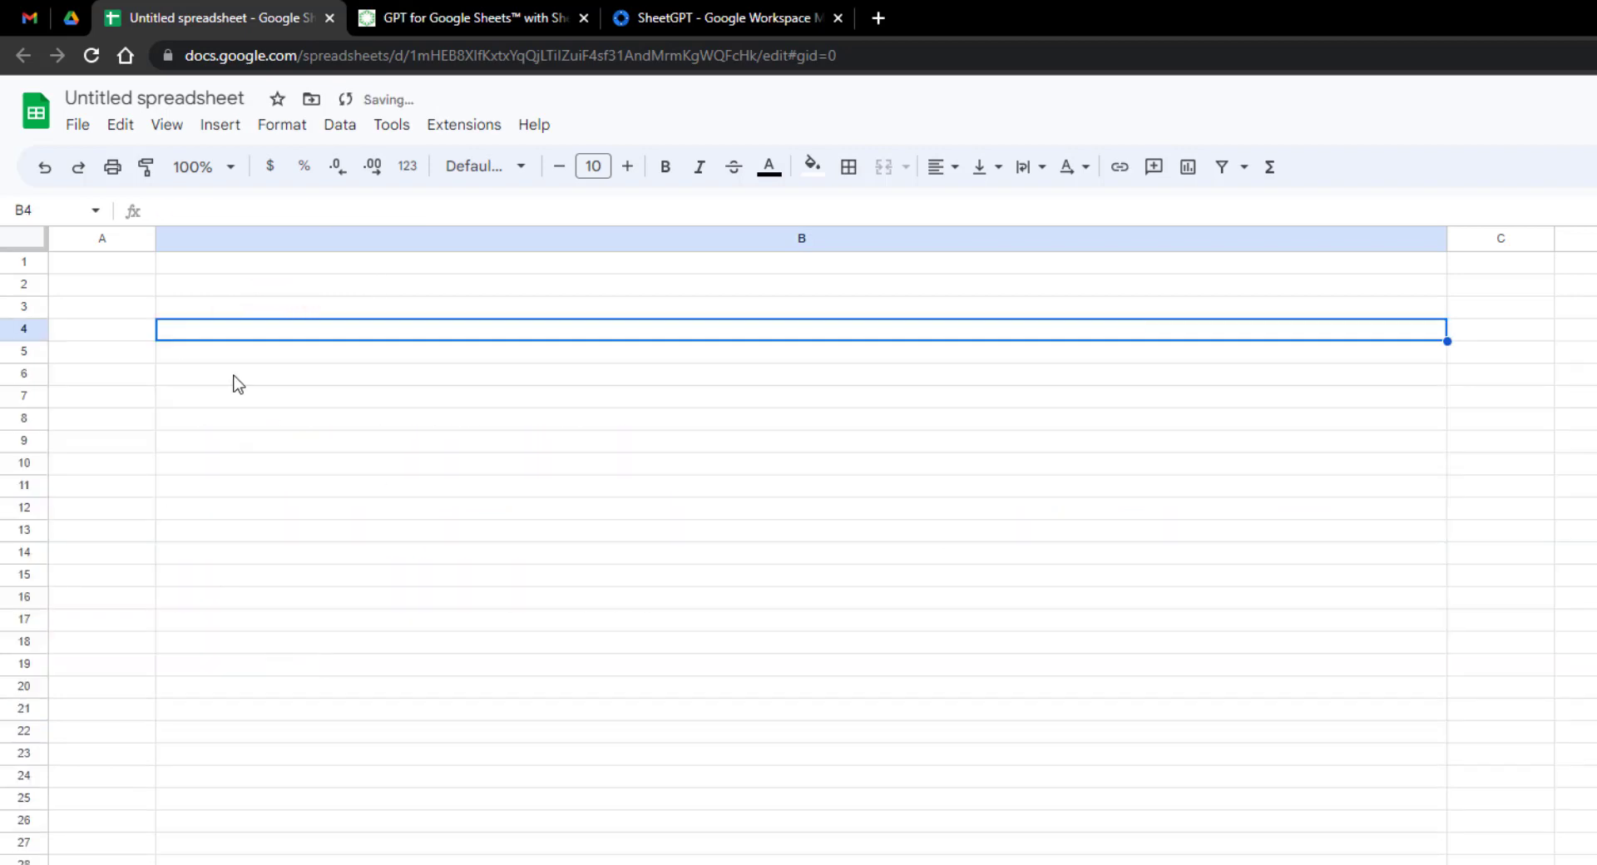
Step: Enter =GPT("What is Office 365?") in cell B3 and run it
click(210, 306)
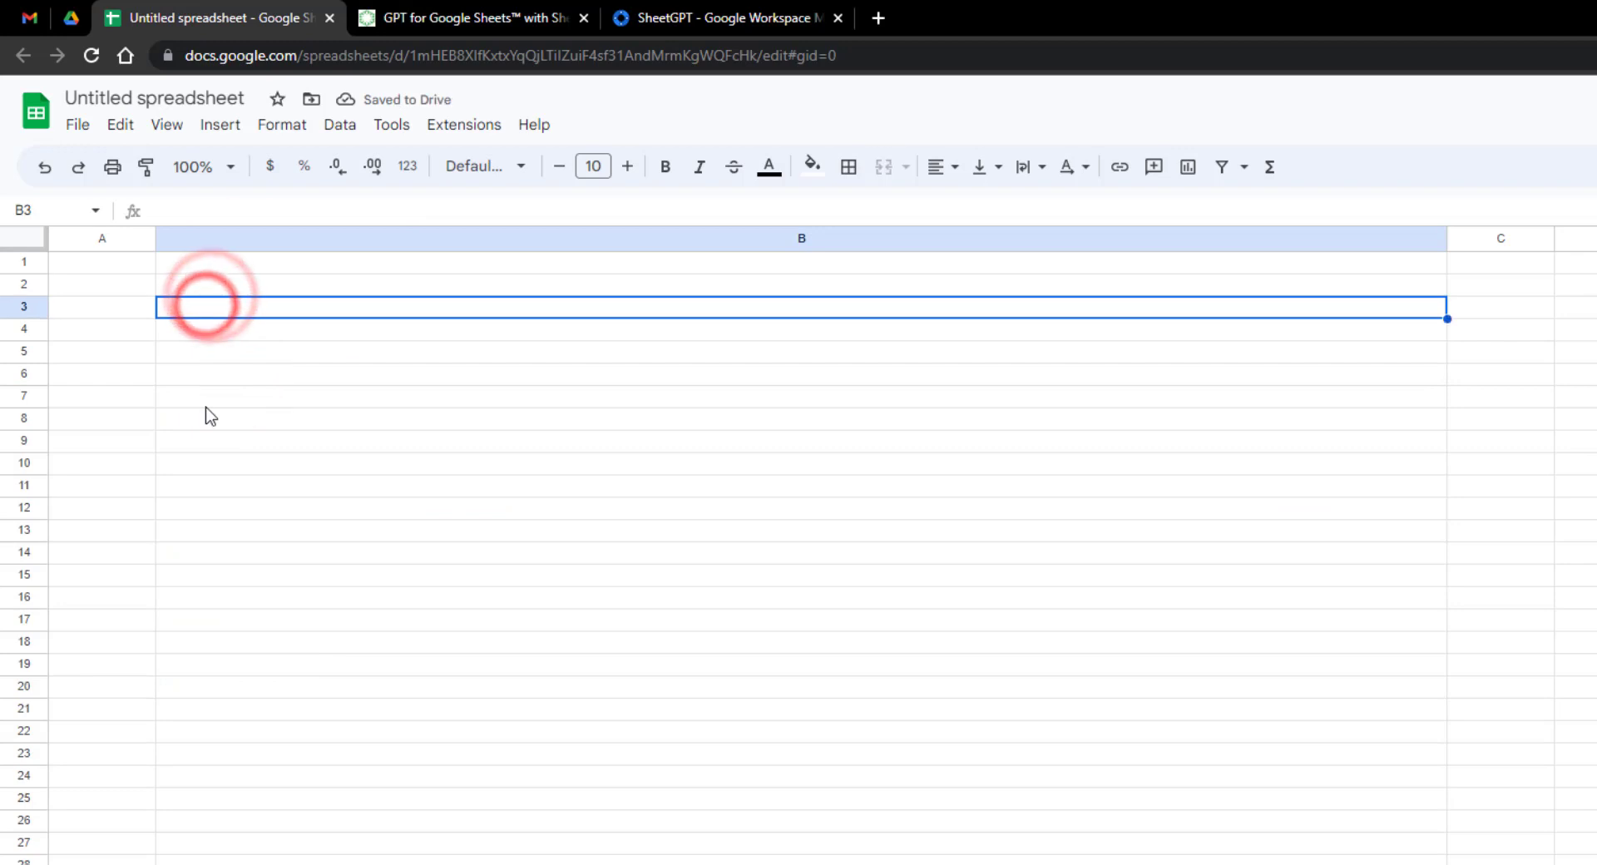
text(=)
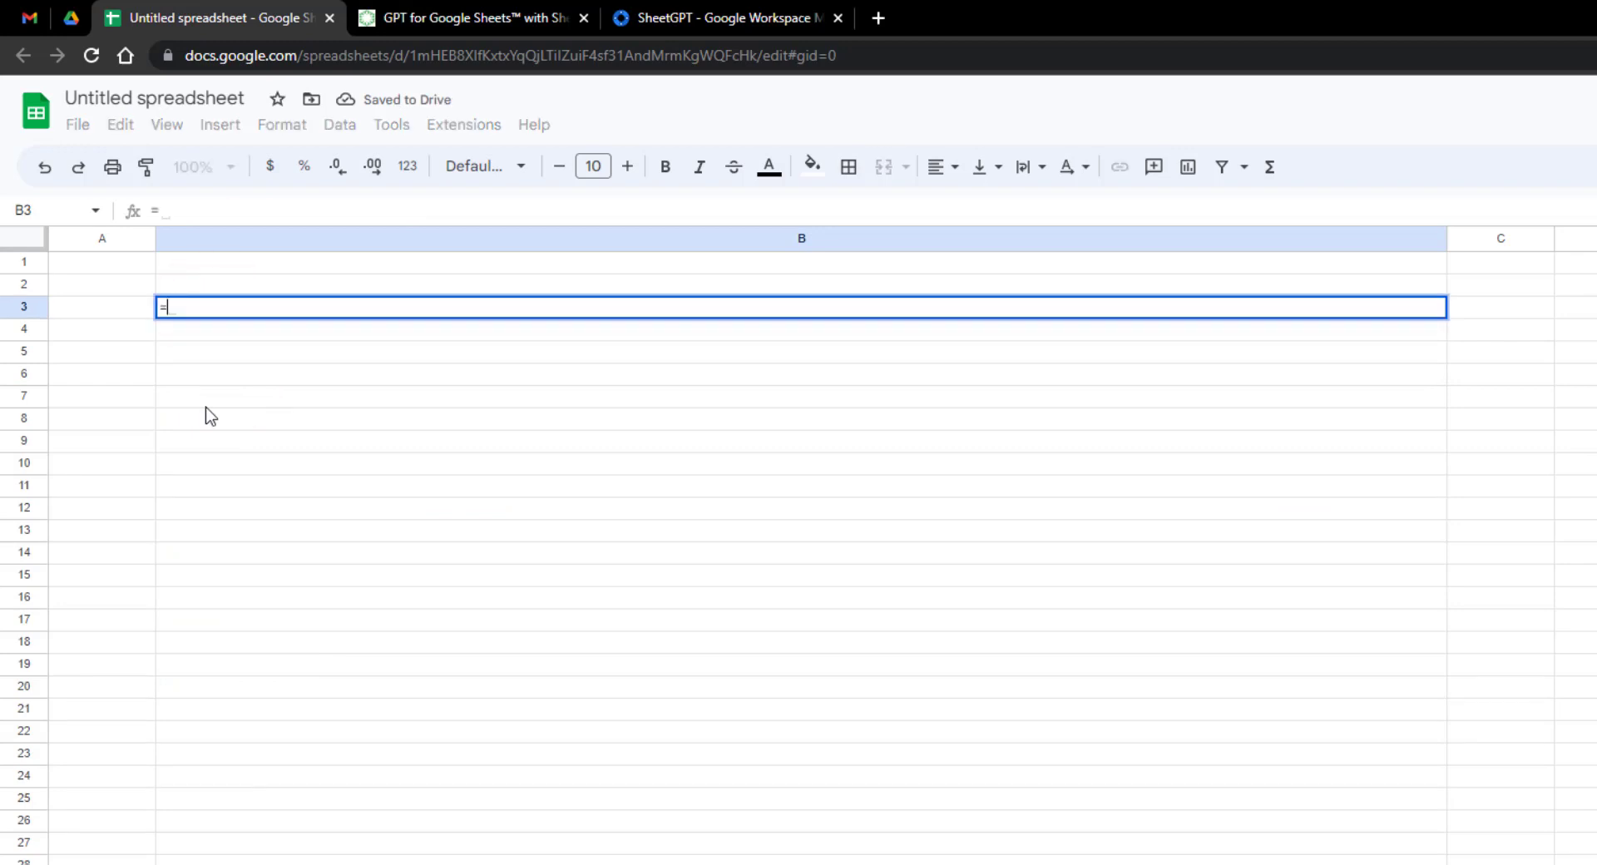
text(GPT()
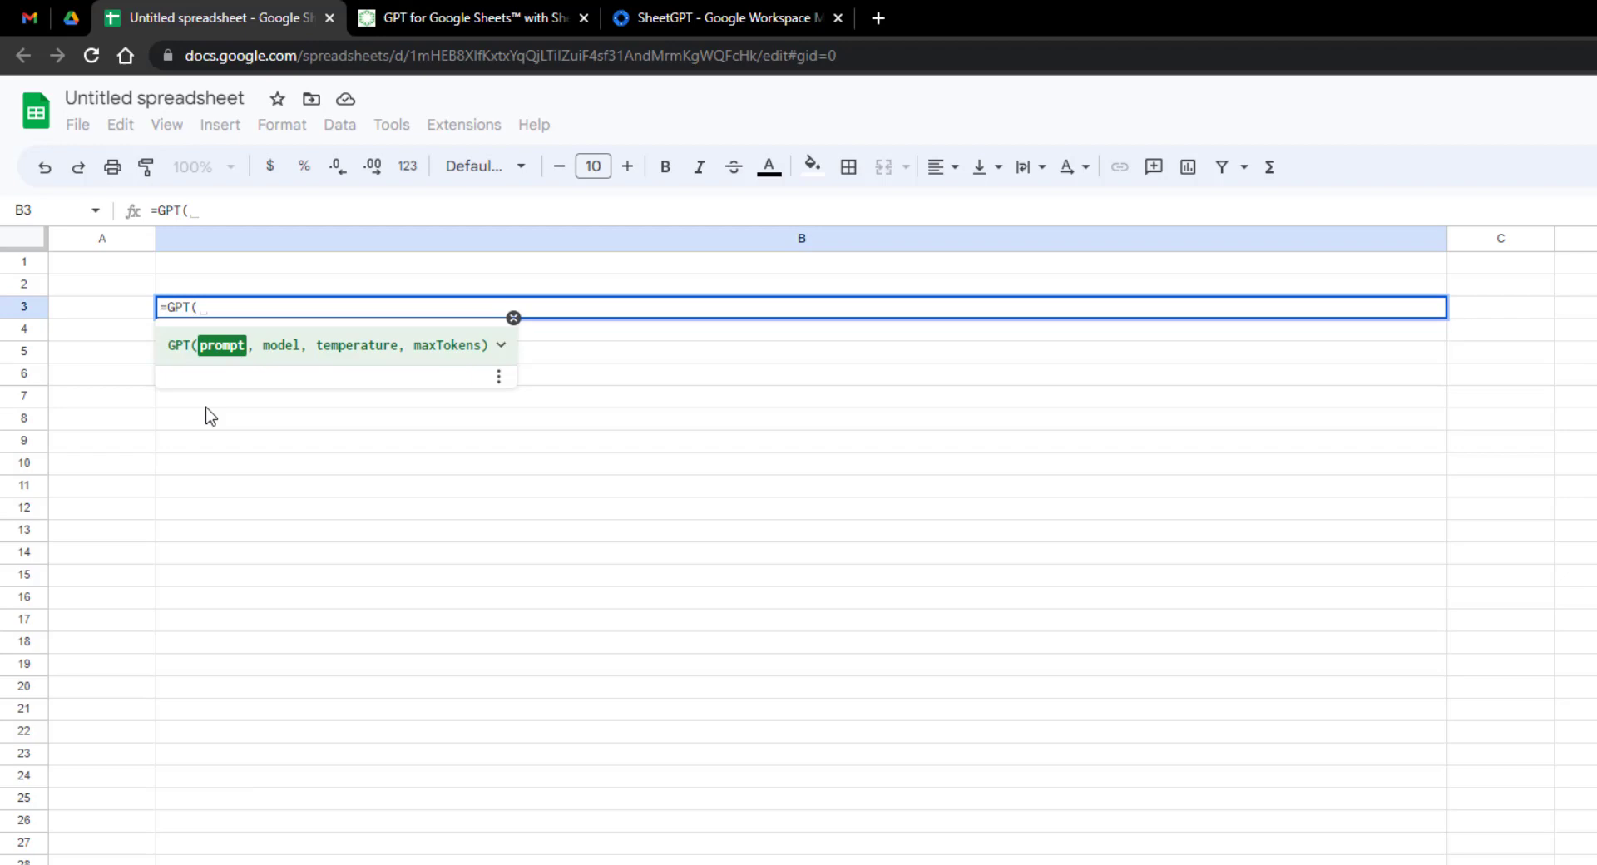
text("What i)
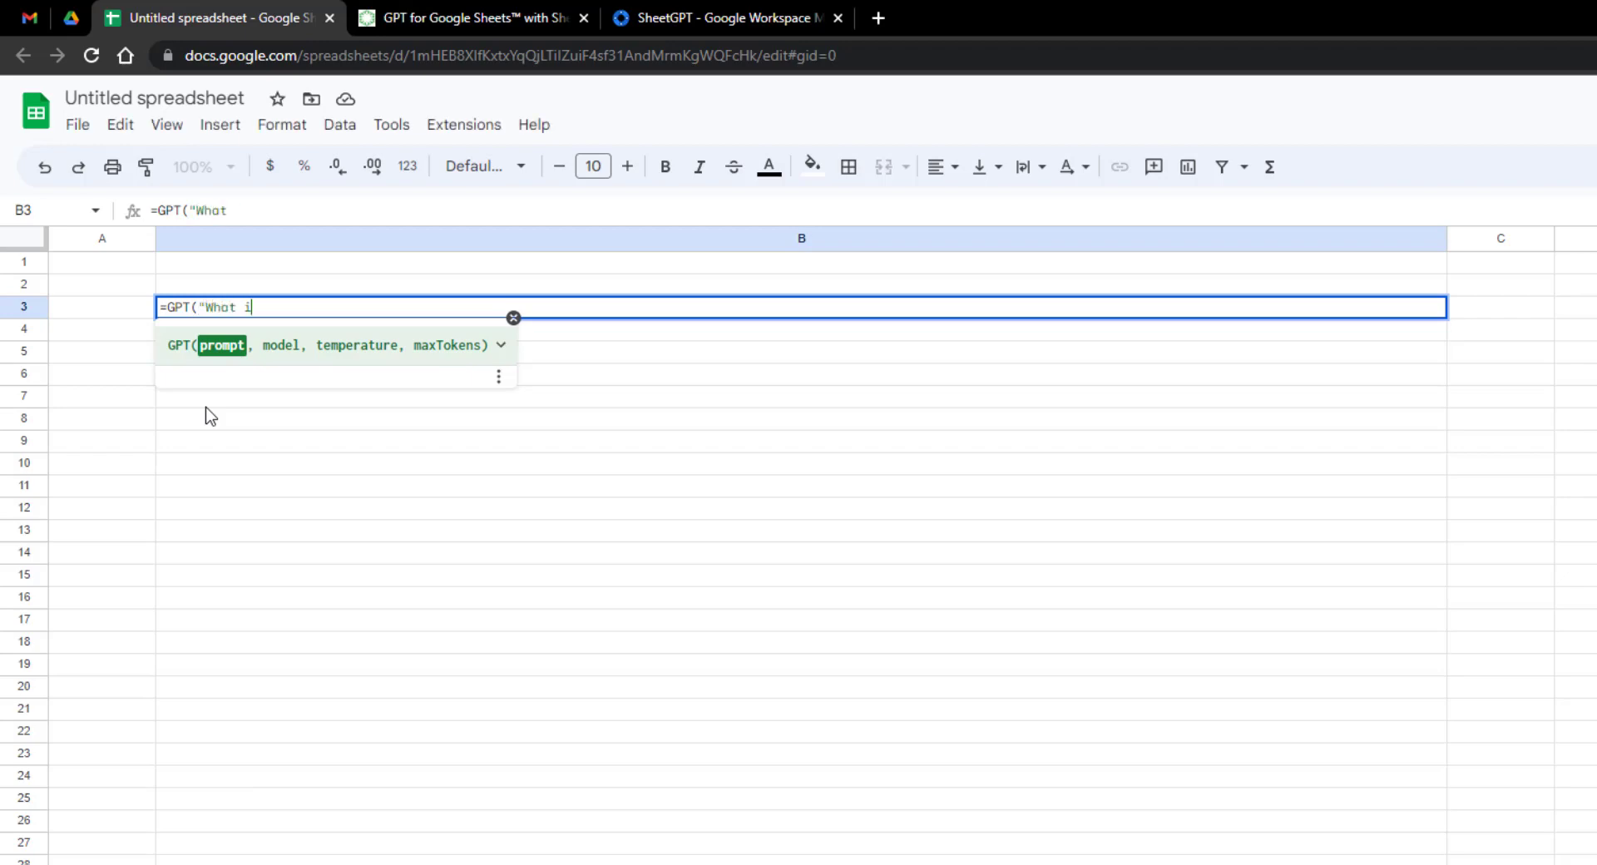
text(s Office)
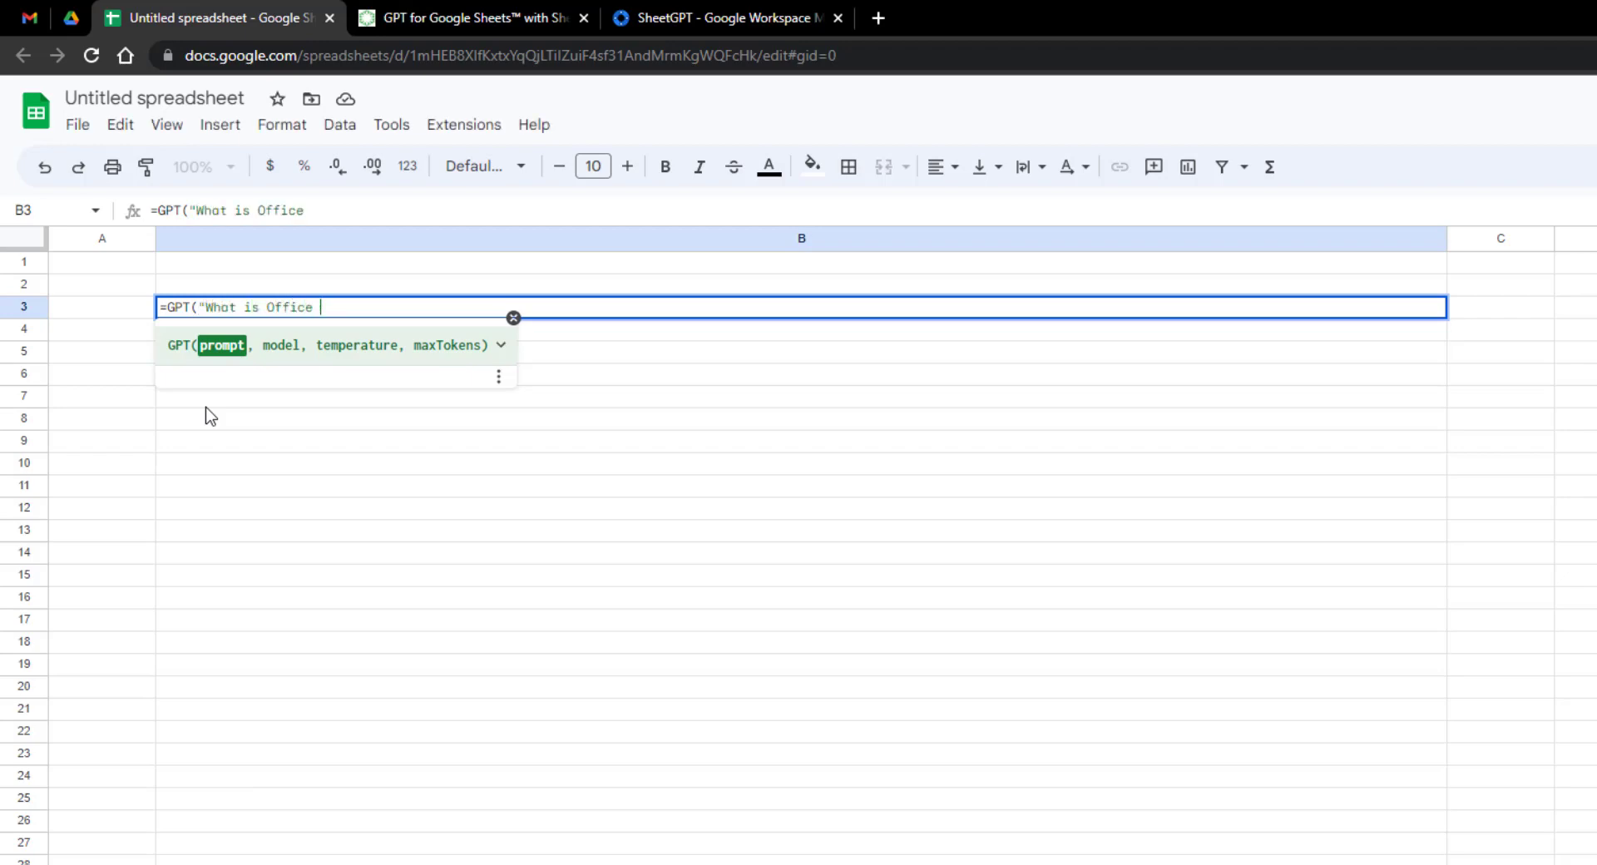
text(354)
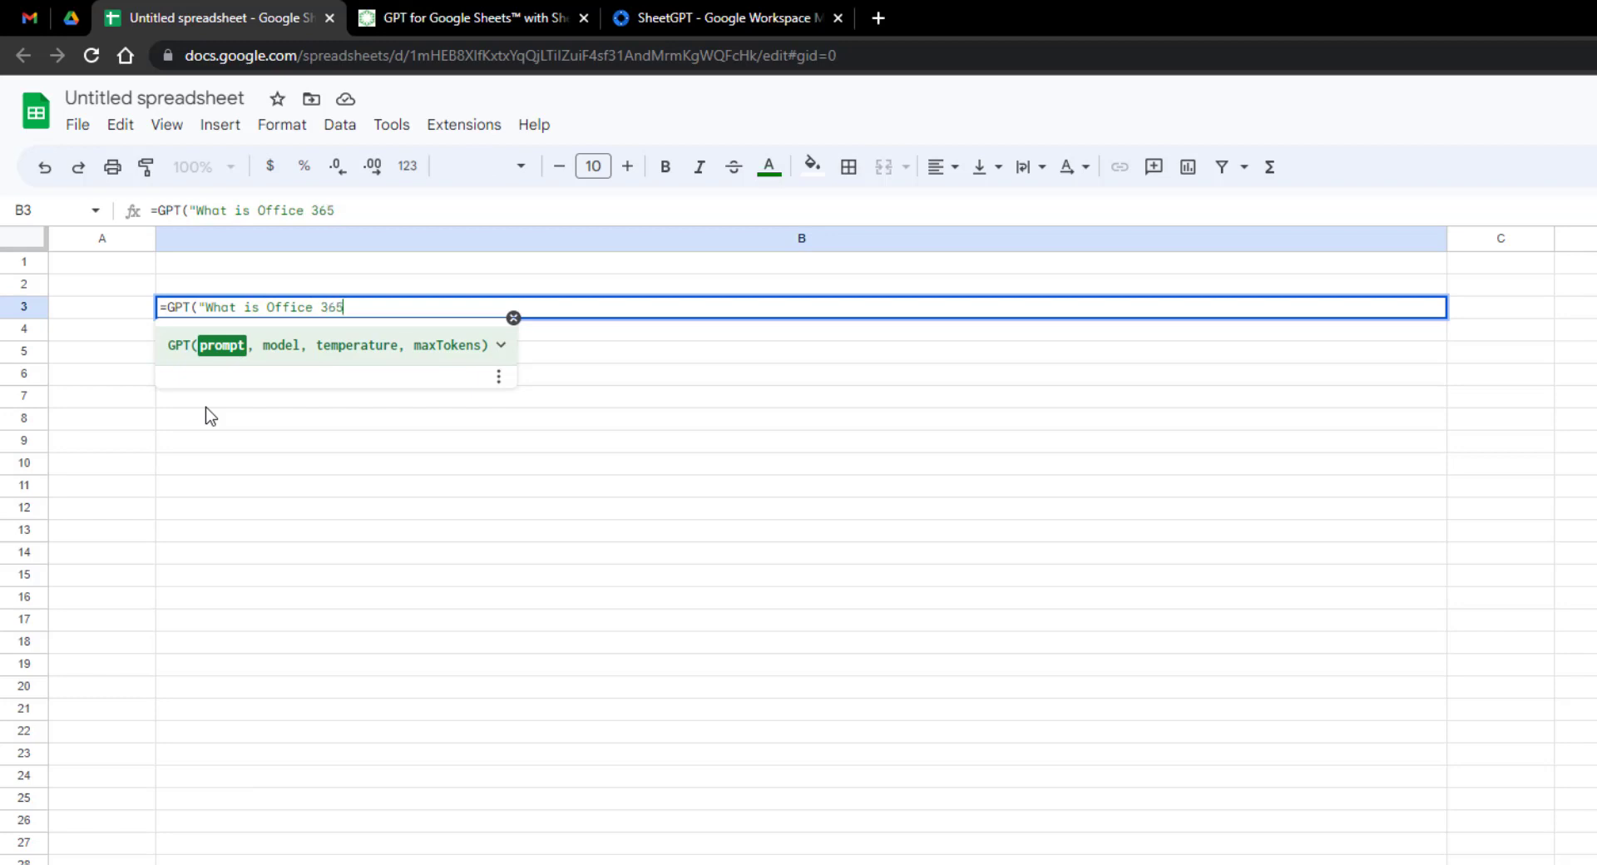
text(?"))
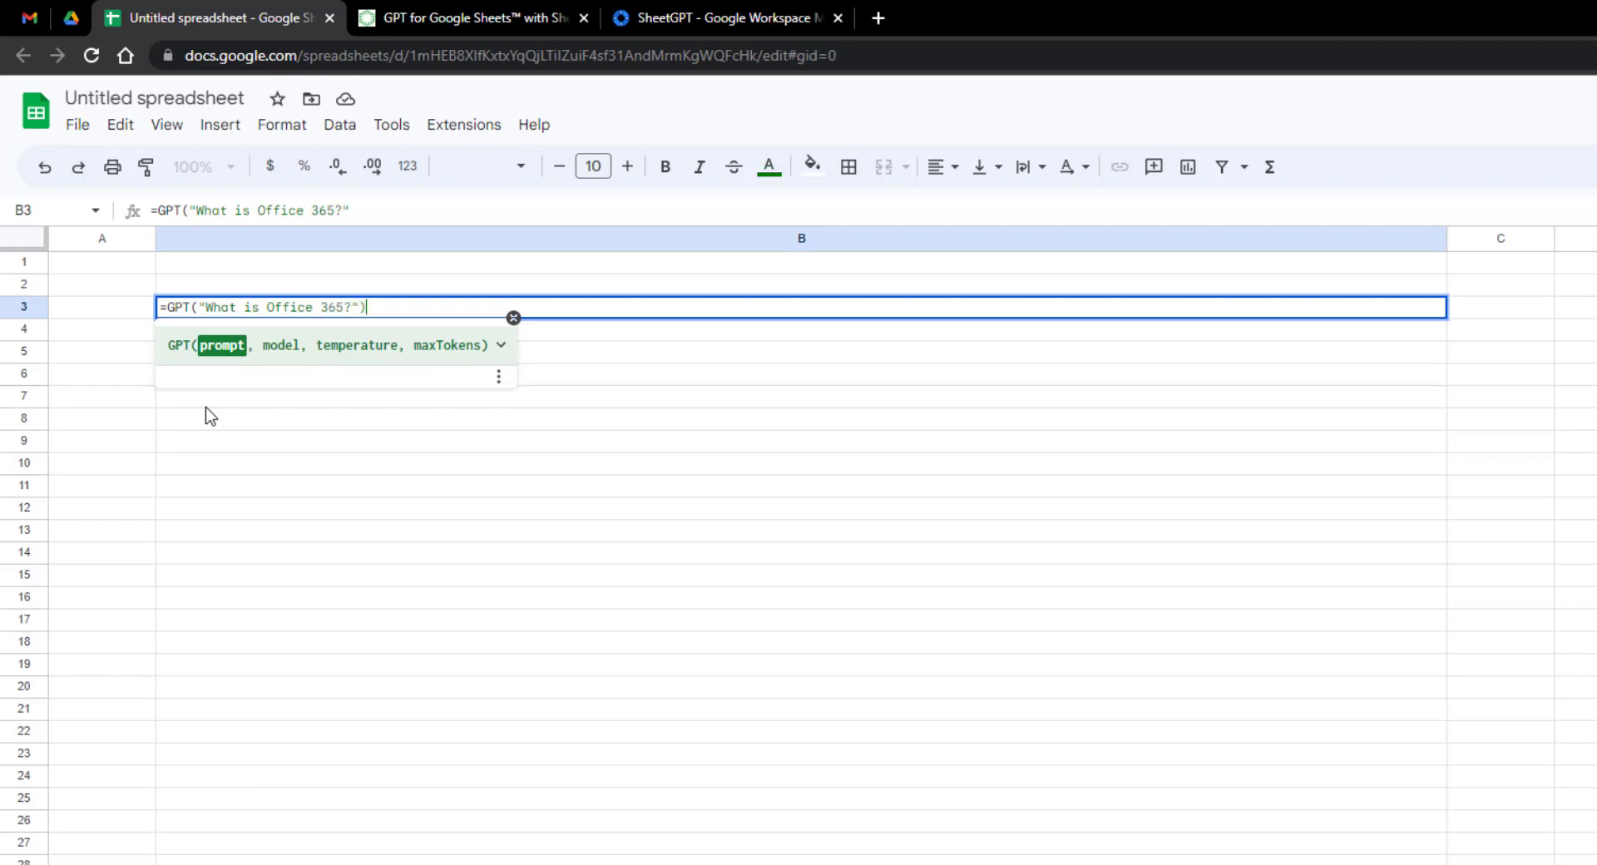
key(Return)
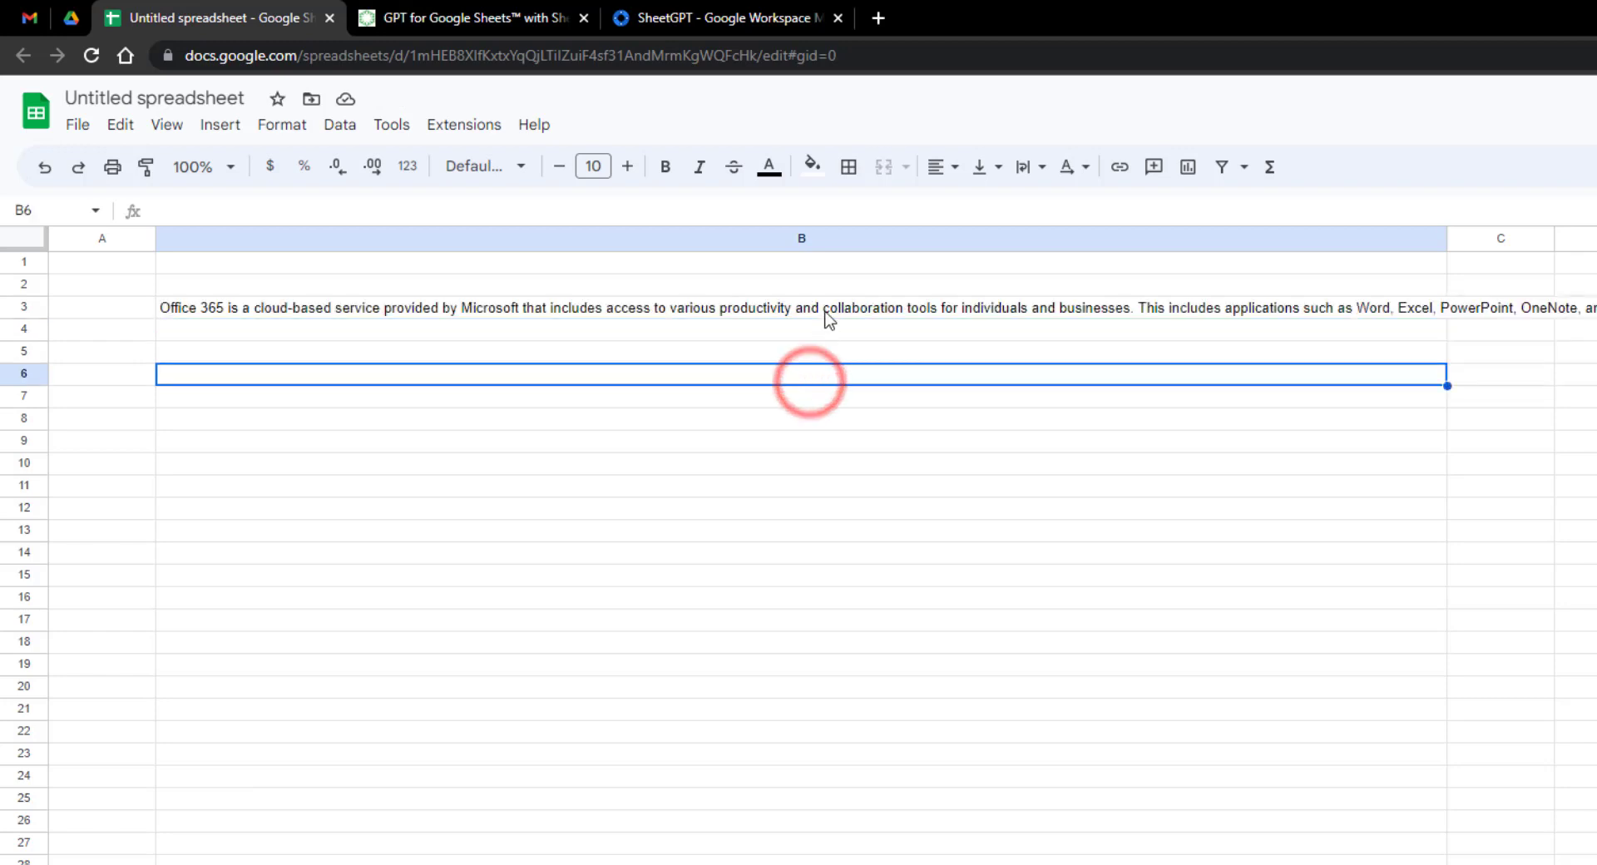
Step: Make row 3 much taller and set B3's text wrapping to Wrap
click(802, 306)
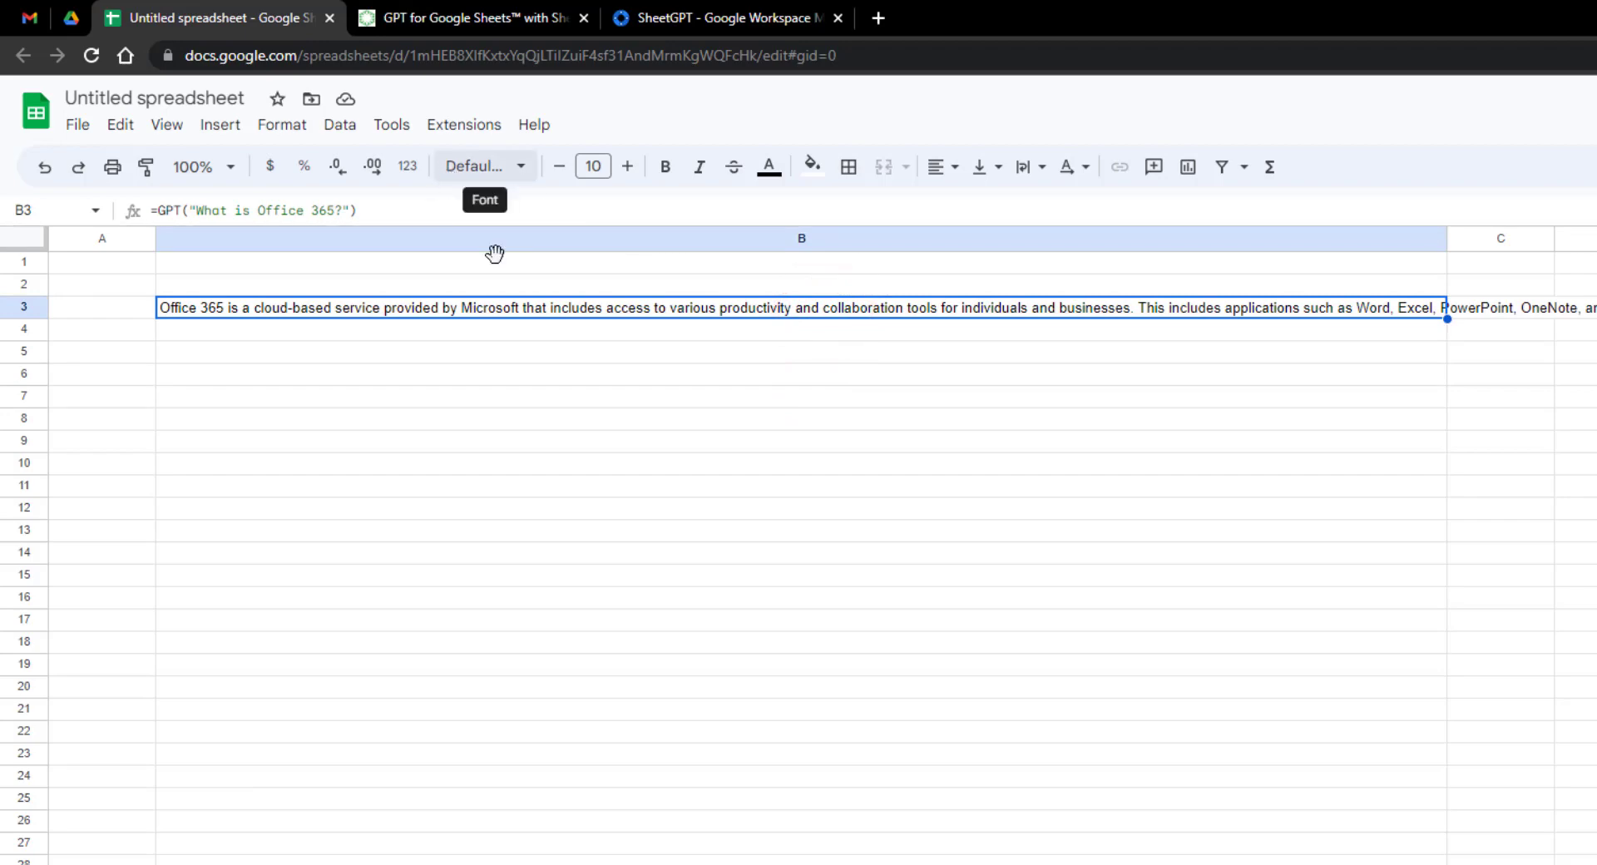
mouse_move(25, 335)
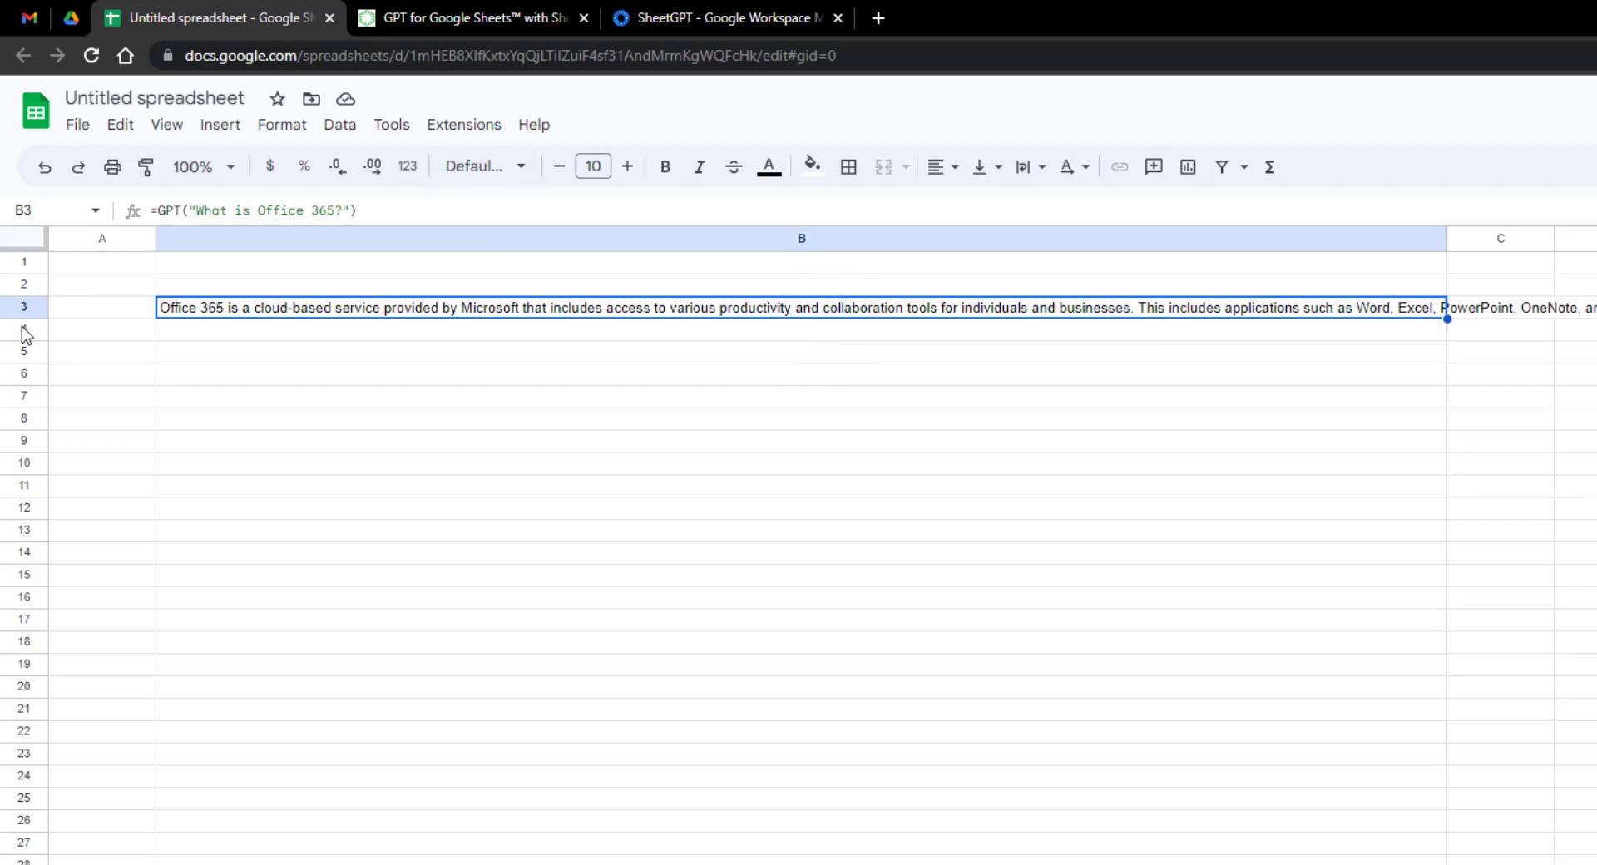
drag(21, 319, 21, 549)
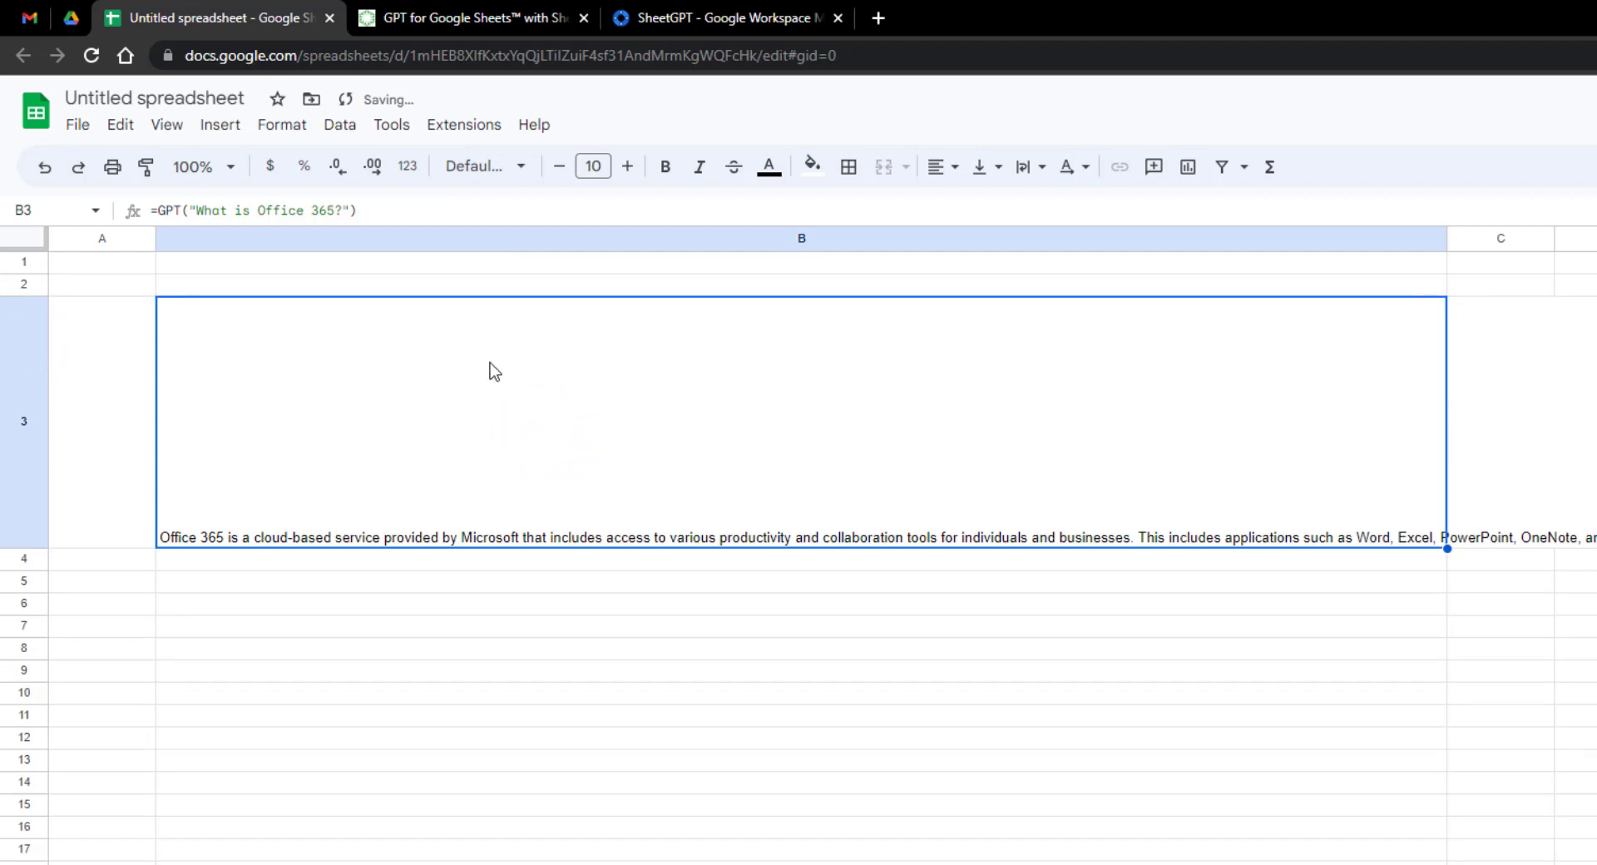
mouse_move(1033, 188)
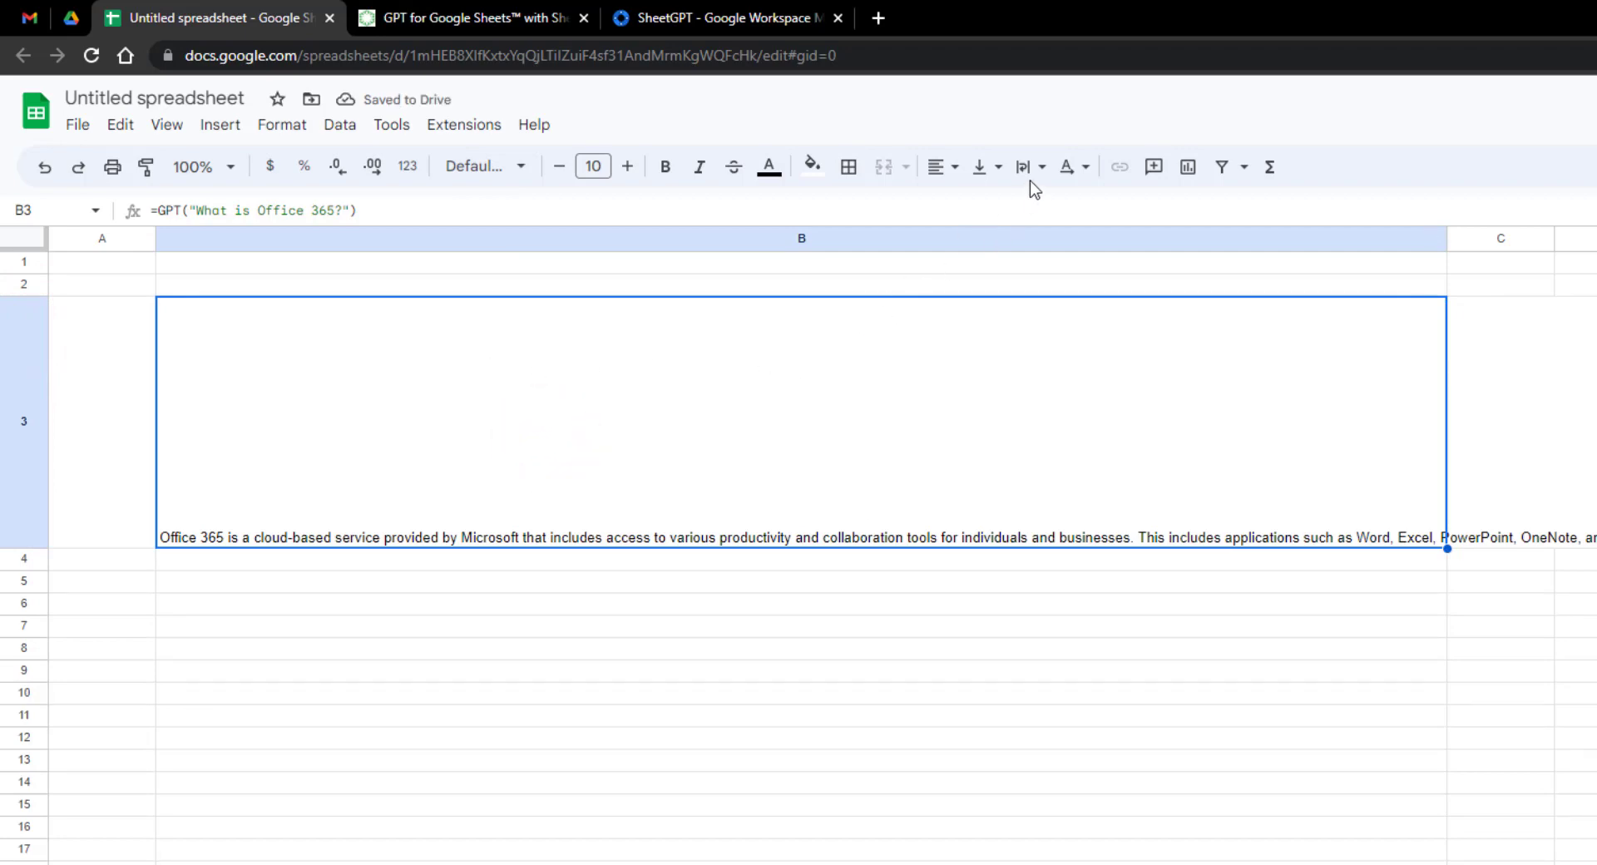
click(1025, 166)
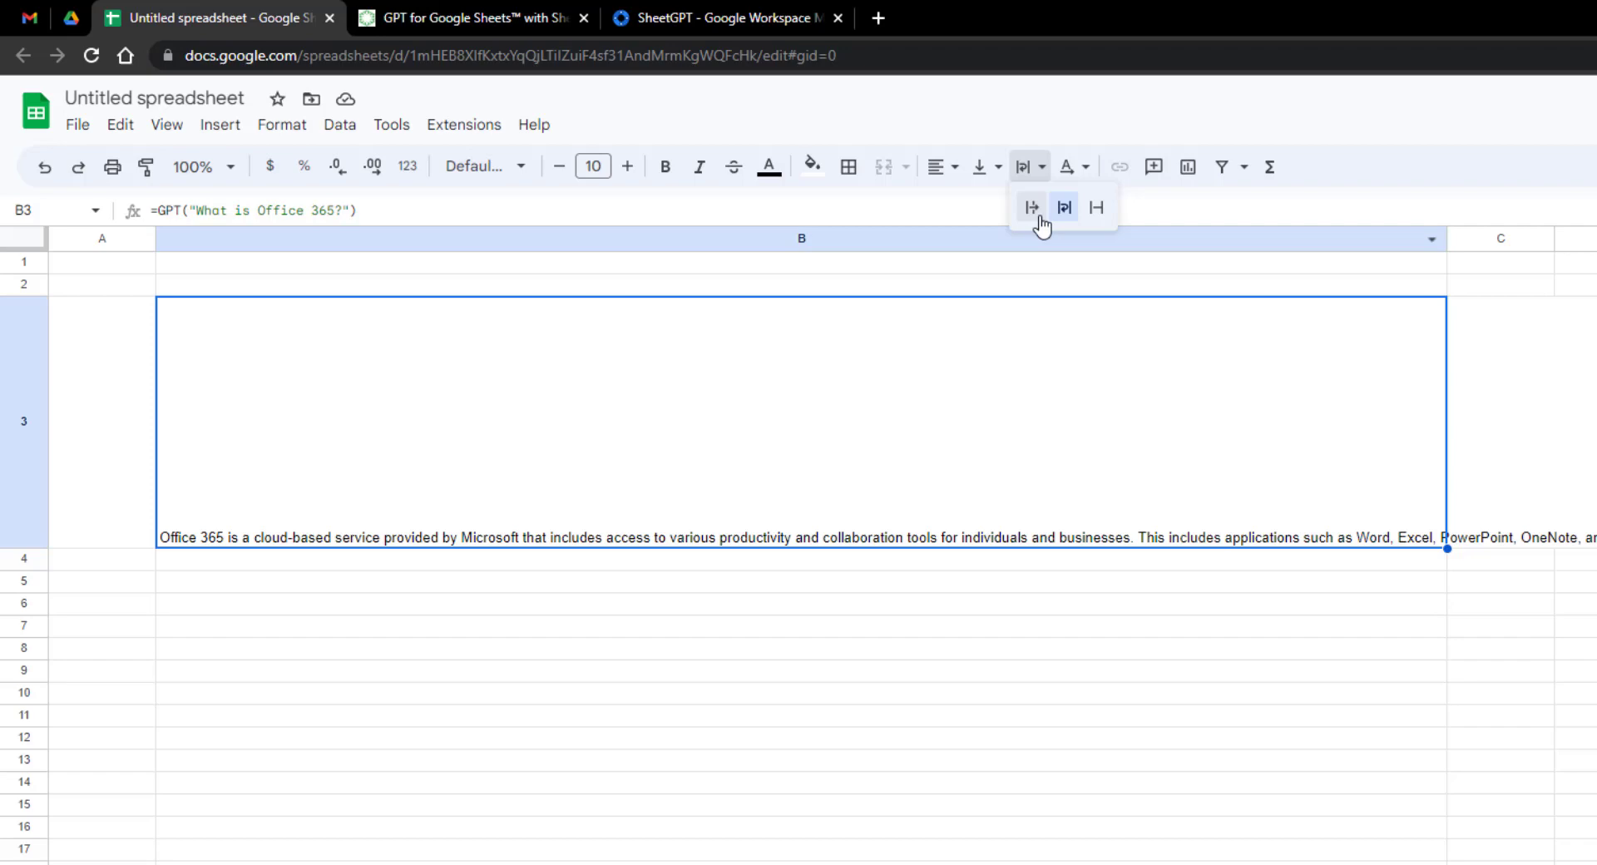
click(1063, 206)
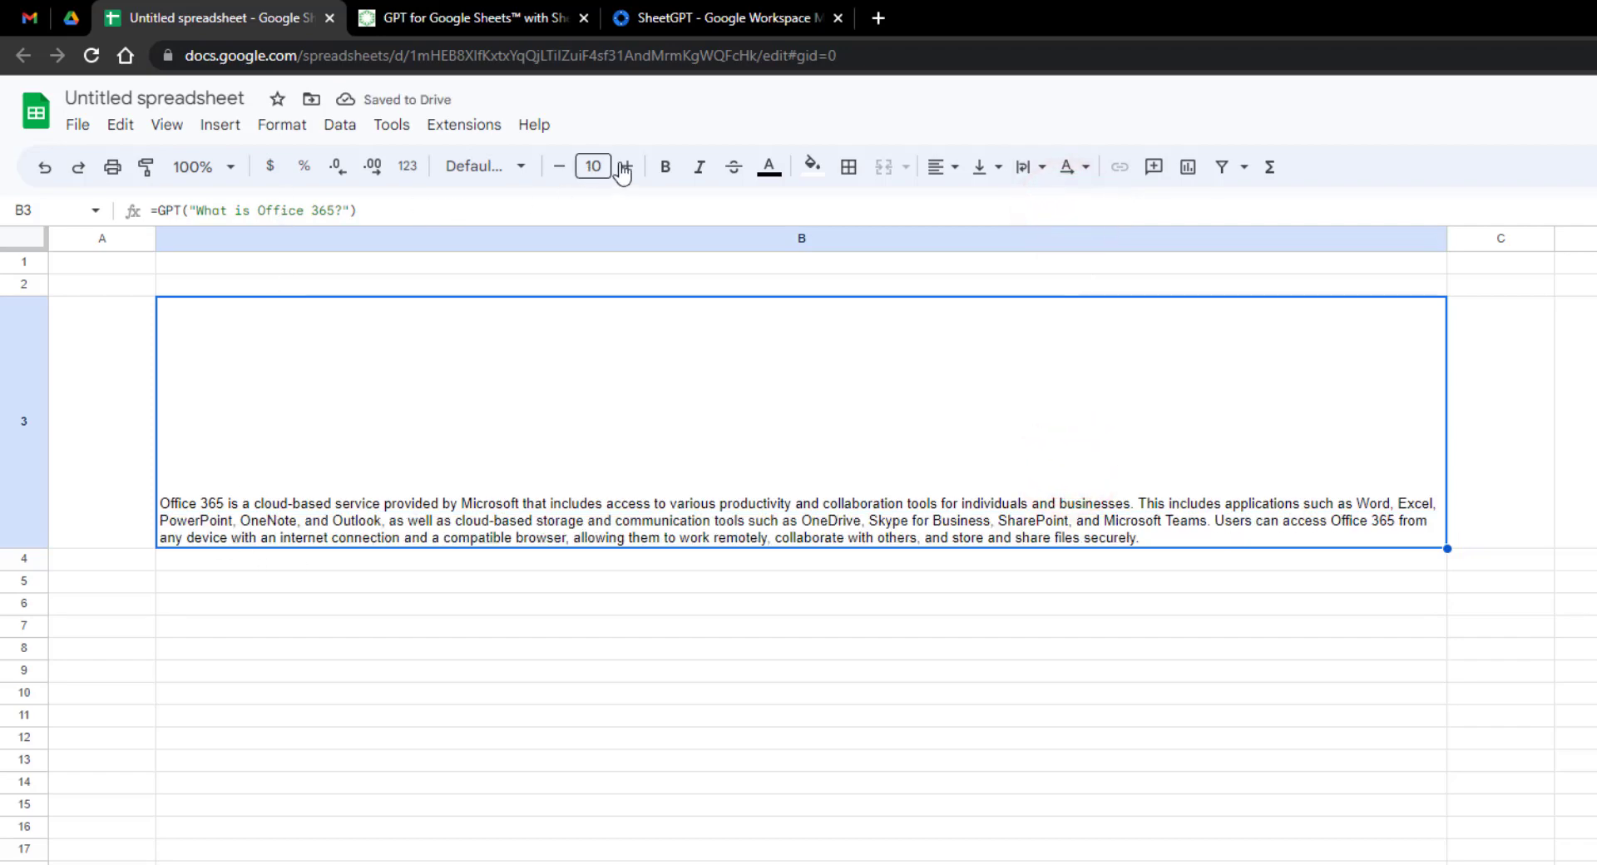
Step: Raise the Office 365 answer's font size to 20 so it reads fully
click(622, 166)
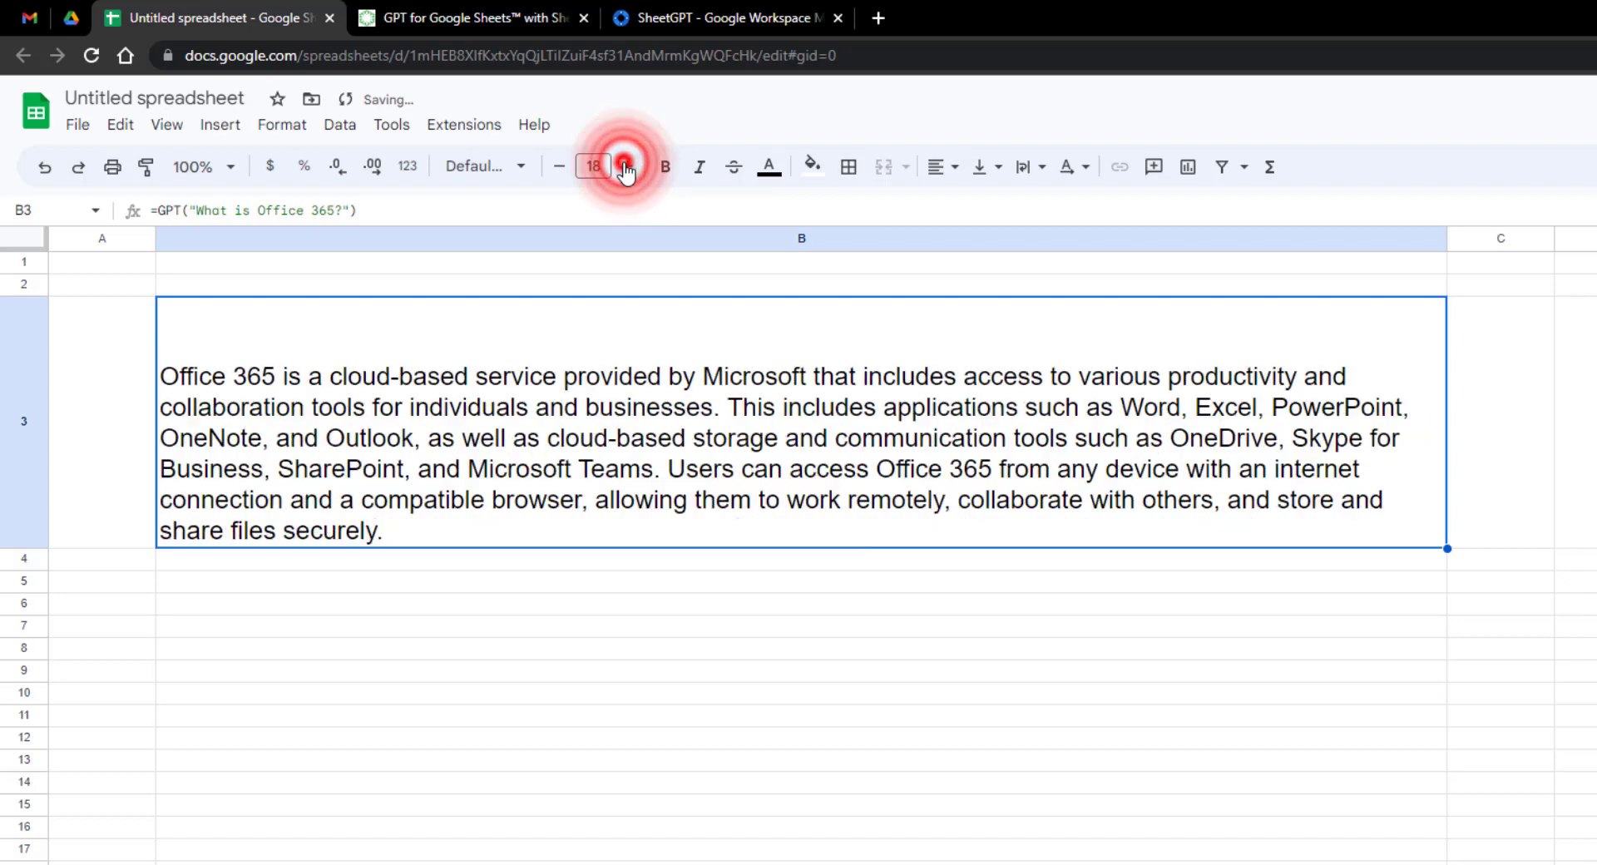
click(628, 166)
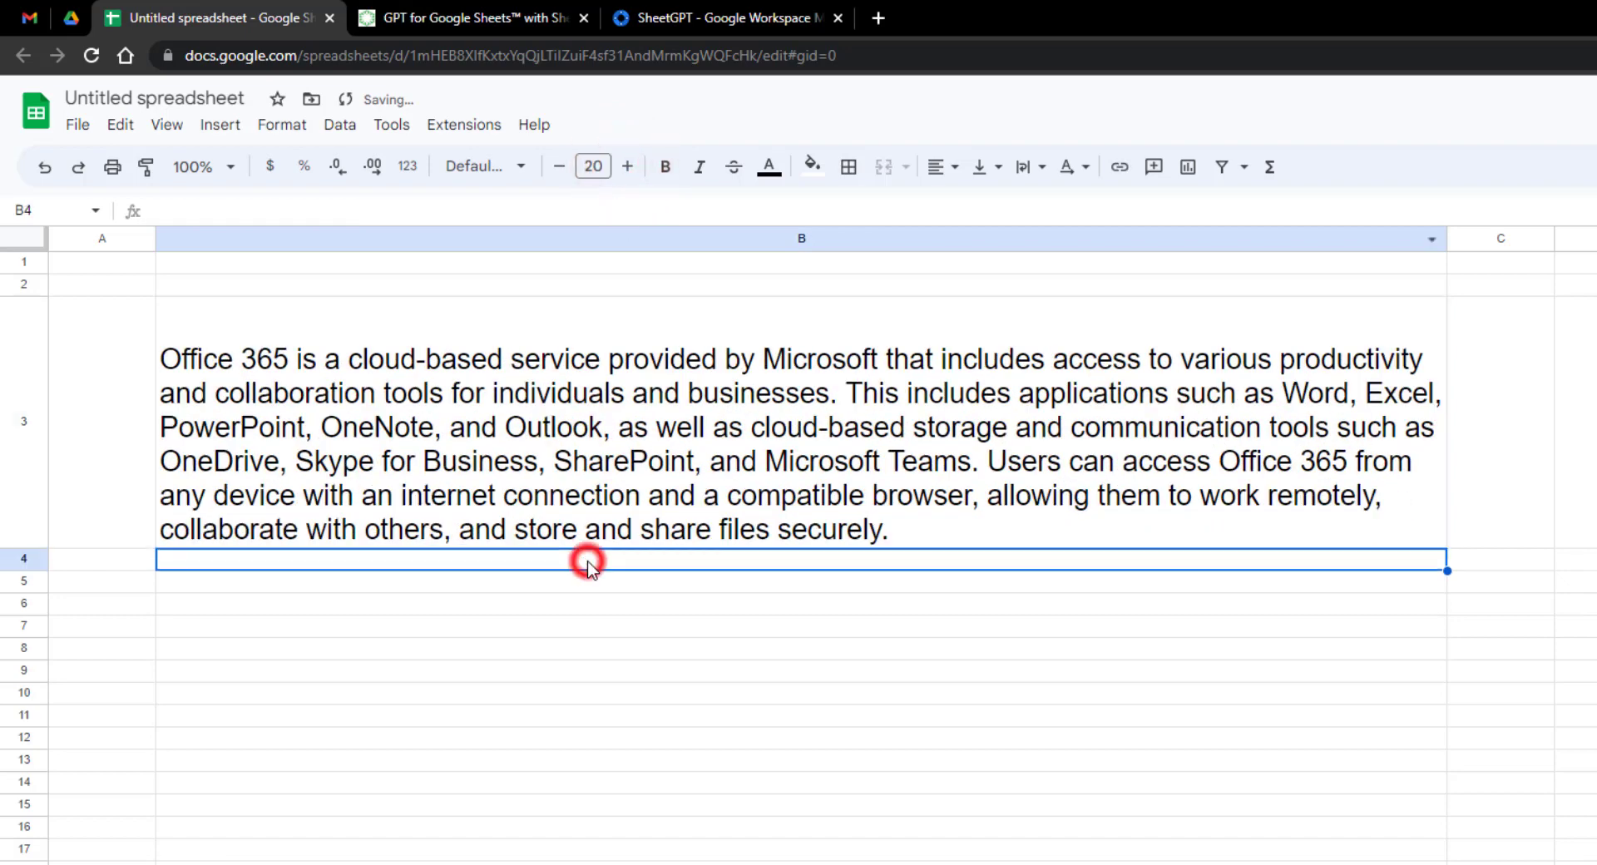
click(559, 166)
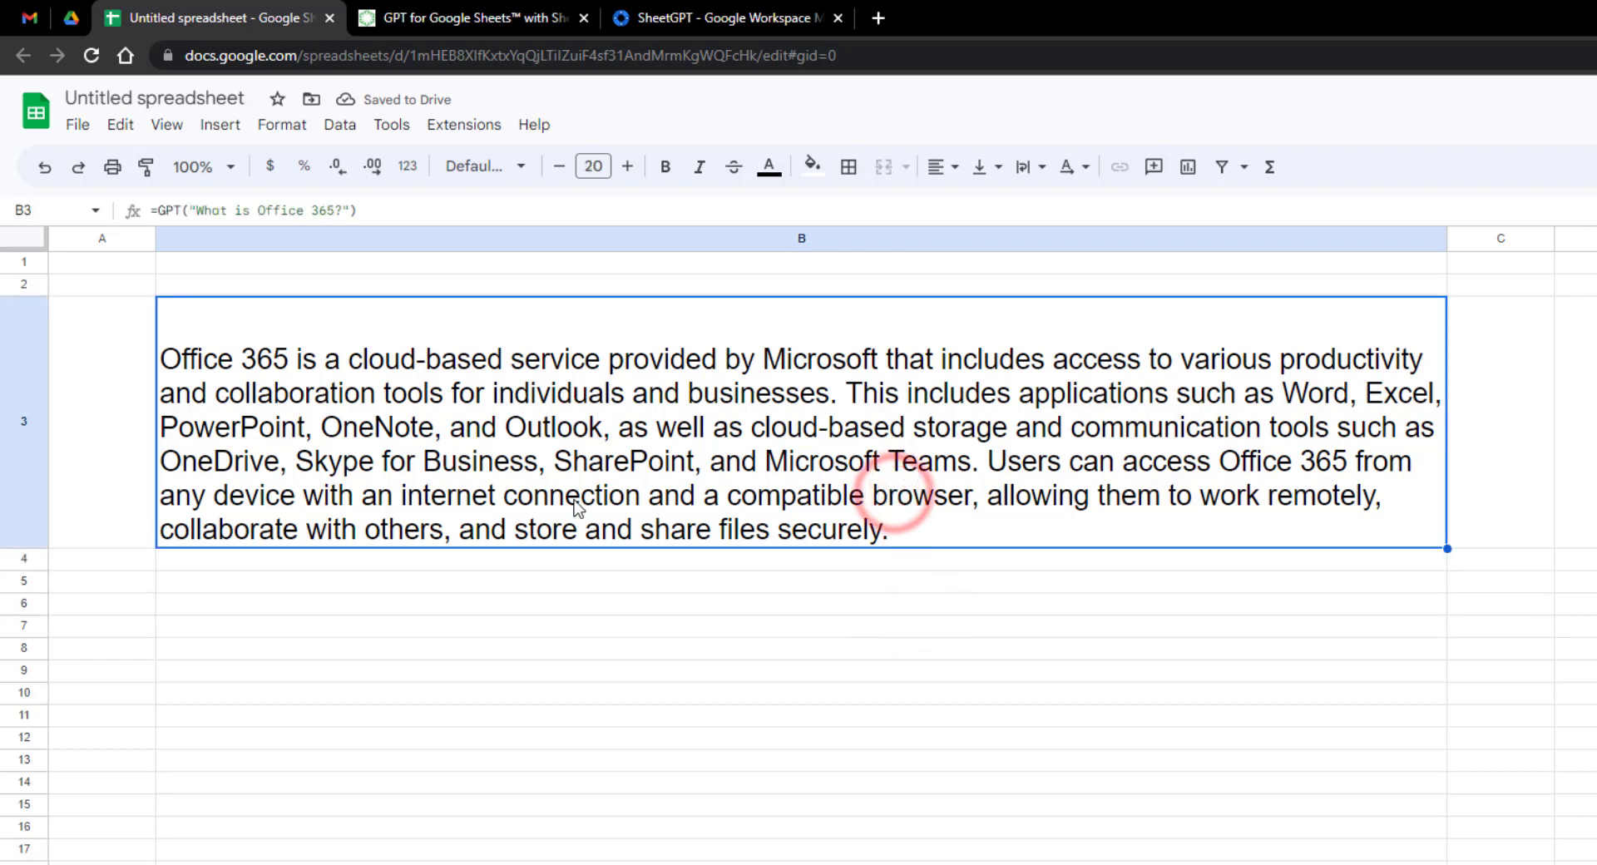
click(550, 604)
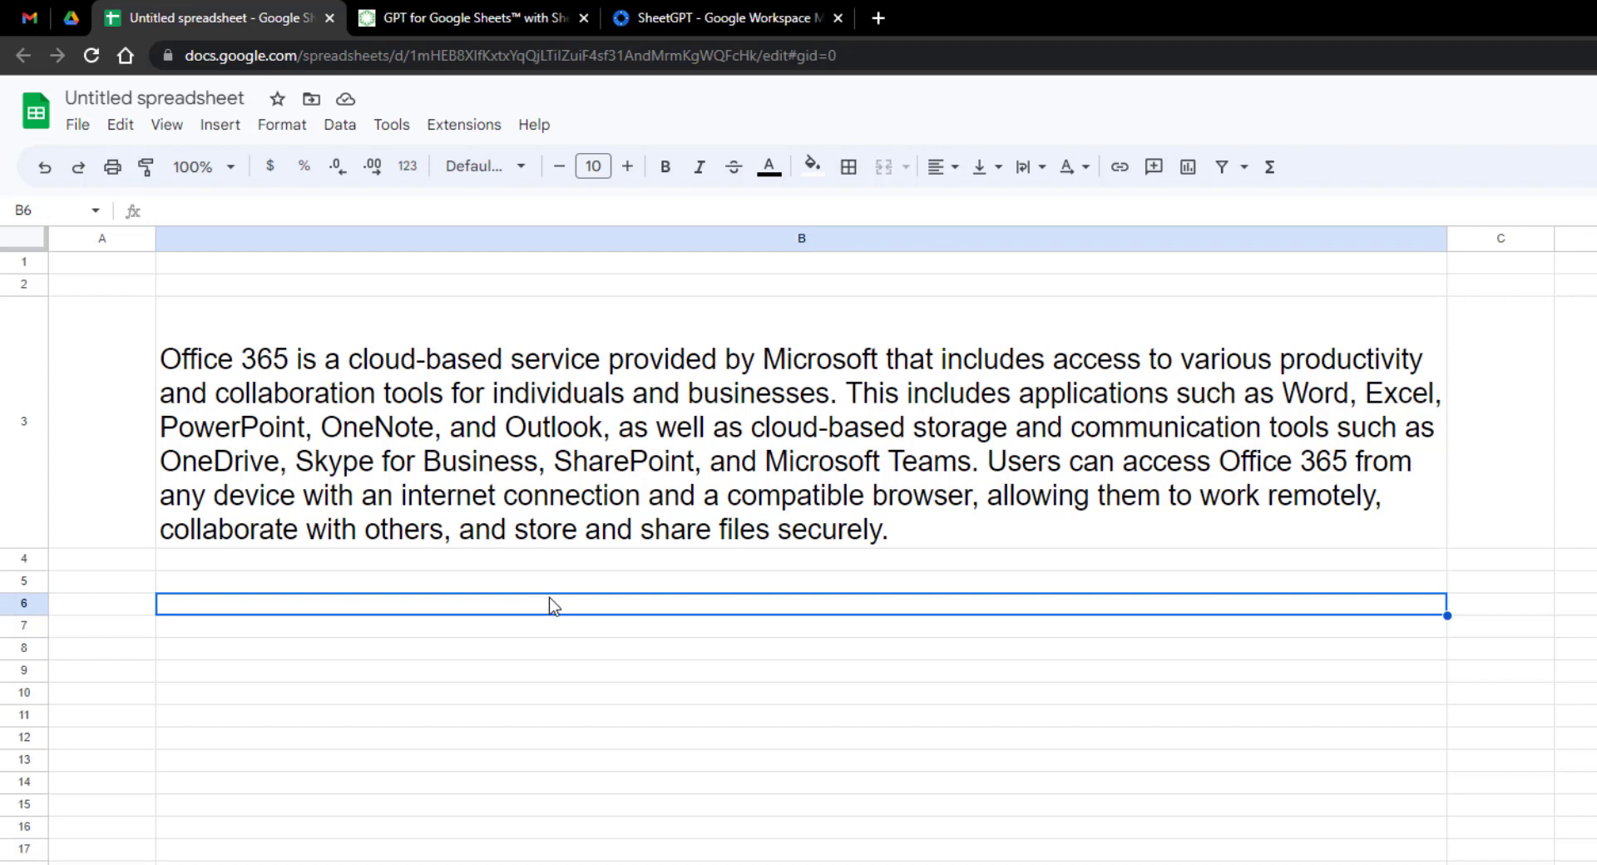
Step: Enter =GPT("How to create Microsoft Account?") in cell B4
click(595, 527)
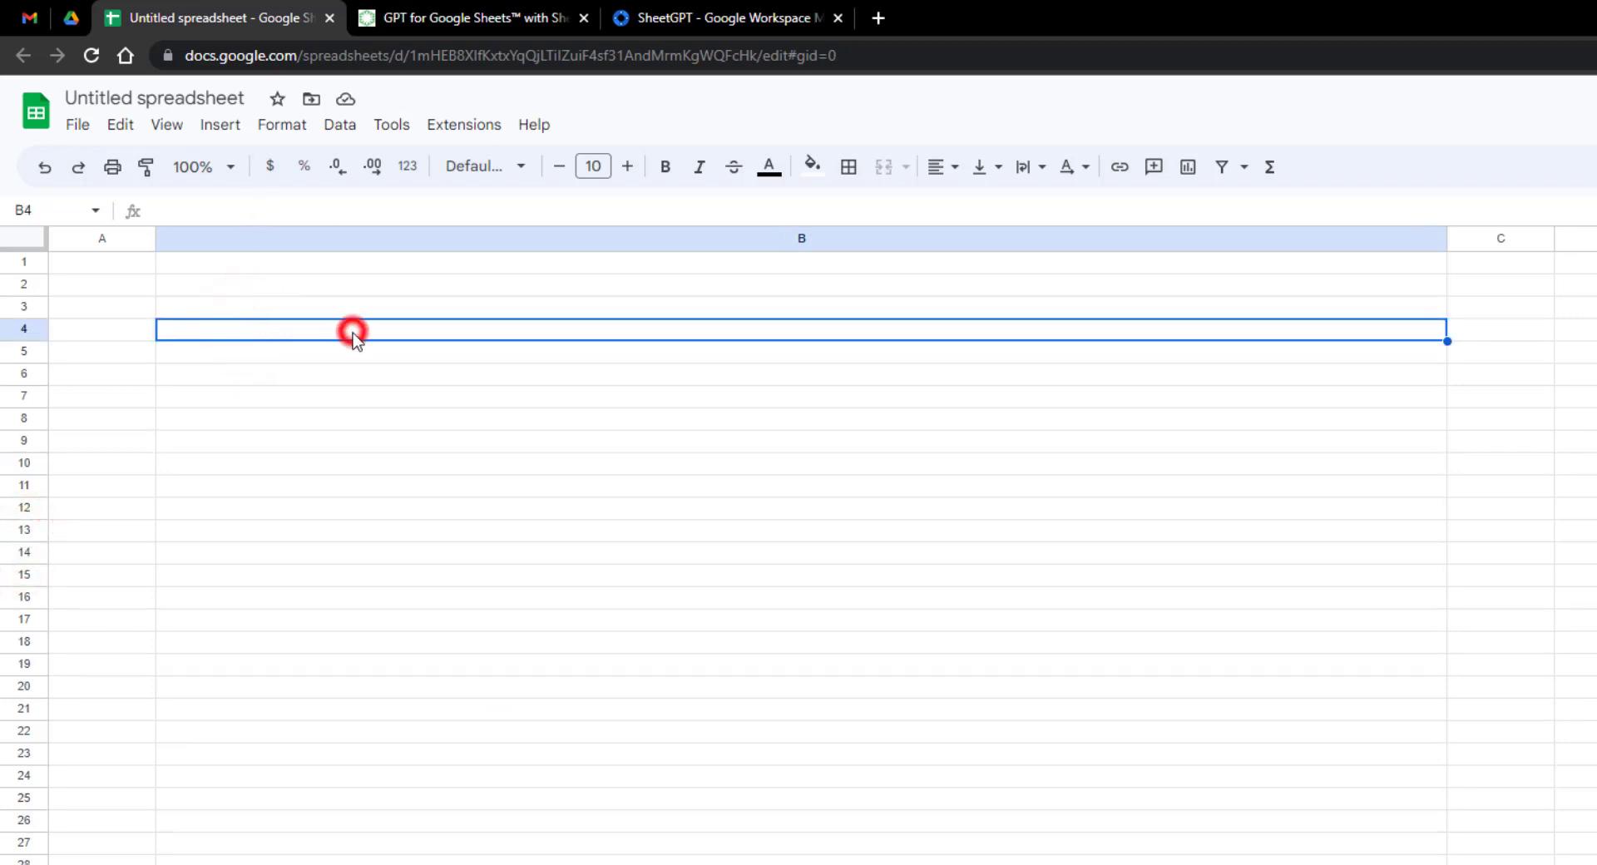
text(=GPR)
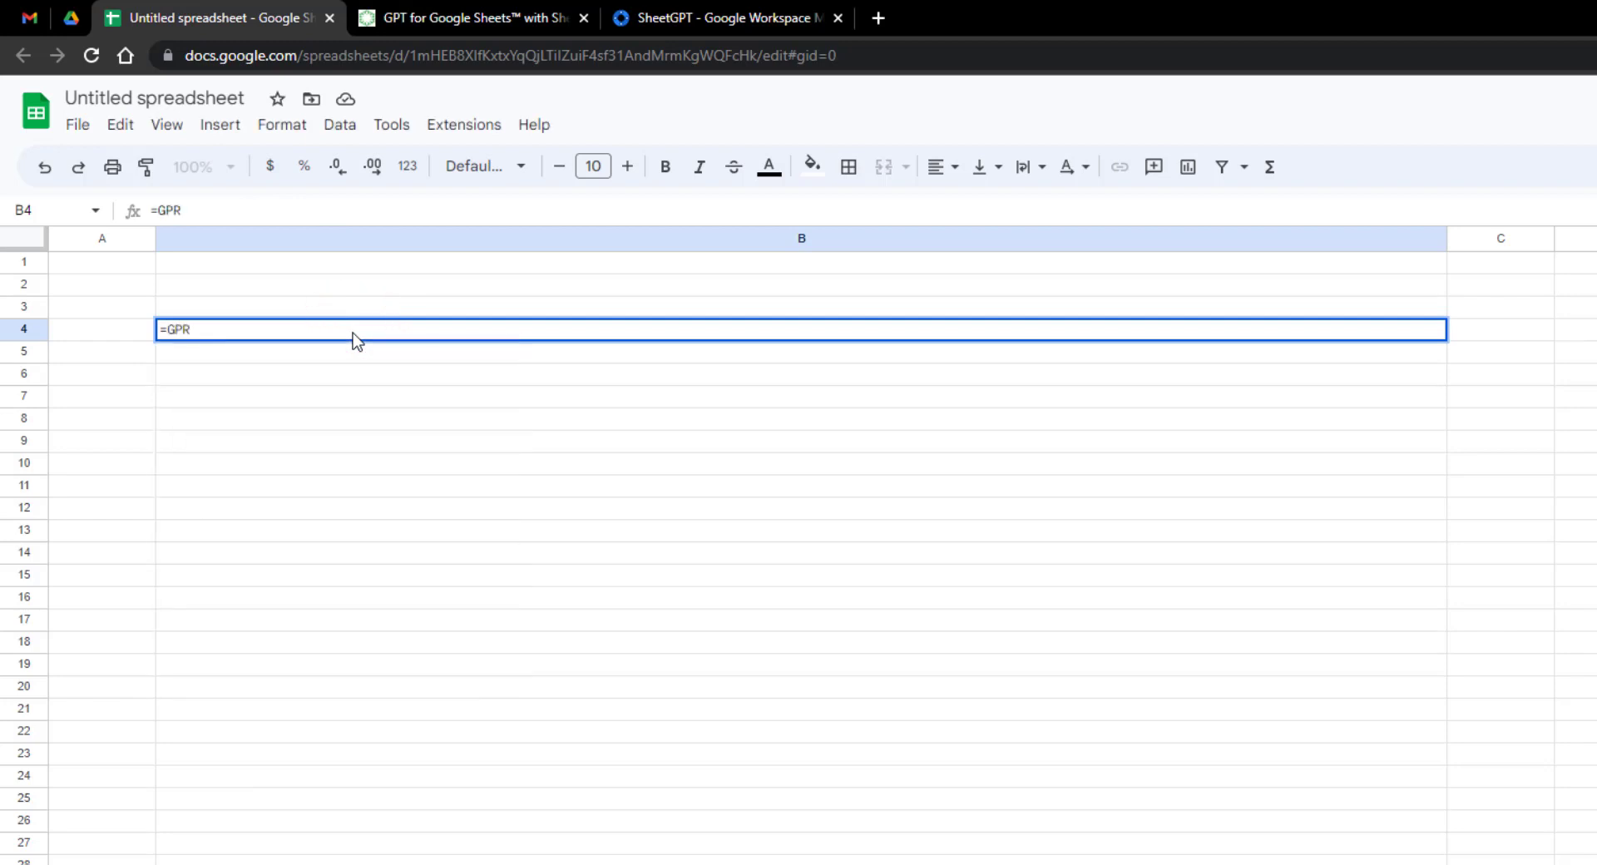
text(T("How)
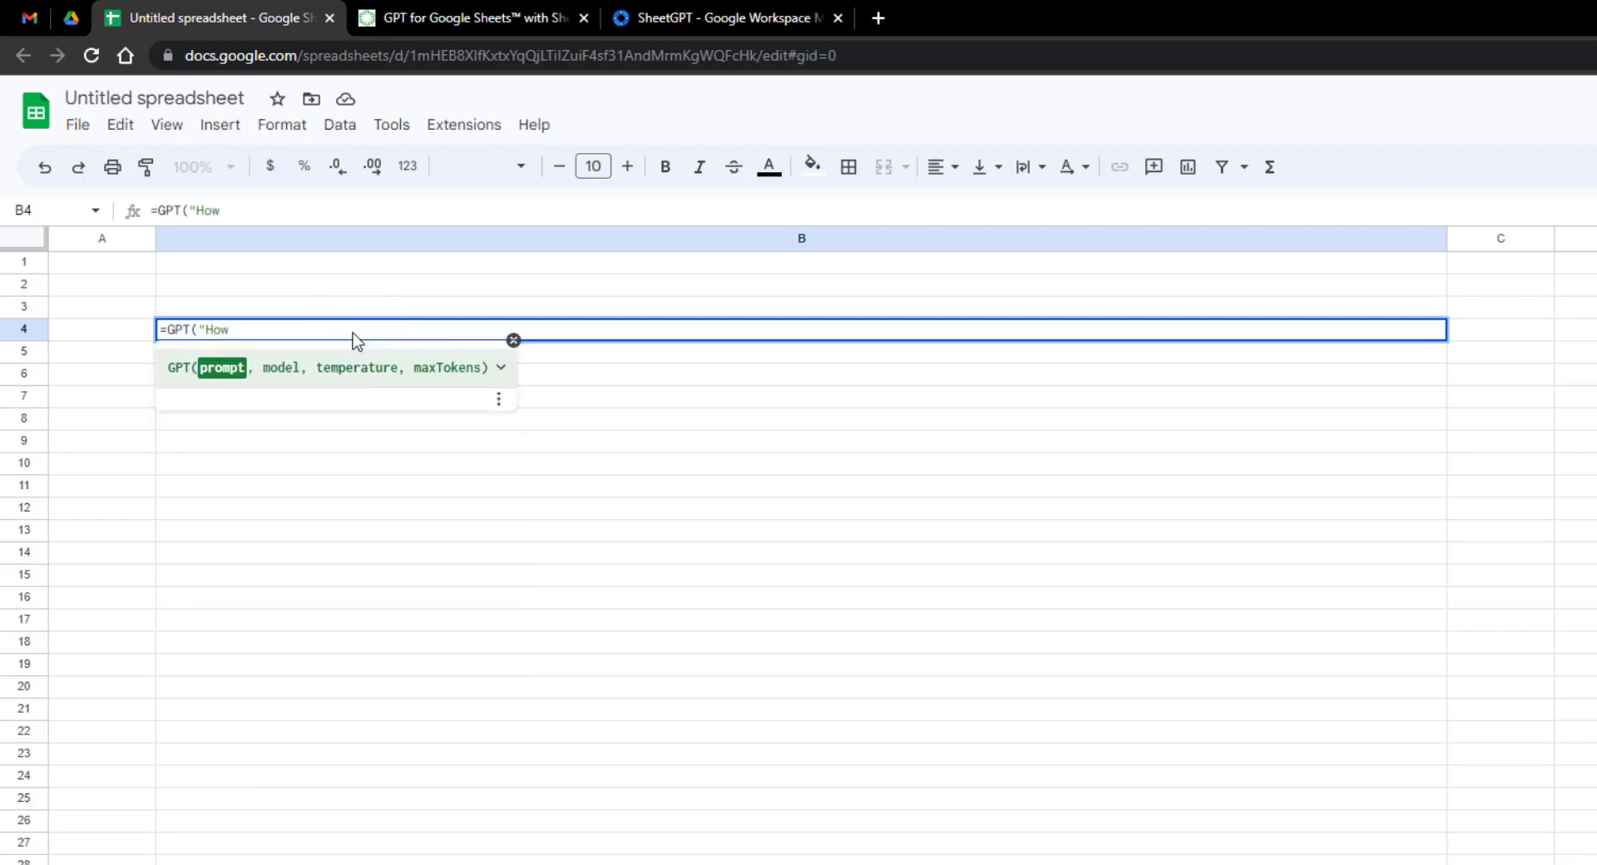
text(to create)
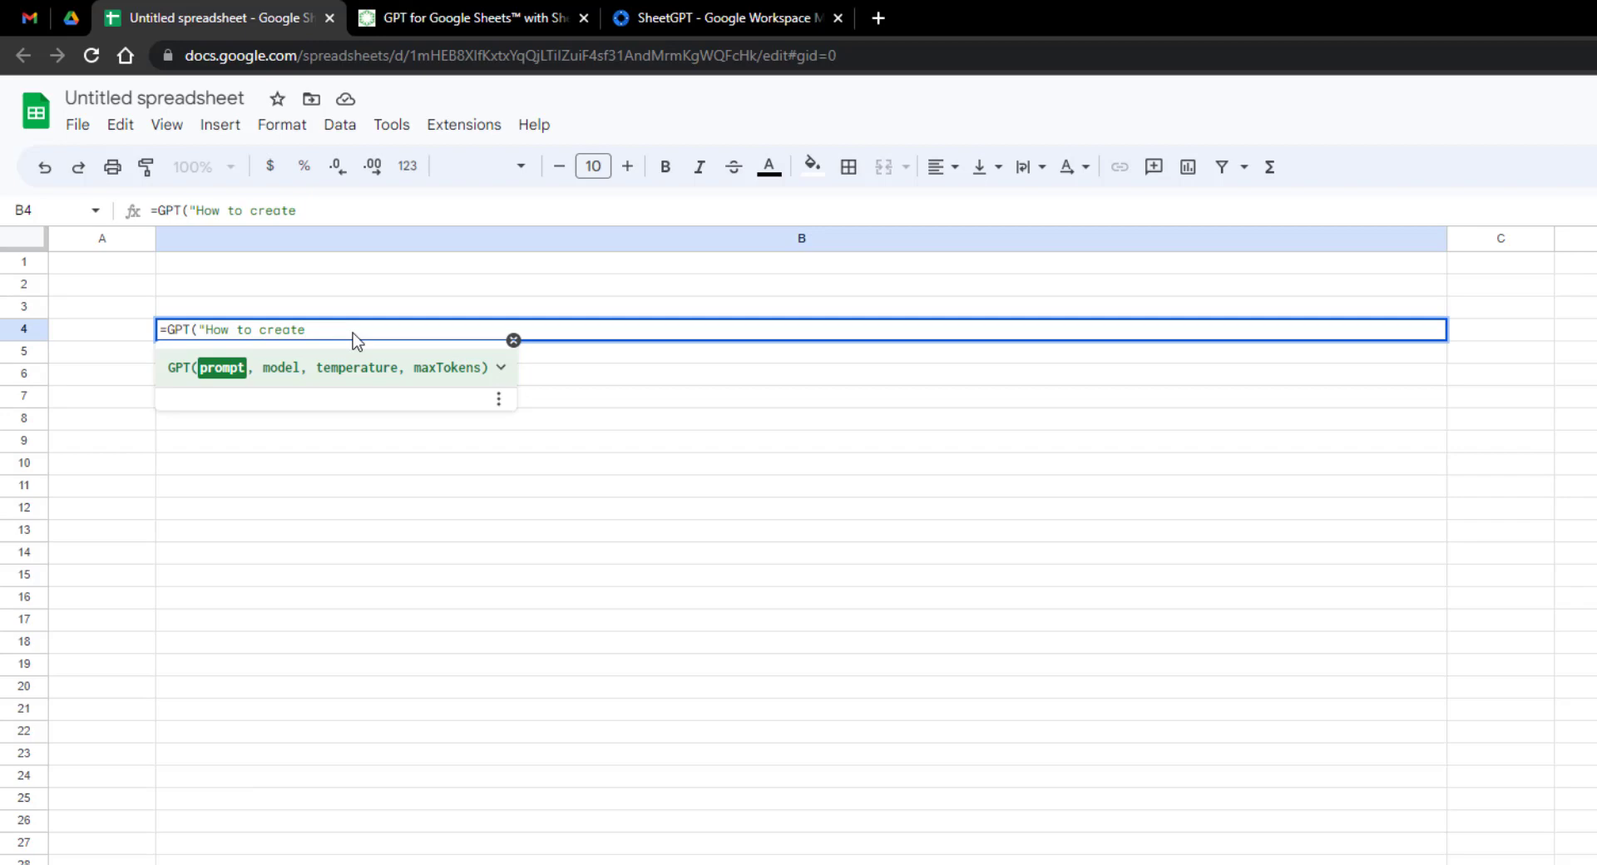
text(Microsoft Account)
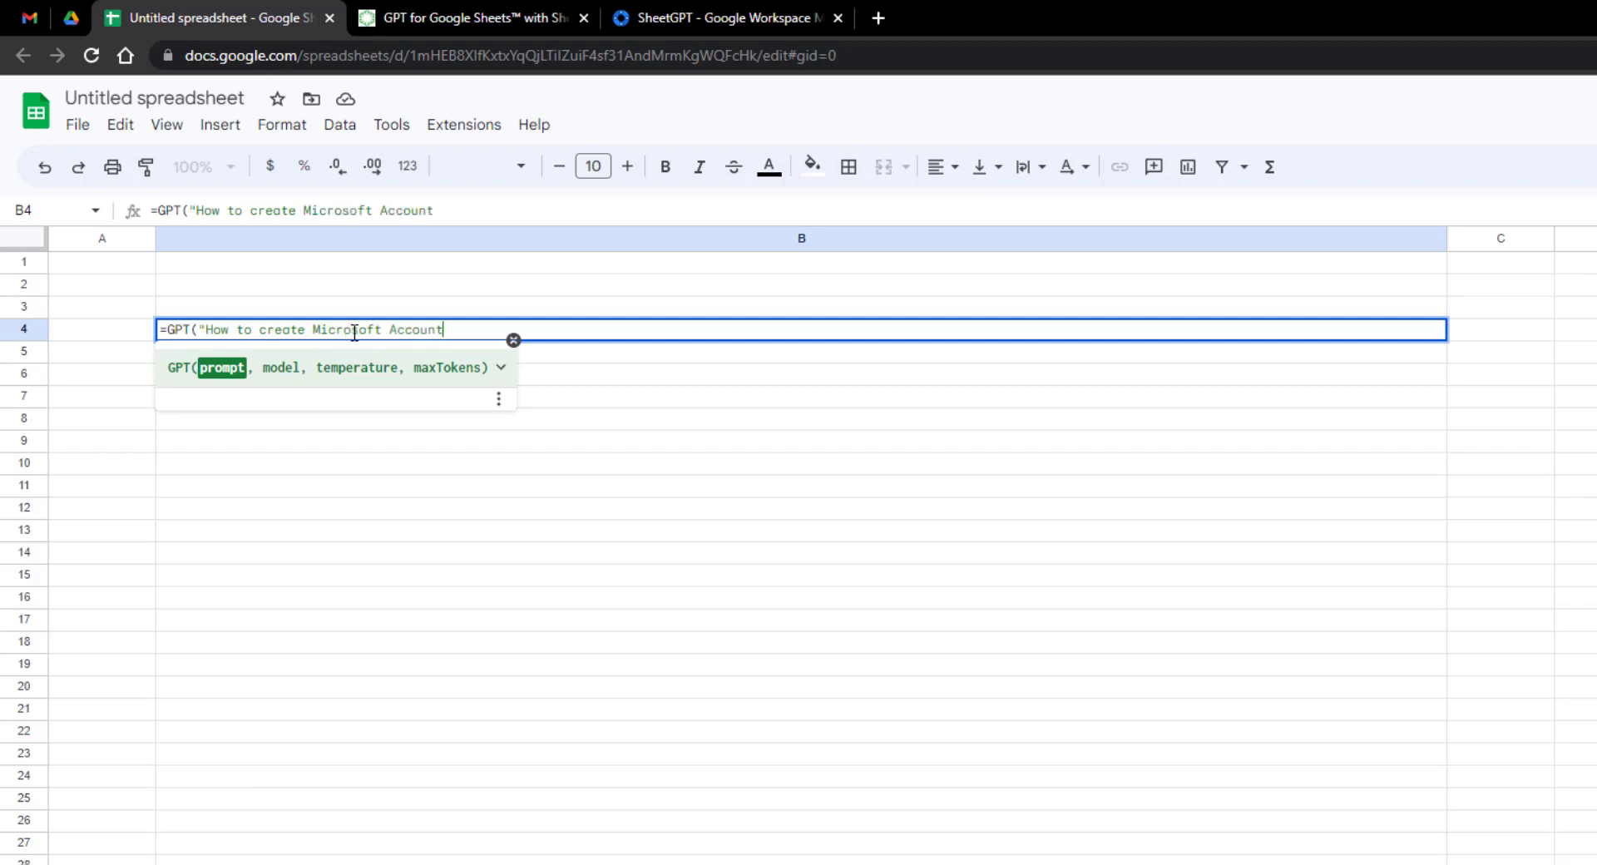
text(?"))
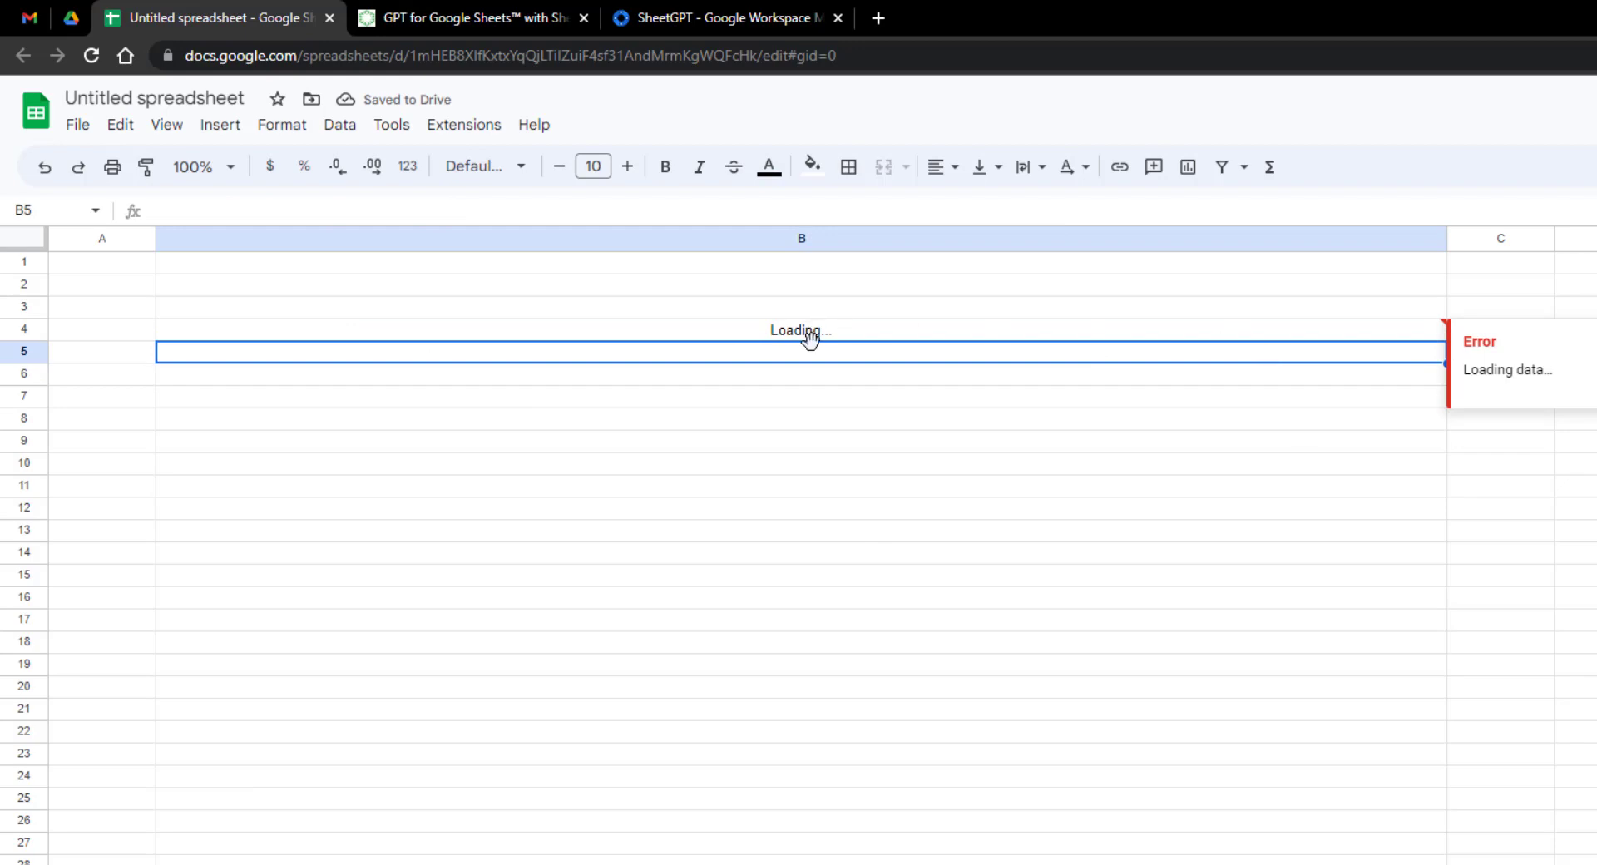
Step: Reselect B4 and raise its font size to 12 while the answer loads
click(627, 167)
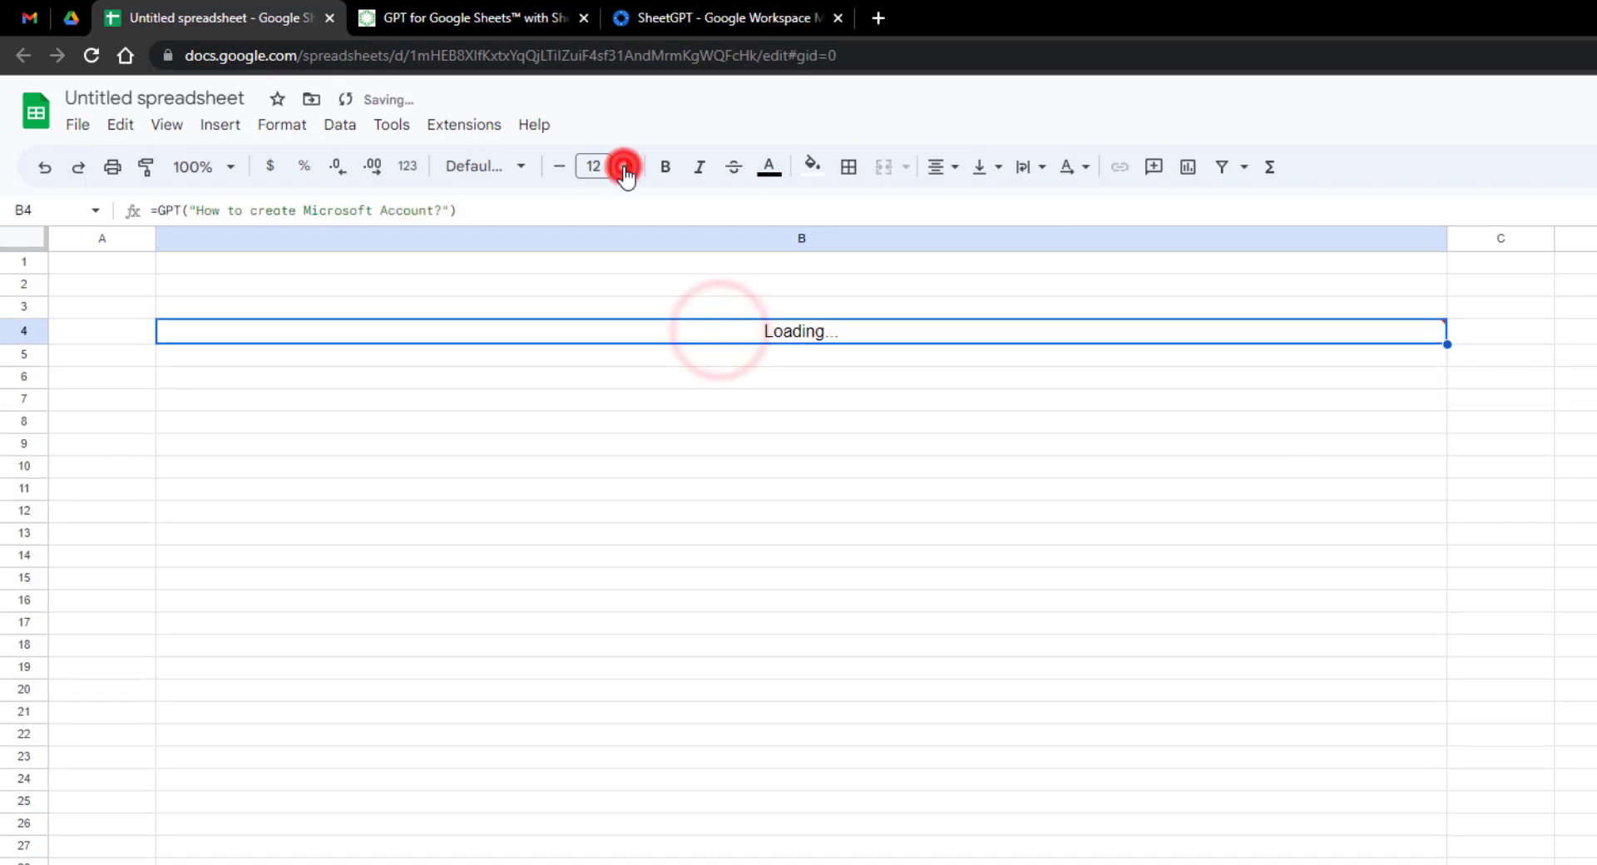
click(624, 166)
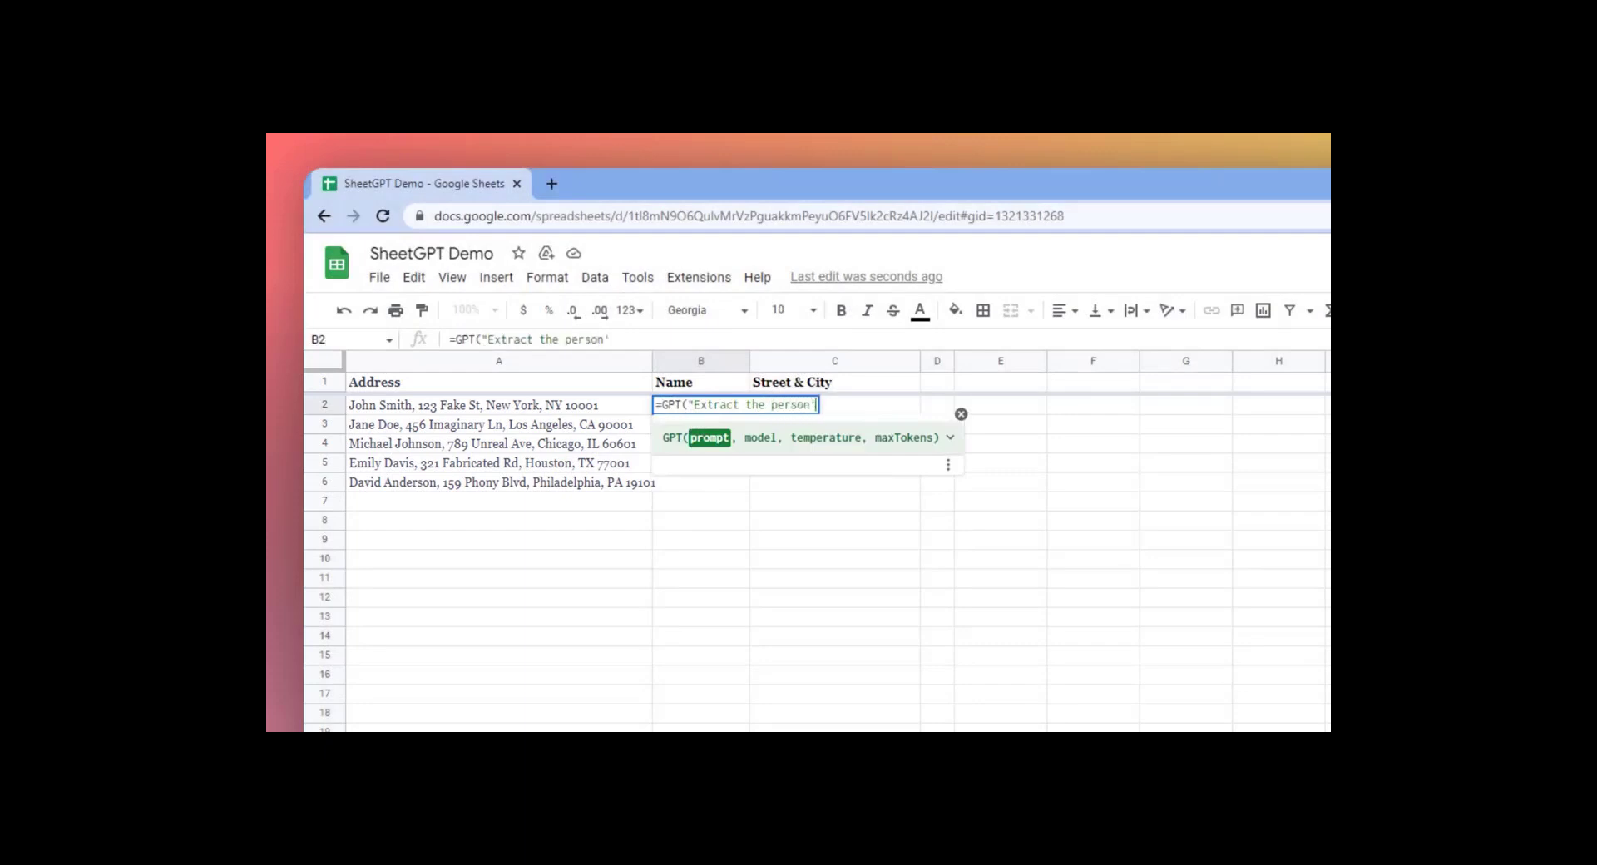
Step: Enter GPT formulas extracting the person's name and the street address and city from each mailing address
text('s name from this mailing address: "&A2))
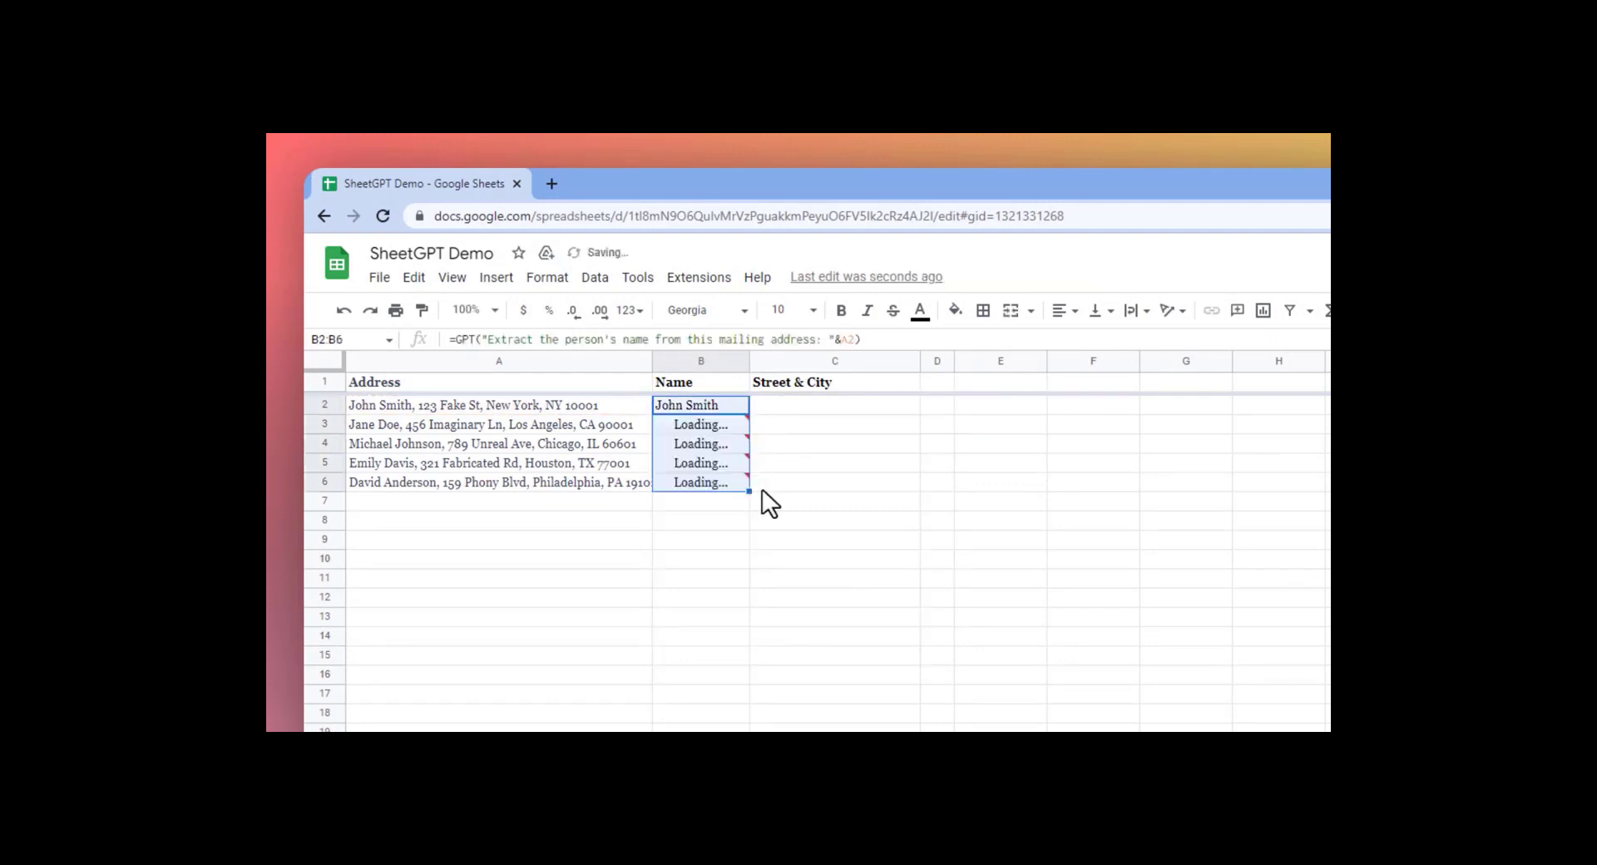
click(833, 404)
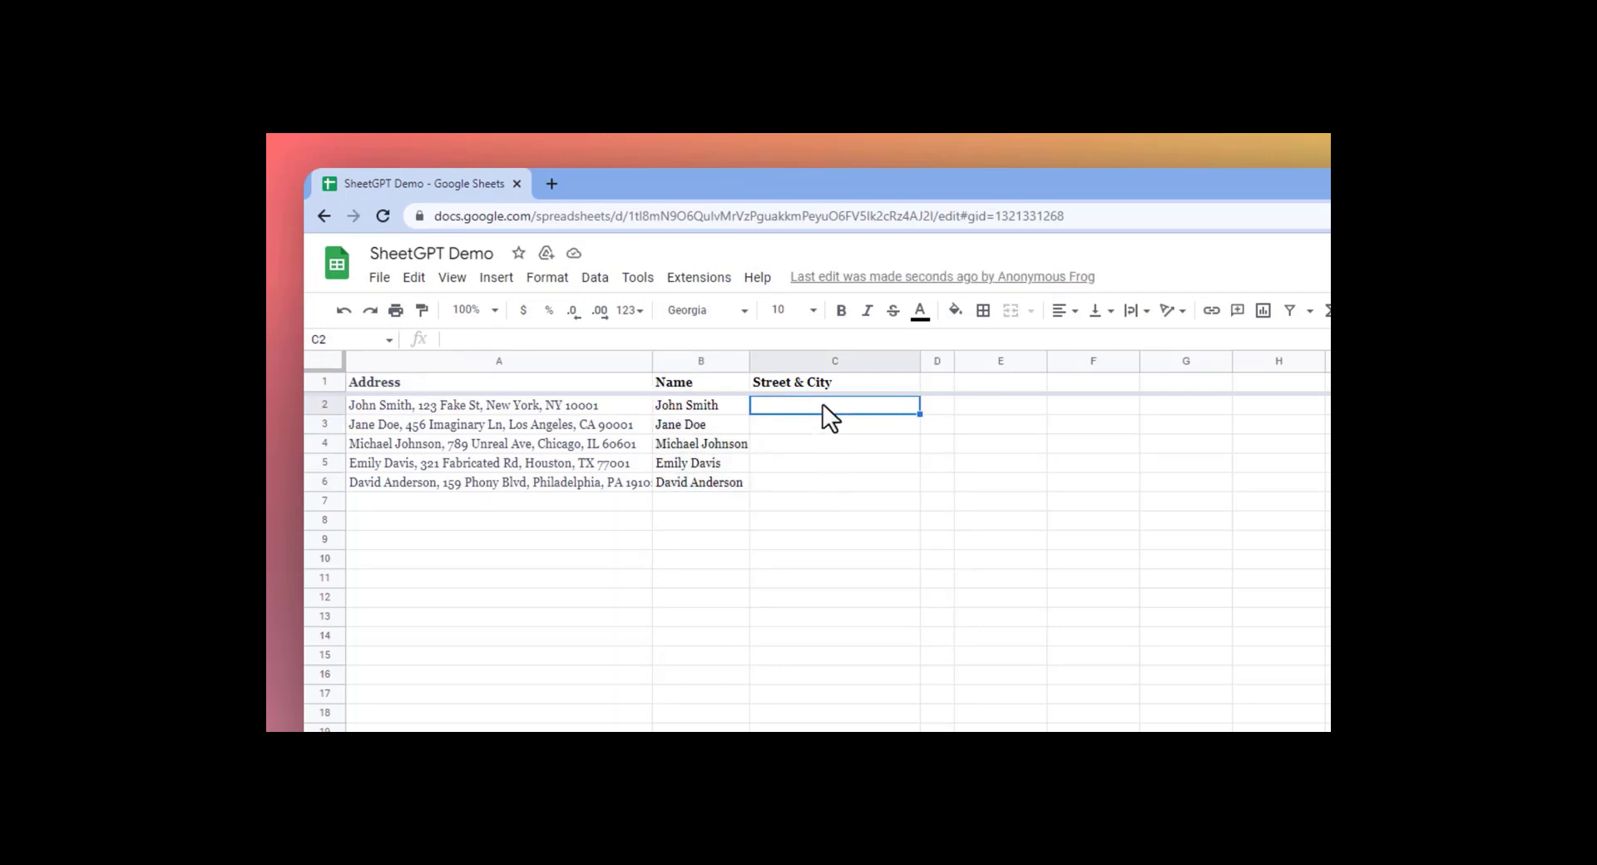
text(=GPT("Extract the street addr)
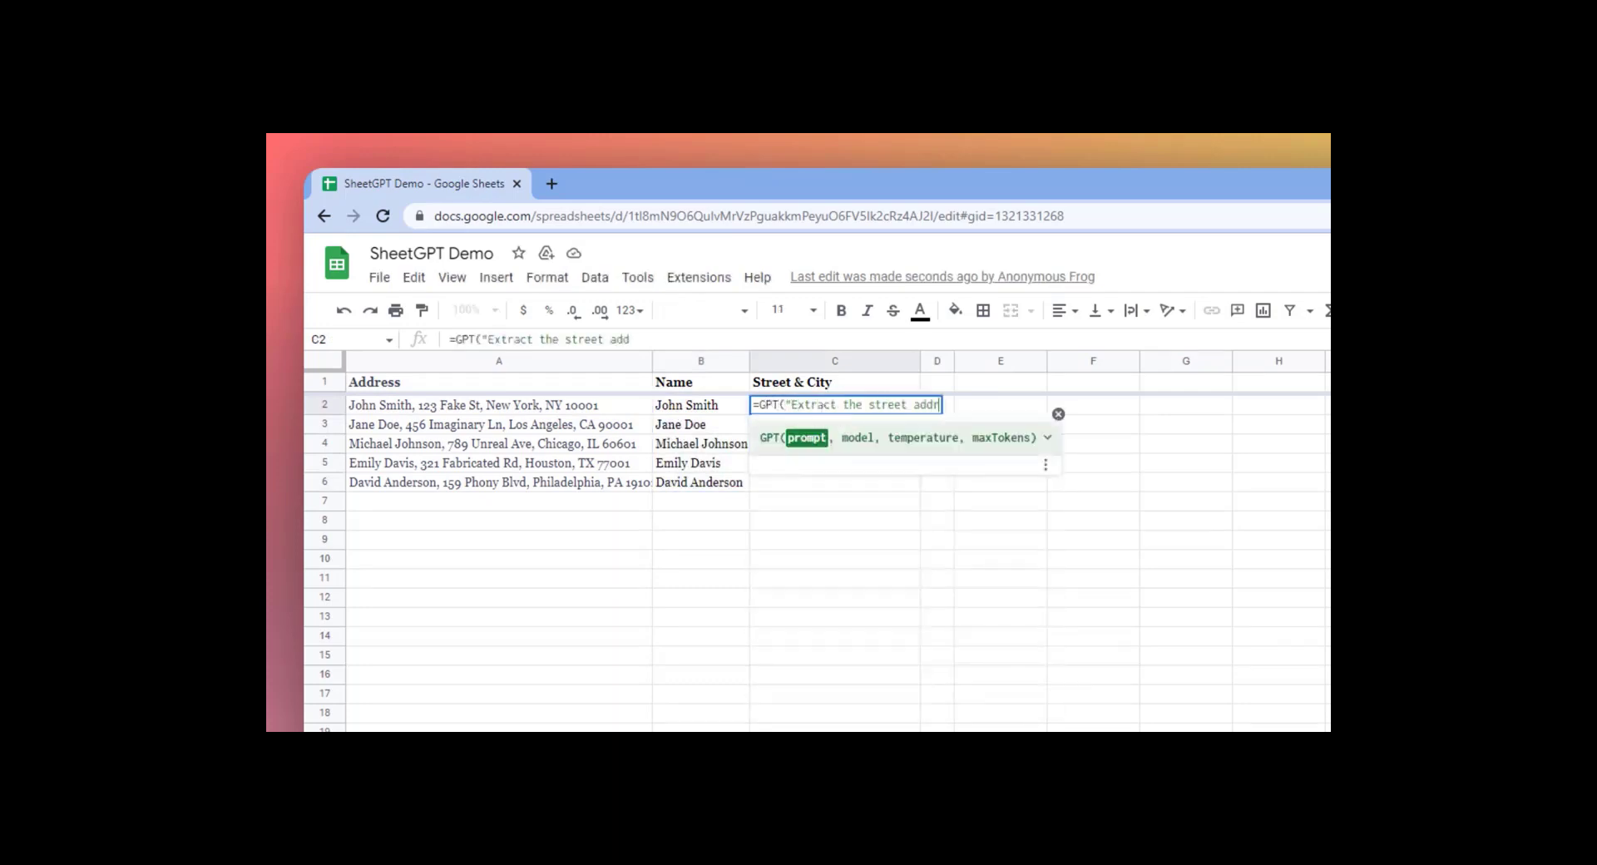
text(ress and city from this mailing address.)
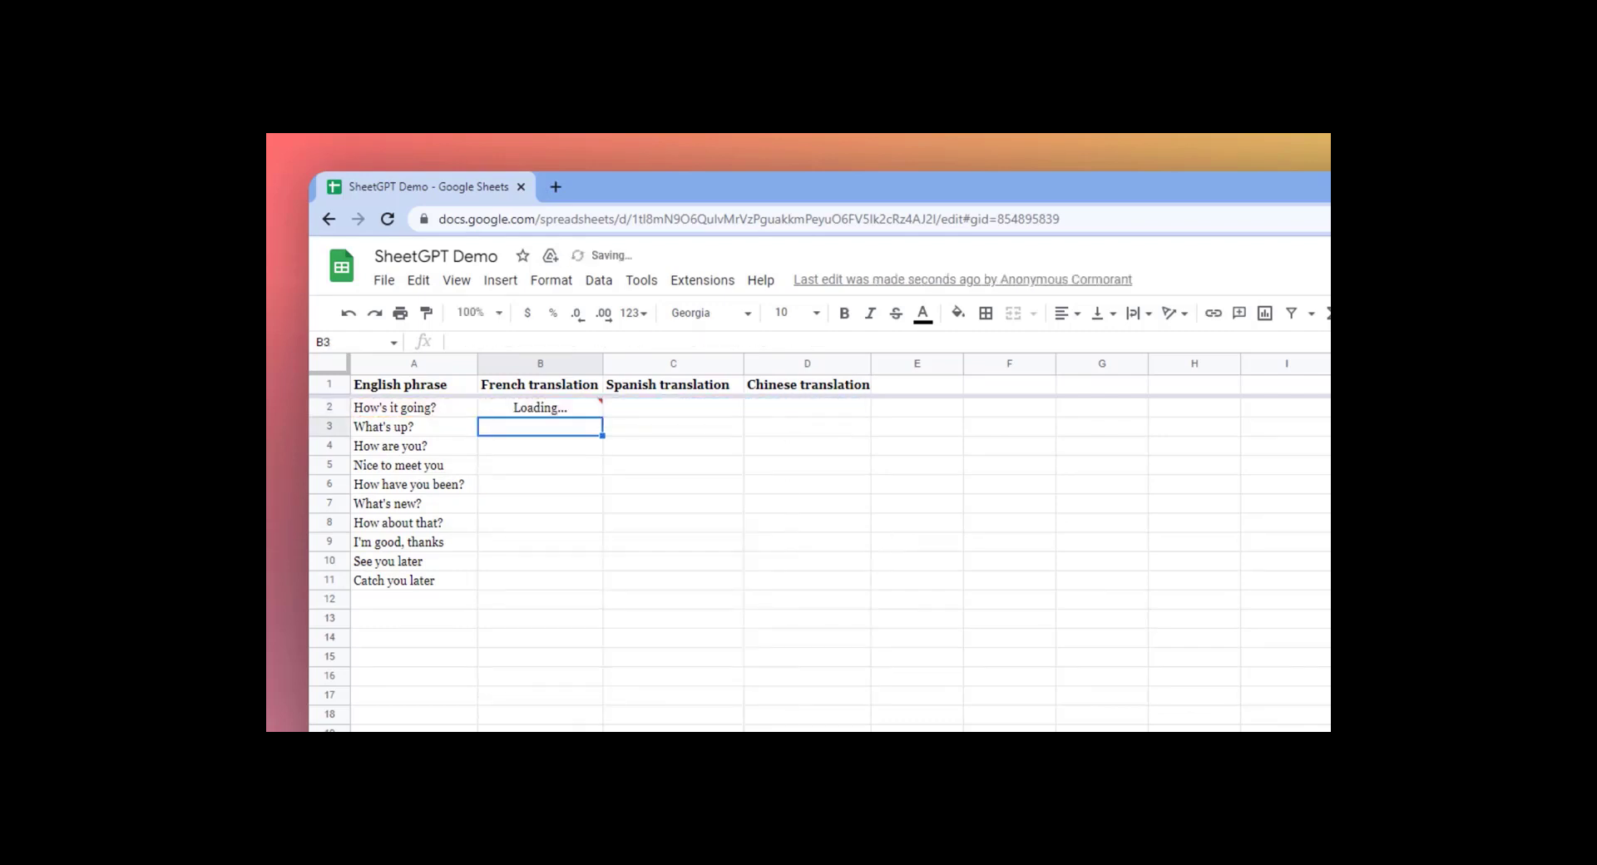
Step: Copy the French, Spanish and Chinese translation formulas in row 2 down to row 11
click(539, 406)
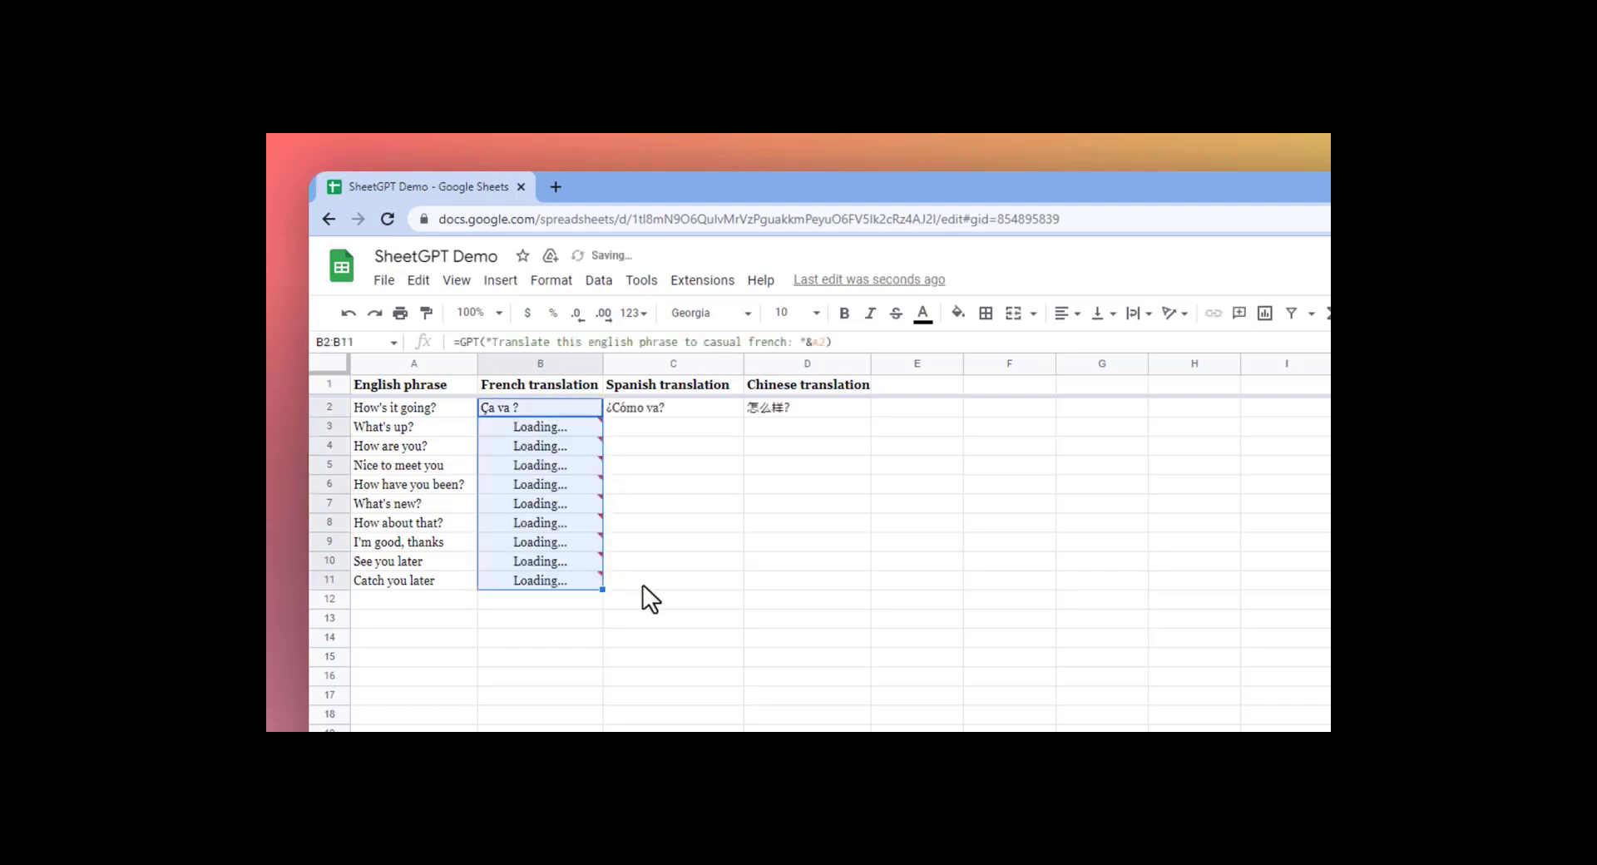
click(673, 406)
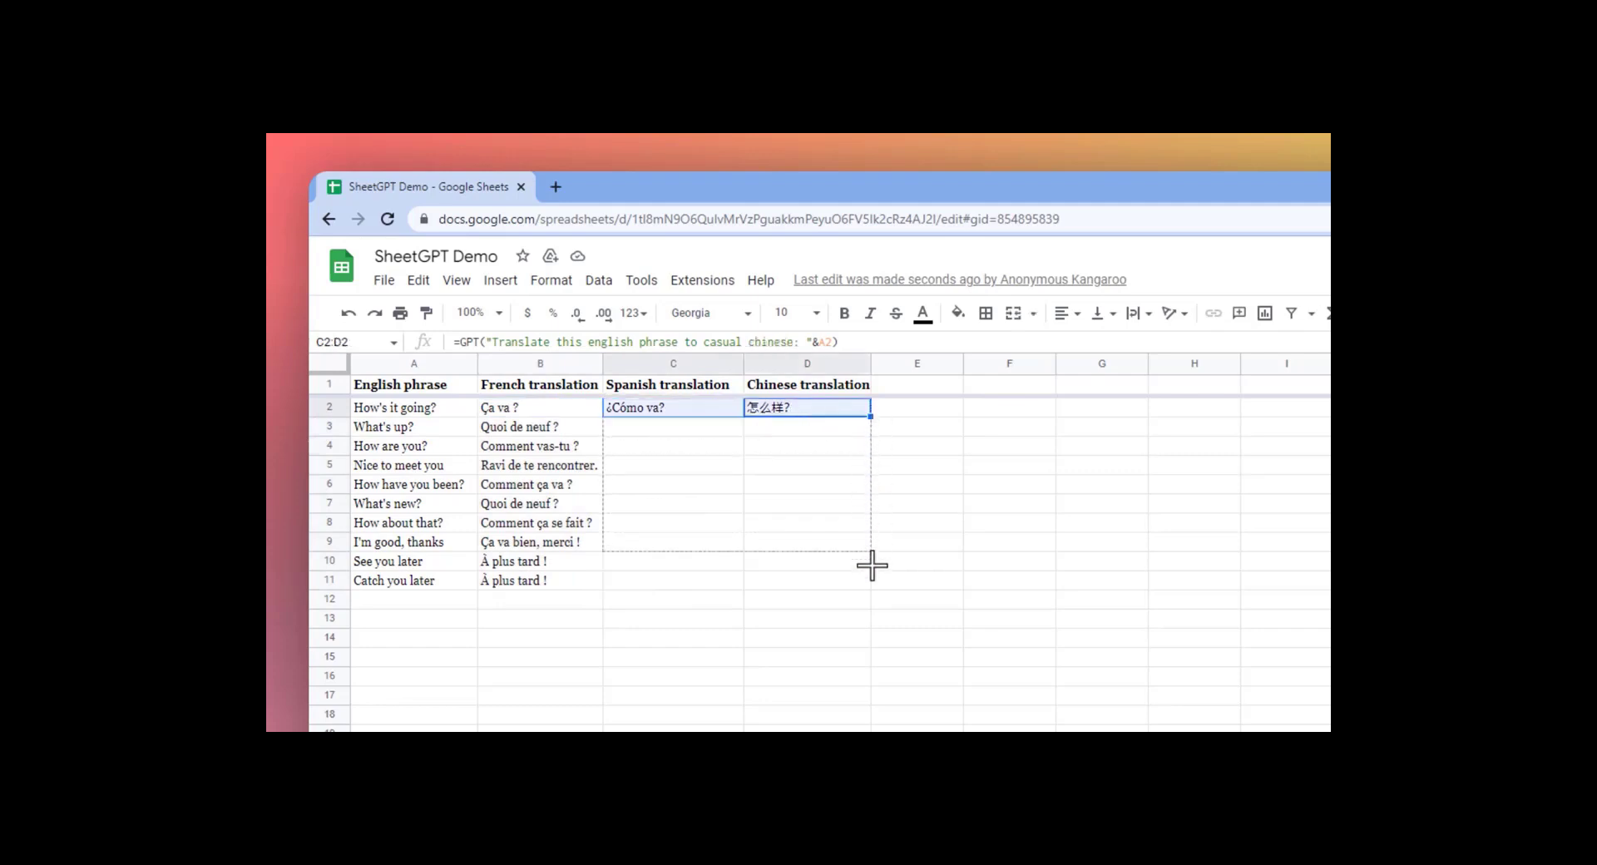
drag(870, 416, 870, 581)
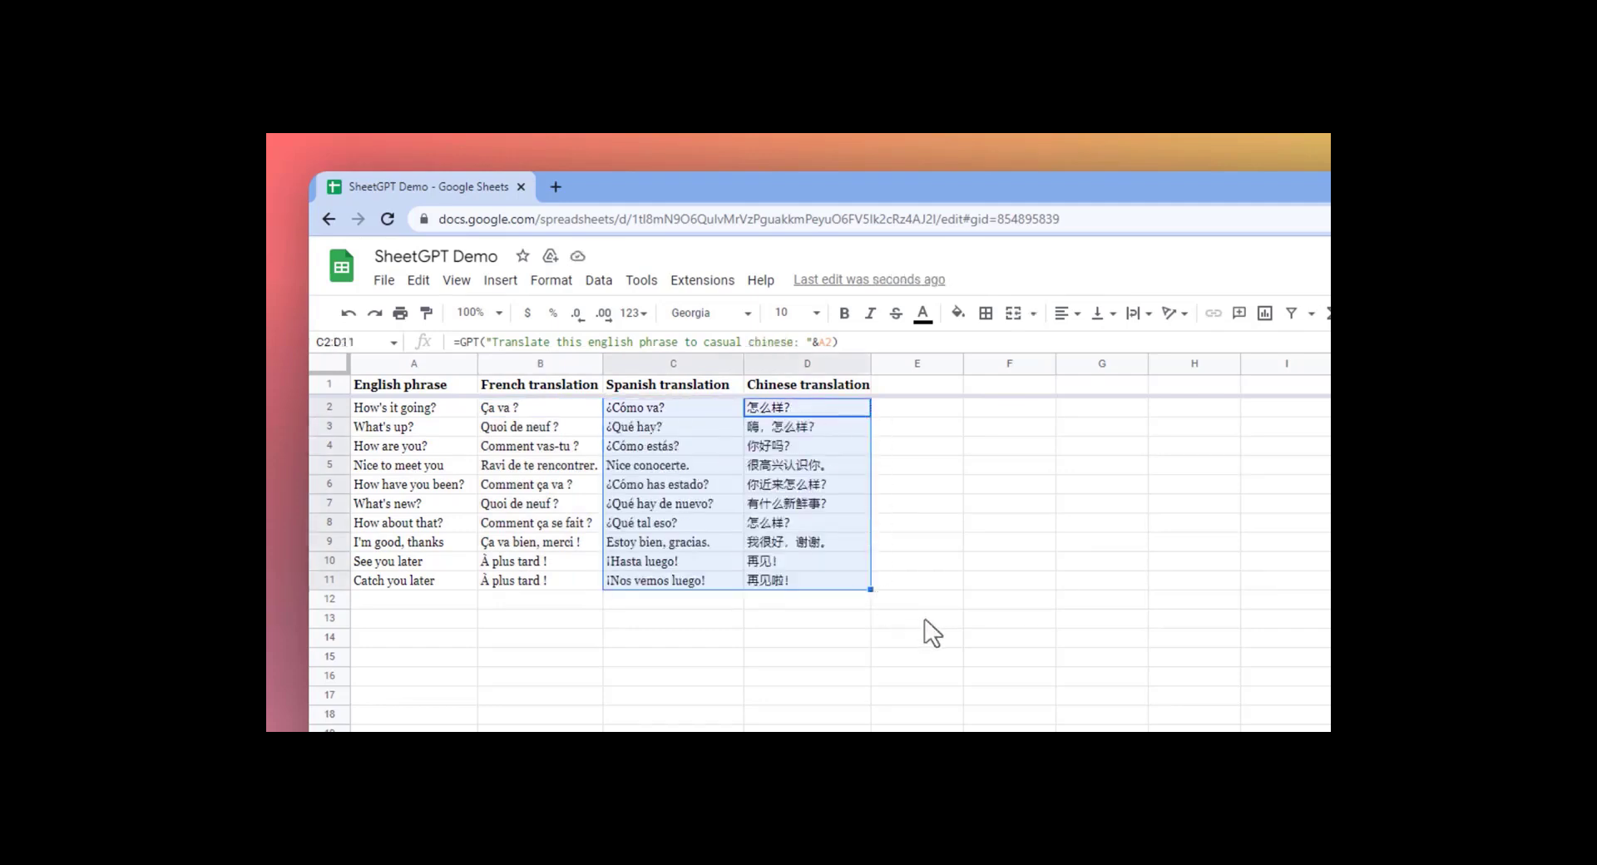